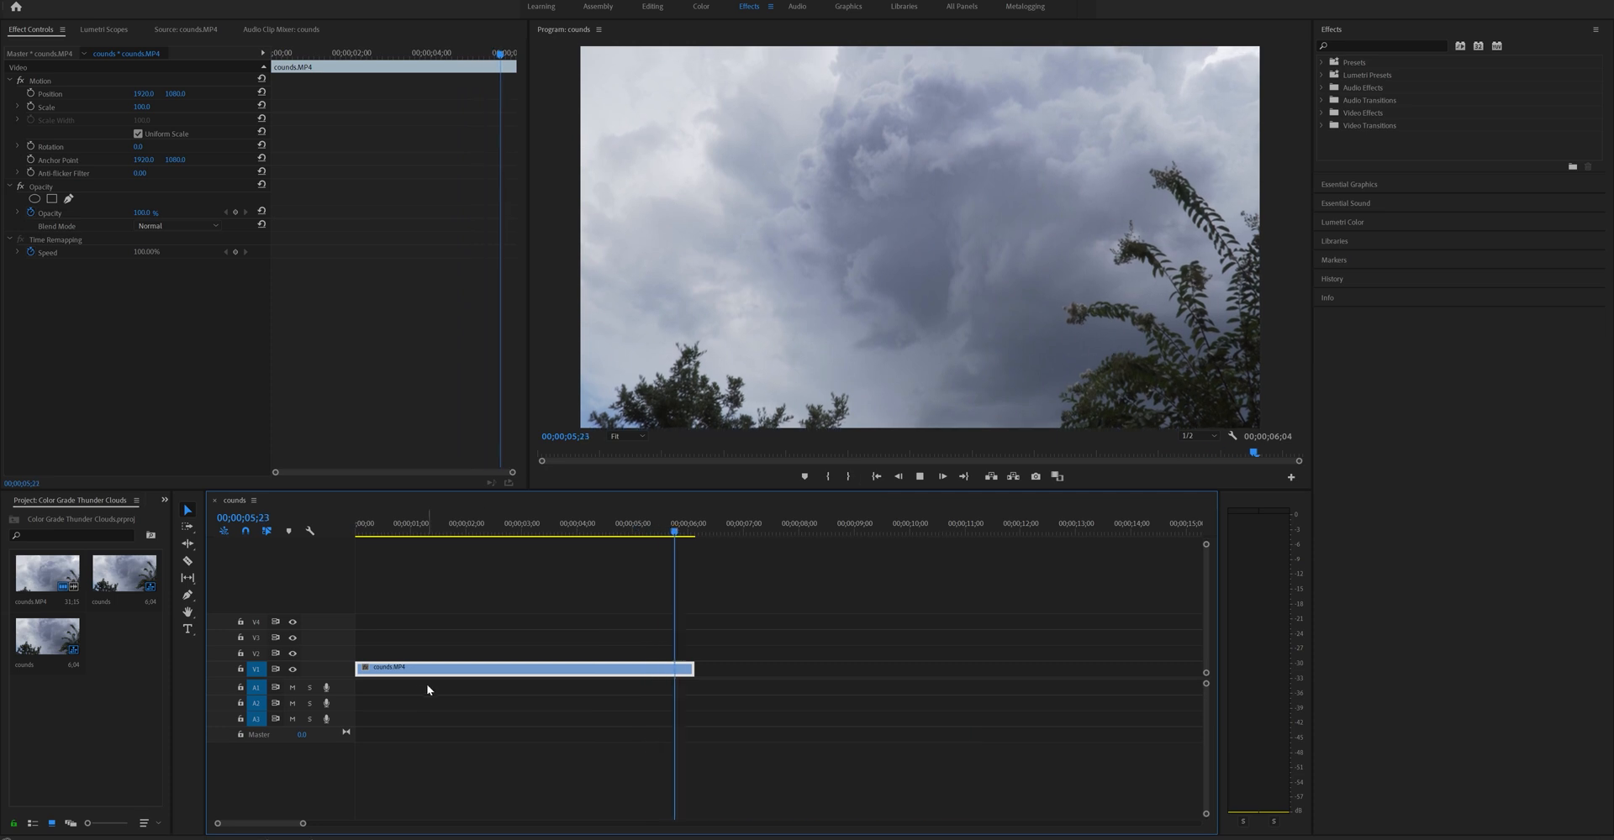
Create a new adjustment layer from the Project panel and accept its default settings.
{"action": "right_click", "coordinate": [83, 483]}
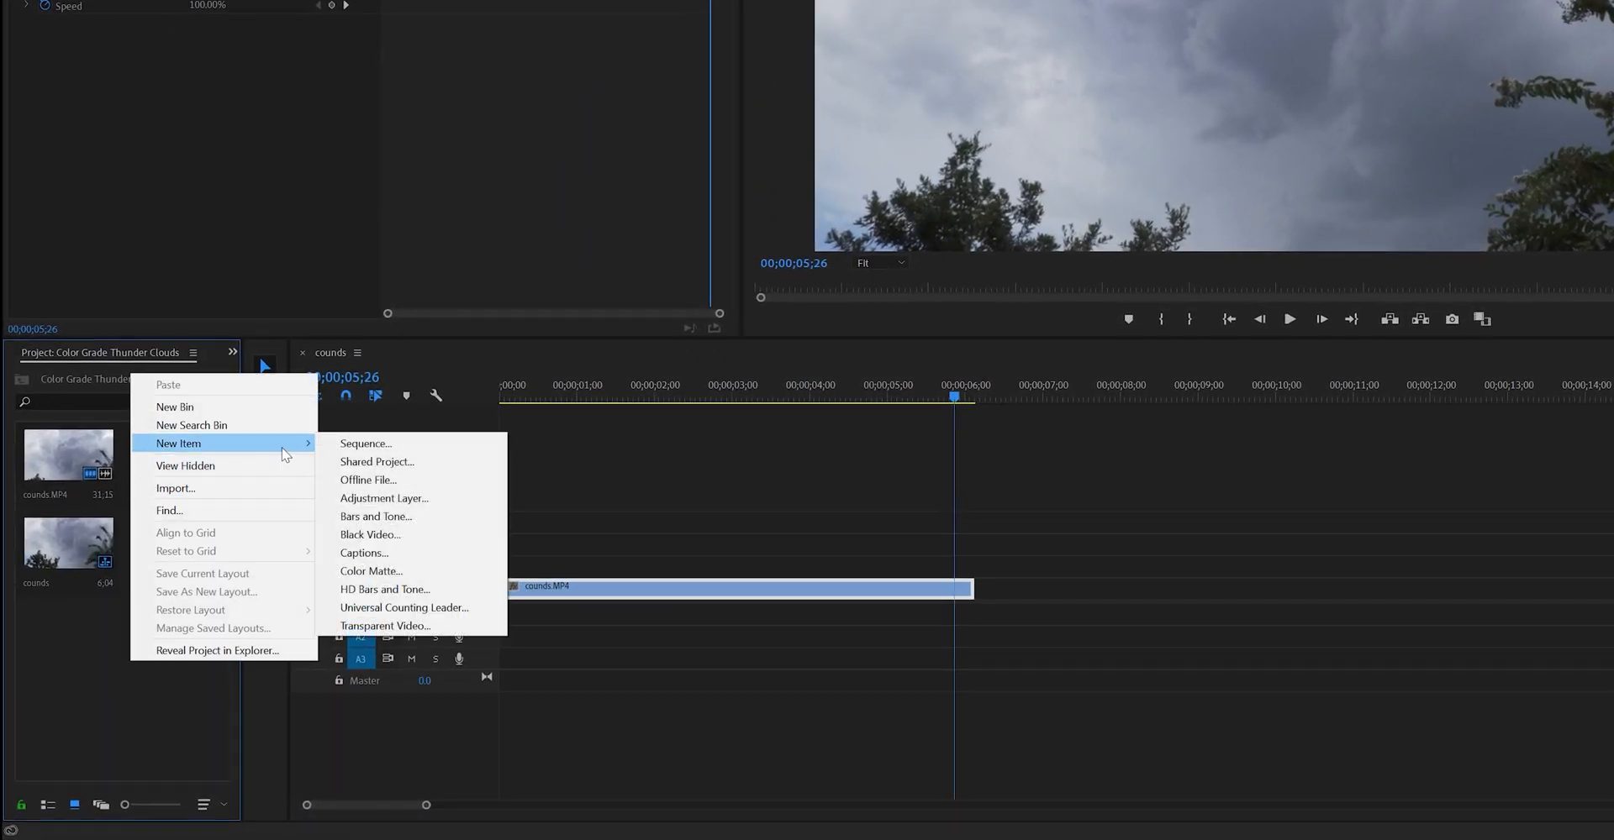
{"action": "left_click", "coordinate": [383, 497]}
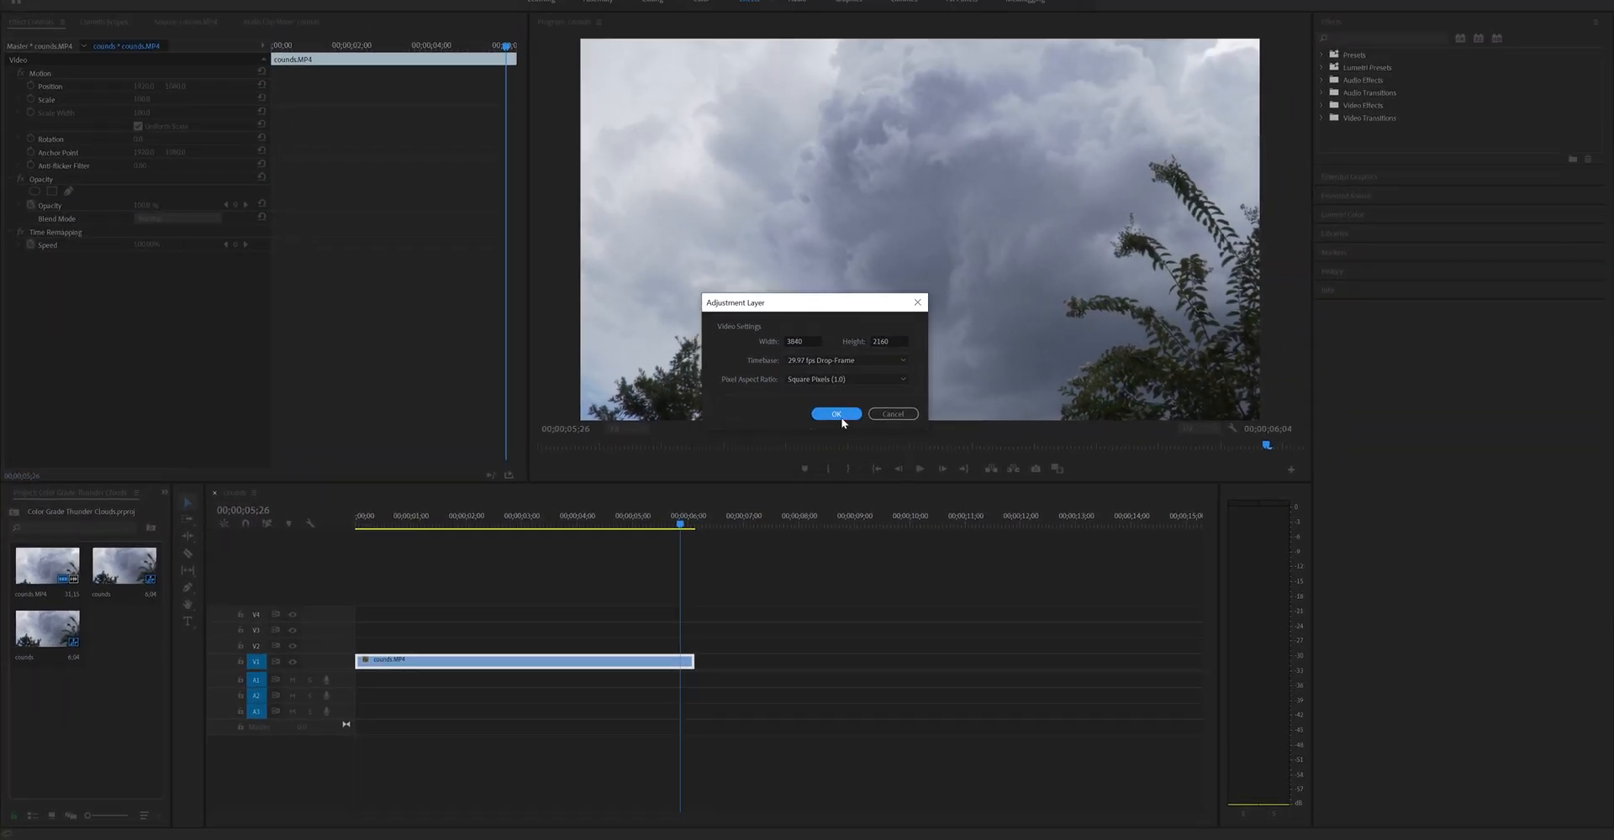
{"action": "left_click", "coordinate": [835, 413]}
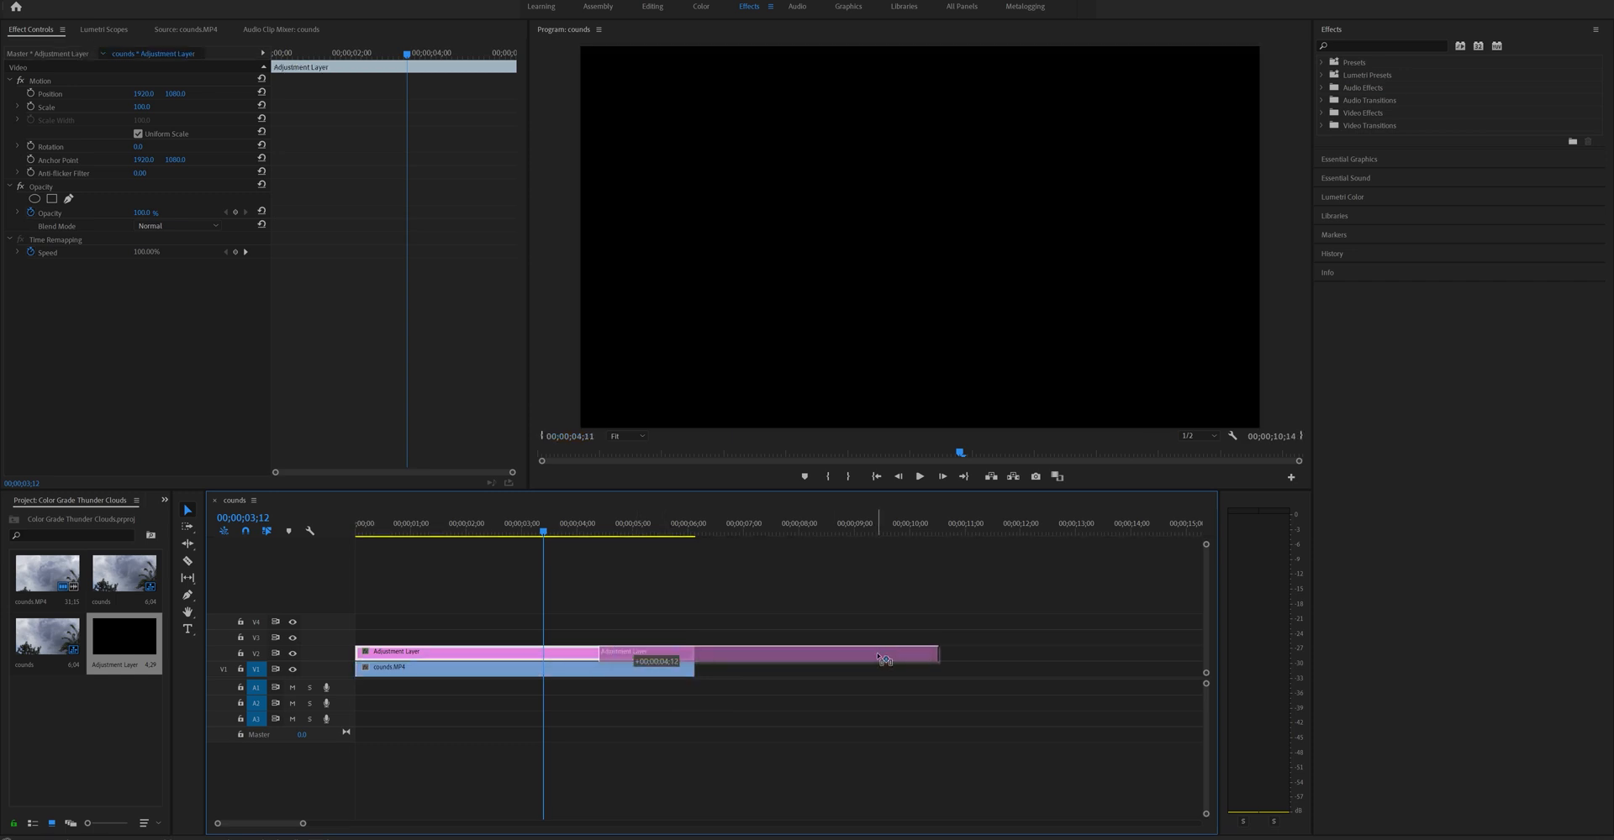
Drag the adjustment layer's right edge back to the end of counds.MP4.
{"action": "left_click_drag", "start_coordinate": [934, 652], "coordinate": [880, 651]}
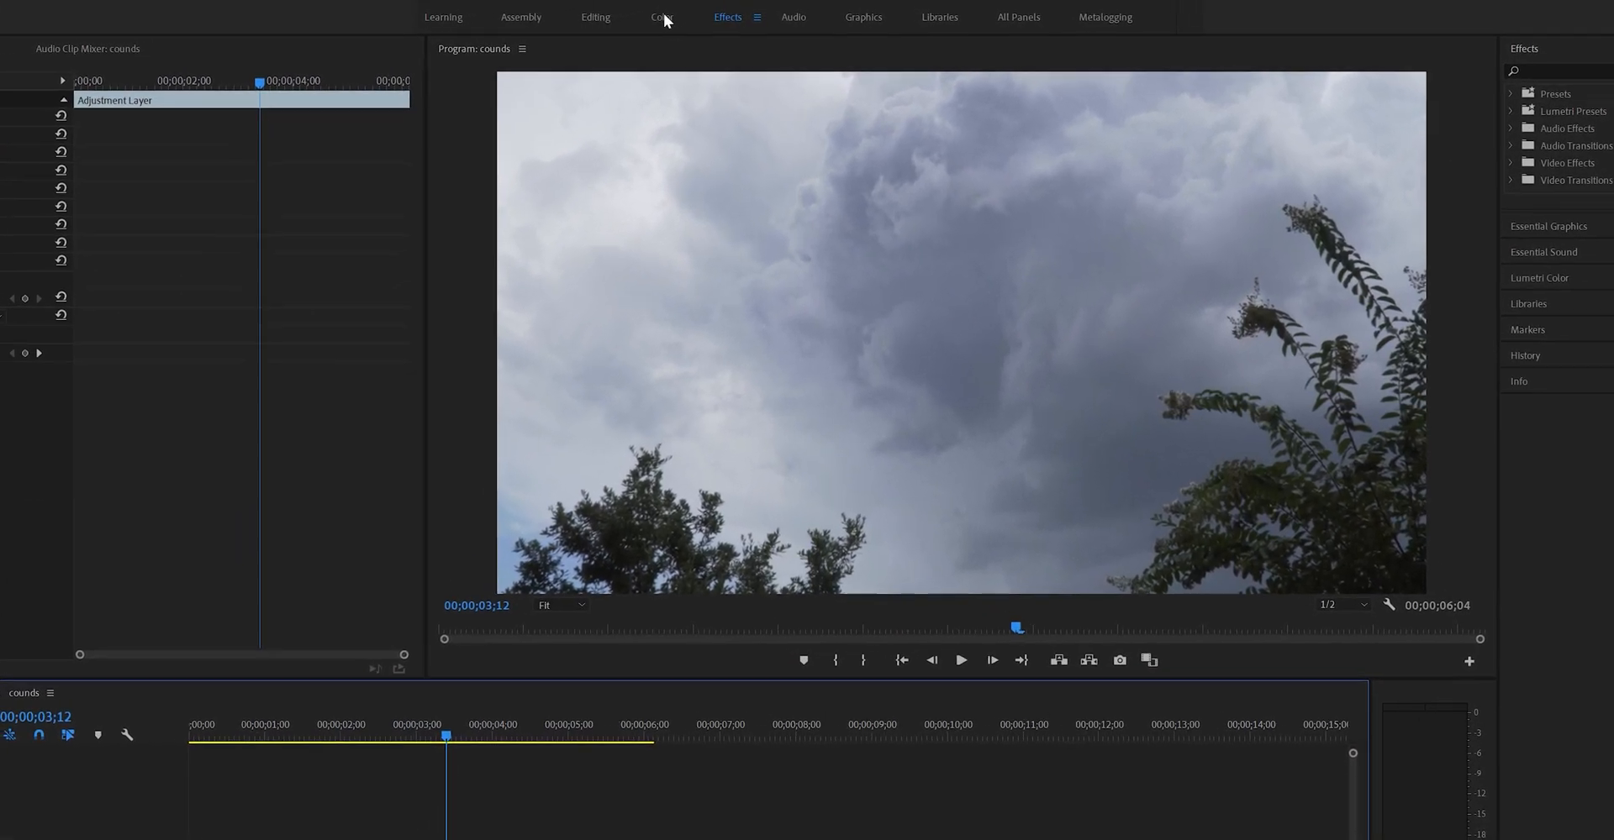
Switch to the Color workspace and bring up the Lumetri Color panel.
{"action": "left_click", "coordinate": [658, 17]}
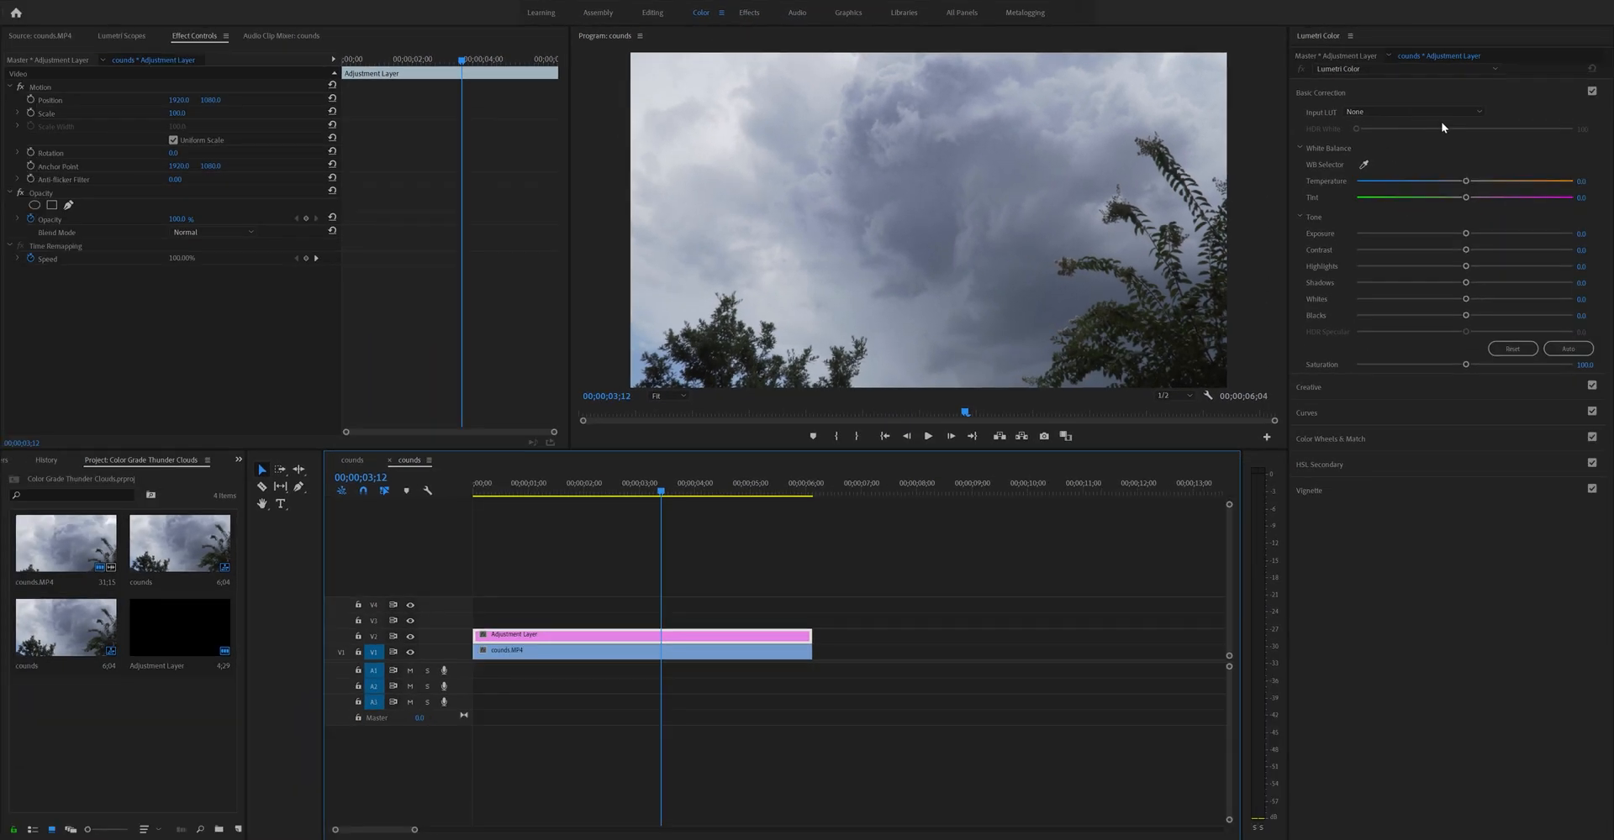
{"action": "mouse_move", "coordinate": [1438, 23]}
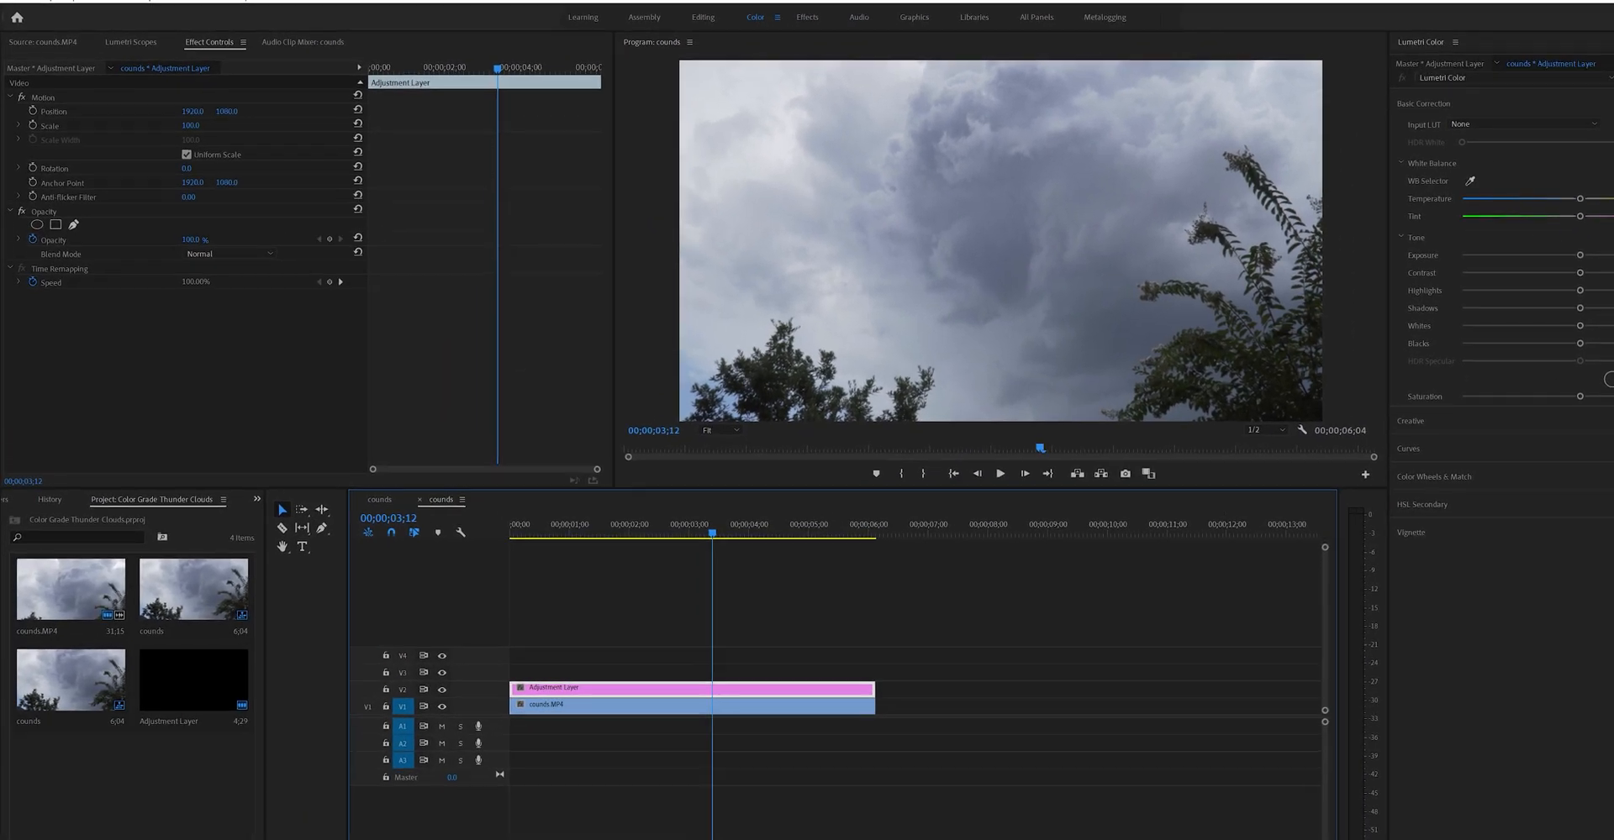
{"action": "left_click", "coordinate": [273, 8]}
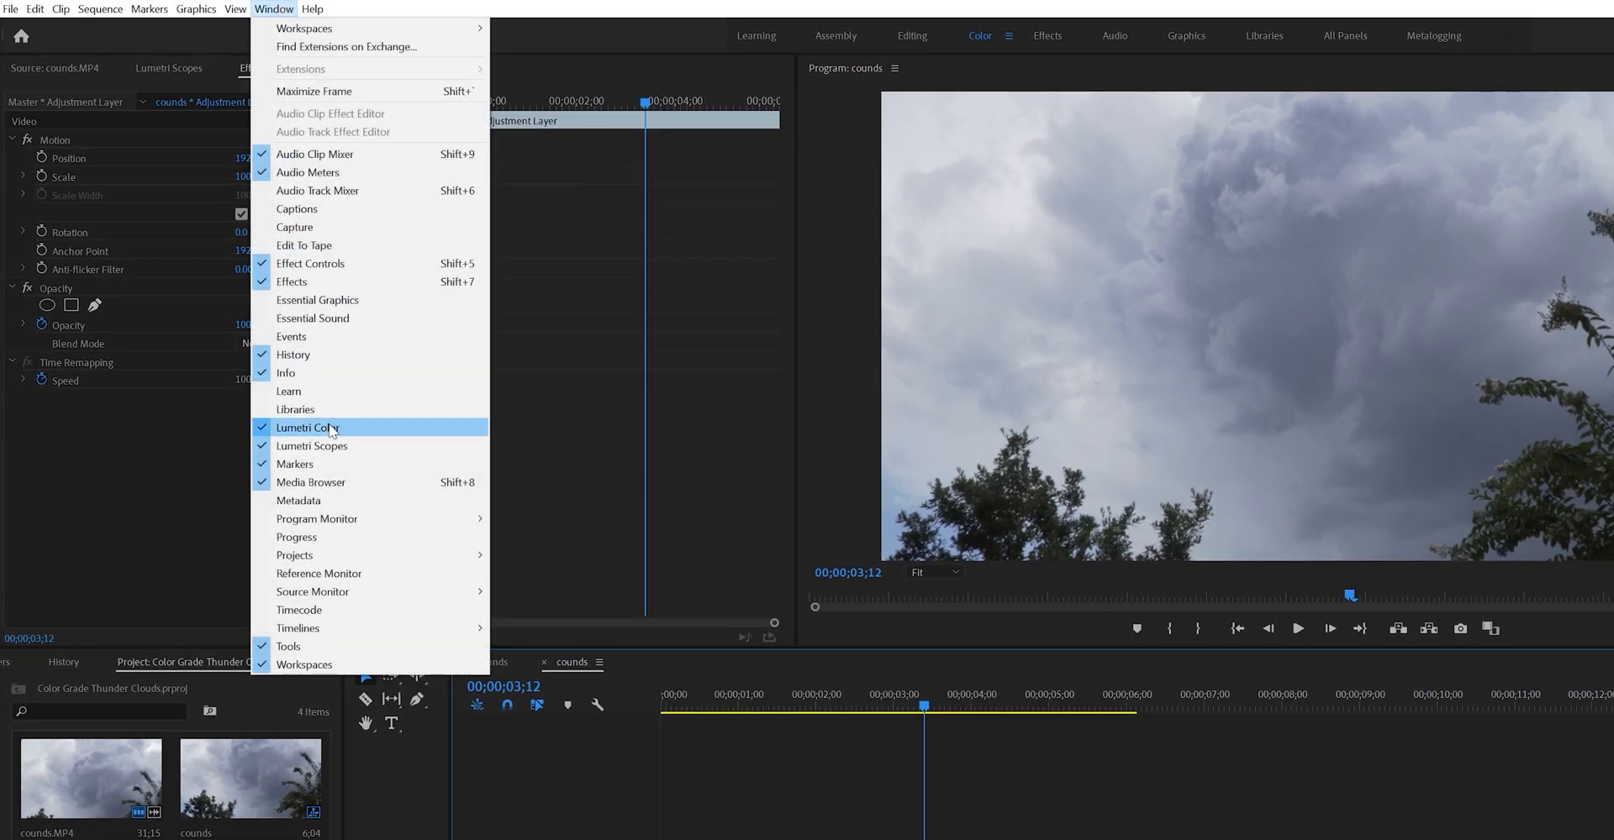
{"action": "left_click", "coordinate": [307, 427]}
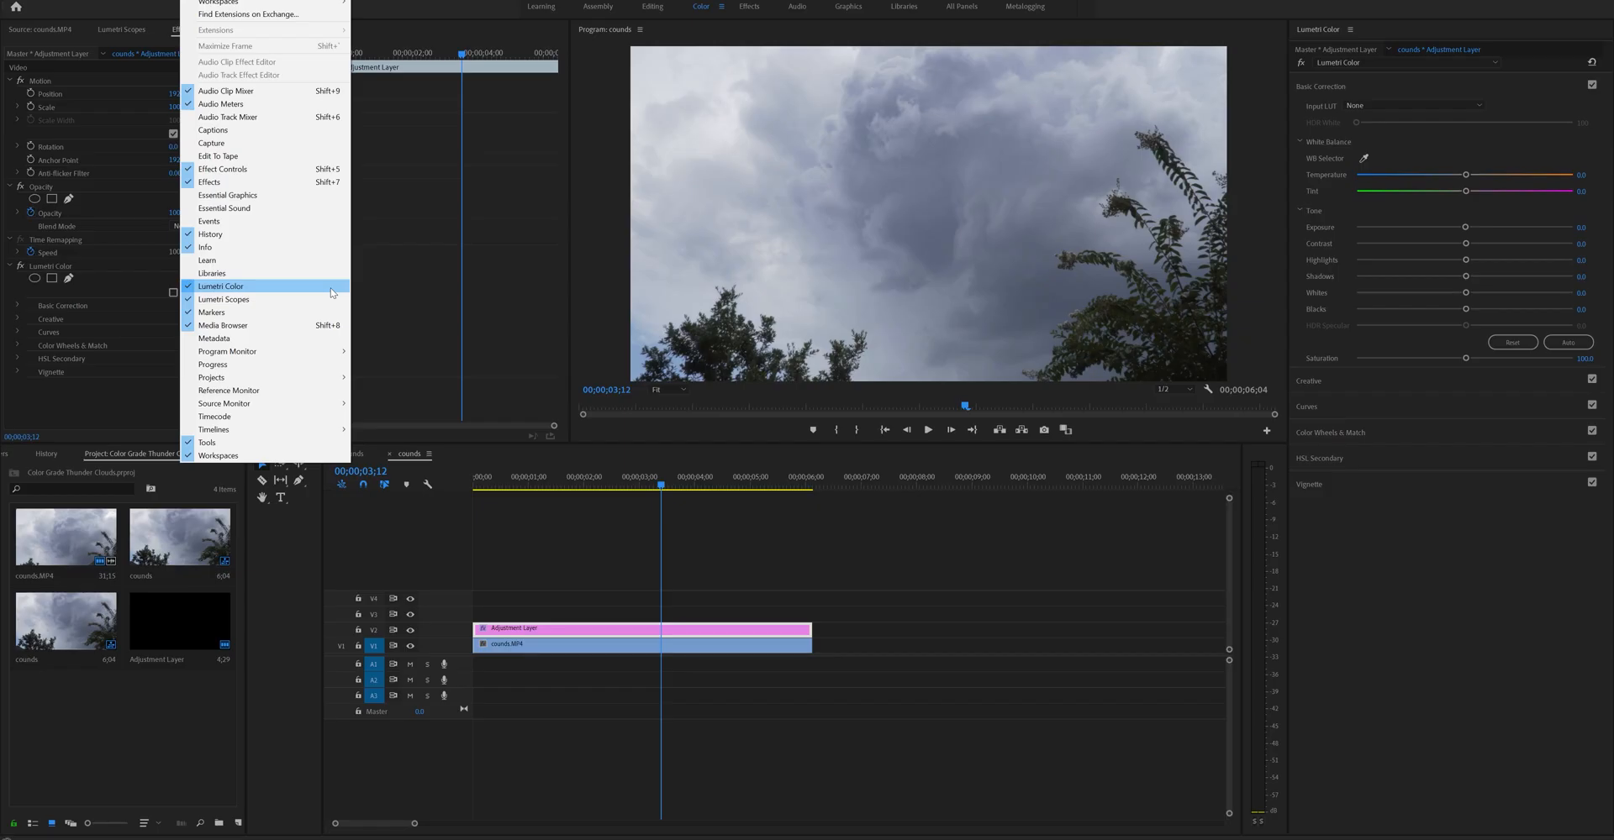
{"action": "mouse_move", "coordinate": [993, 588]}
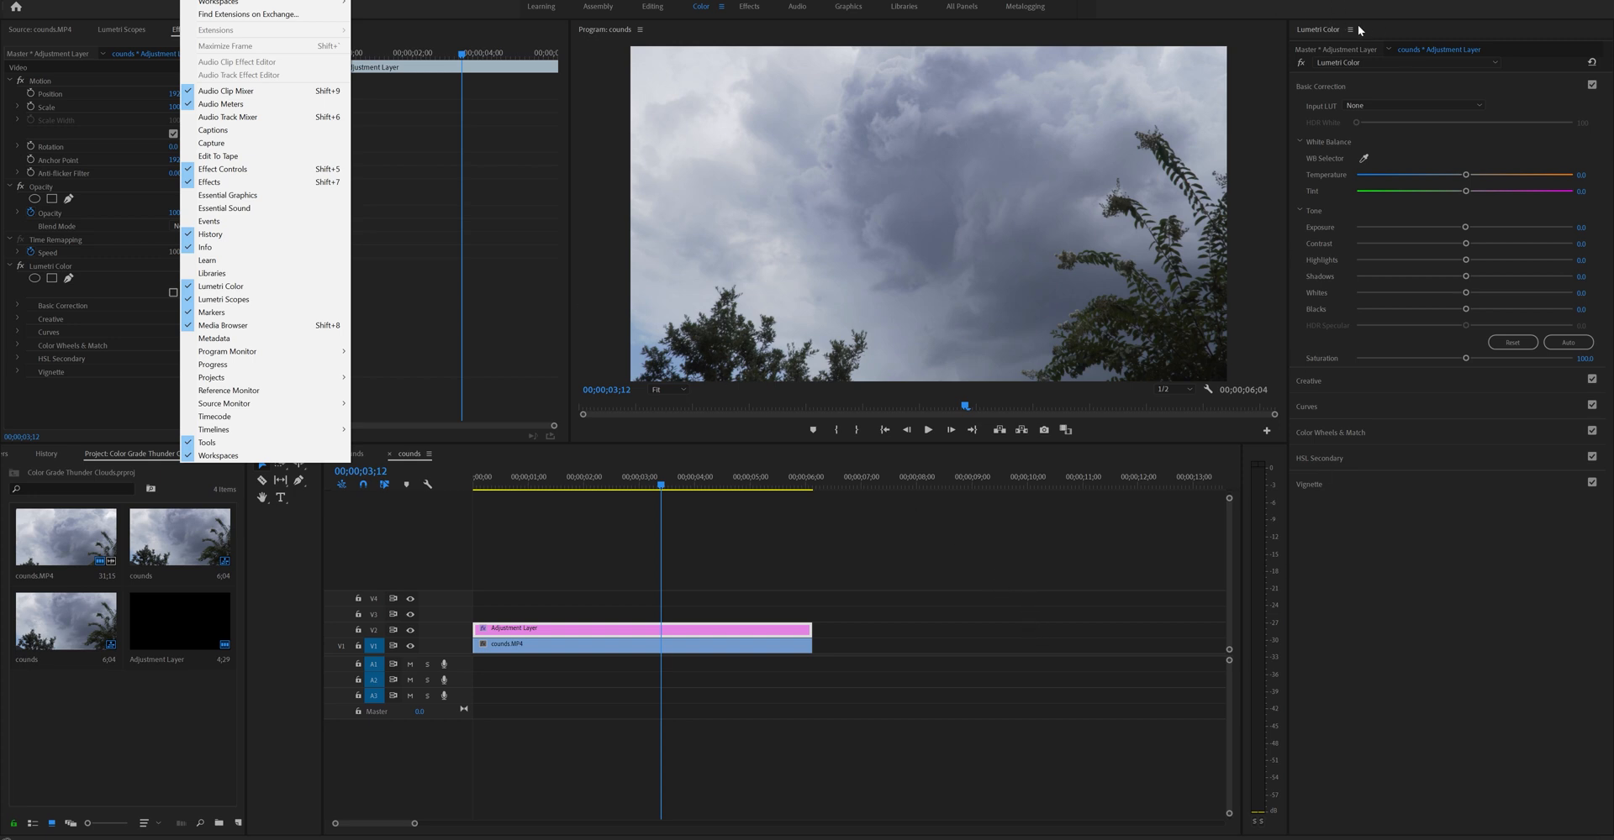
{"action": "left_click", "coordinate": [223, 169]}
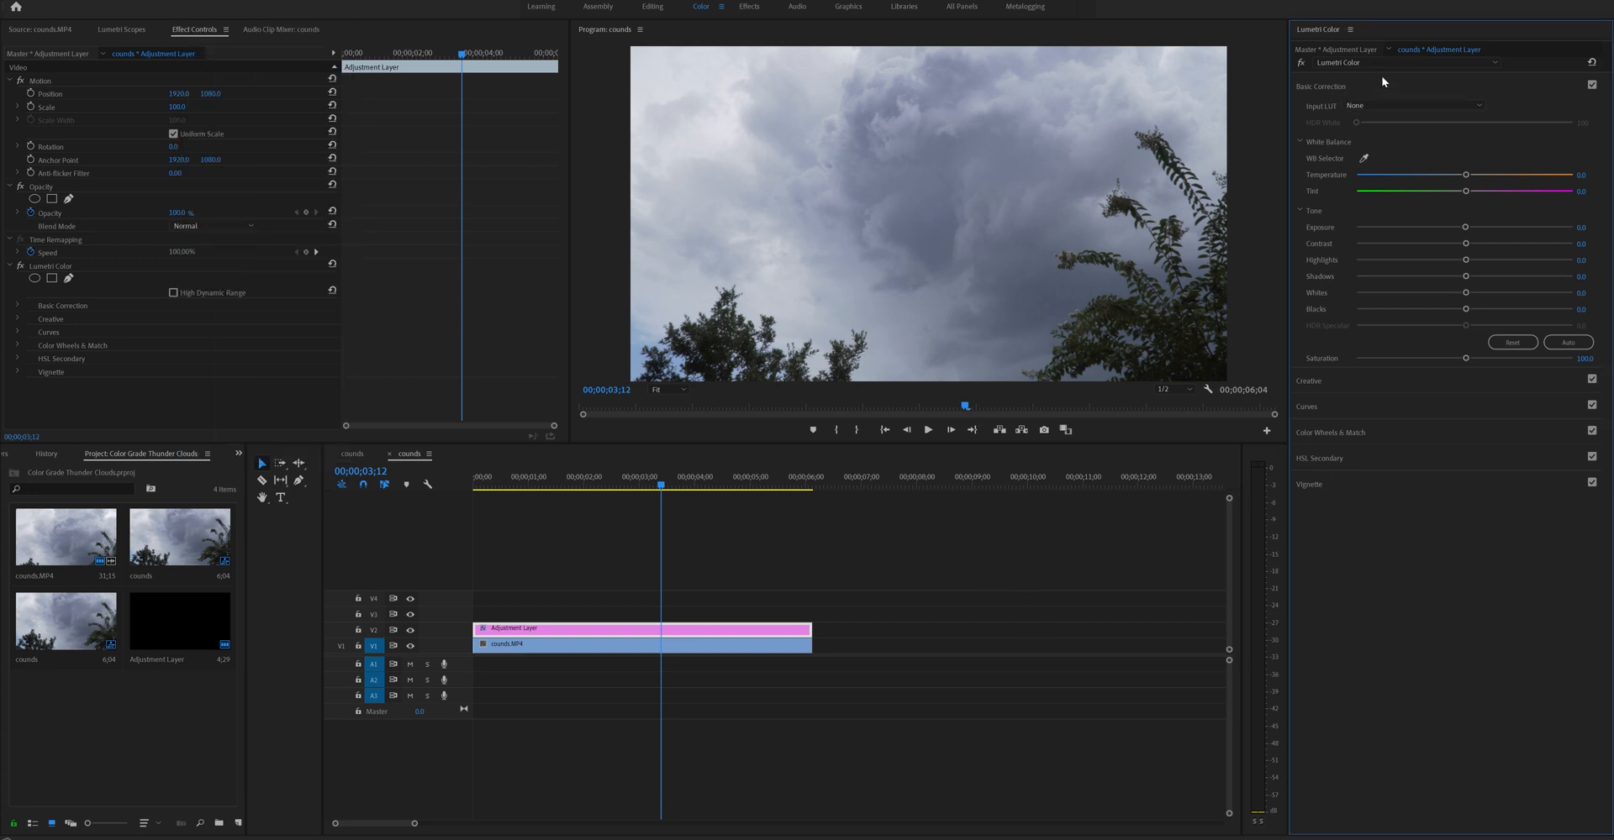
{"action": "mouse_move", "coordinate": [1454, 248]}
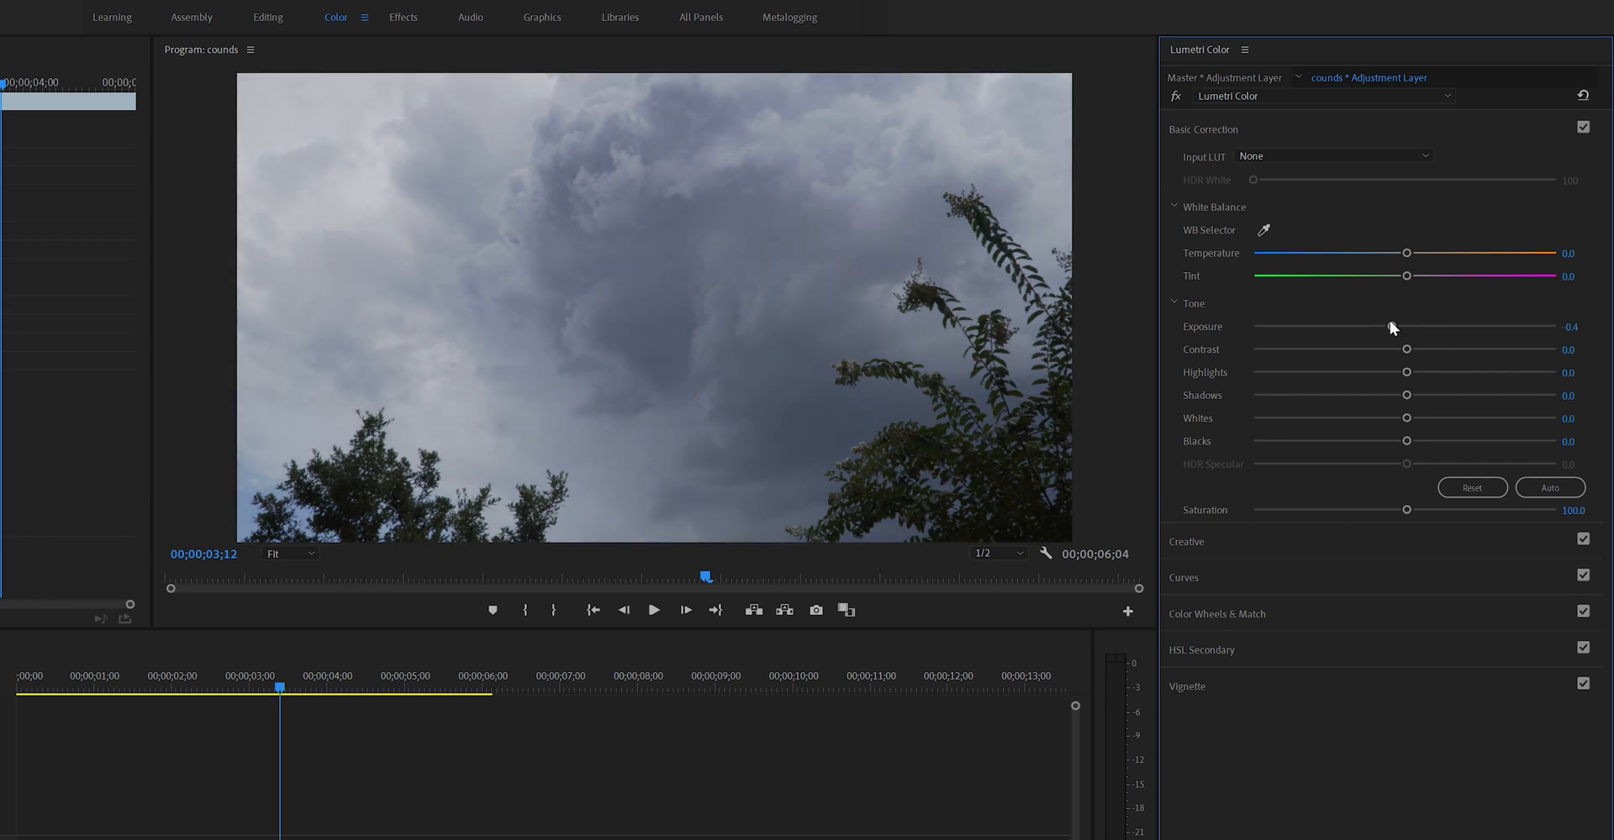
{"action": "mouse_move", "coordinate": [1418, 386]}
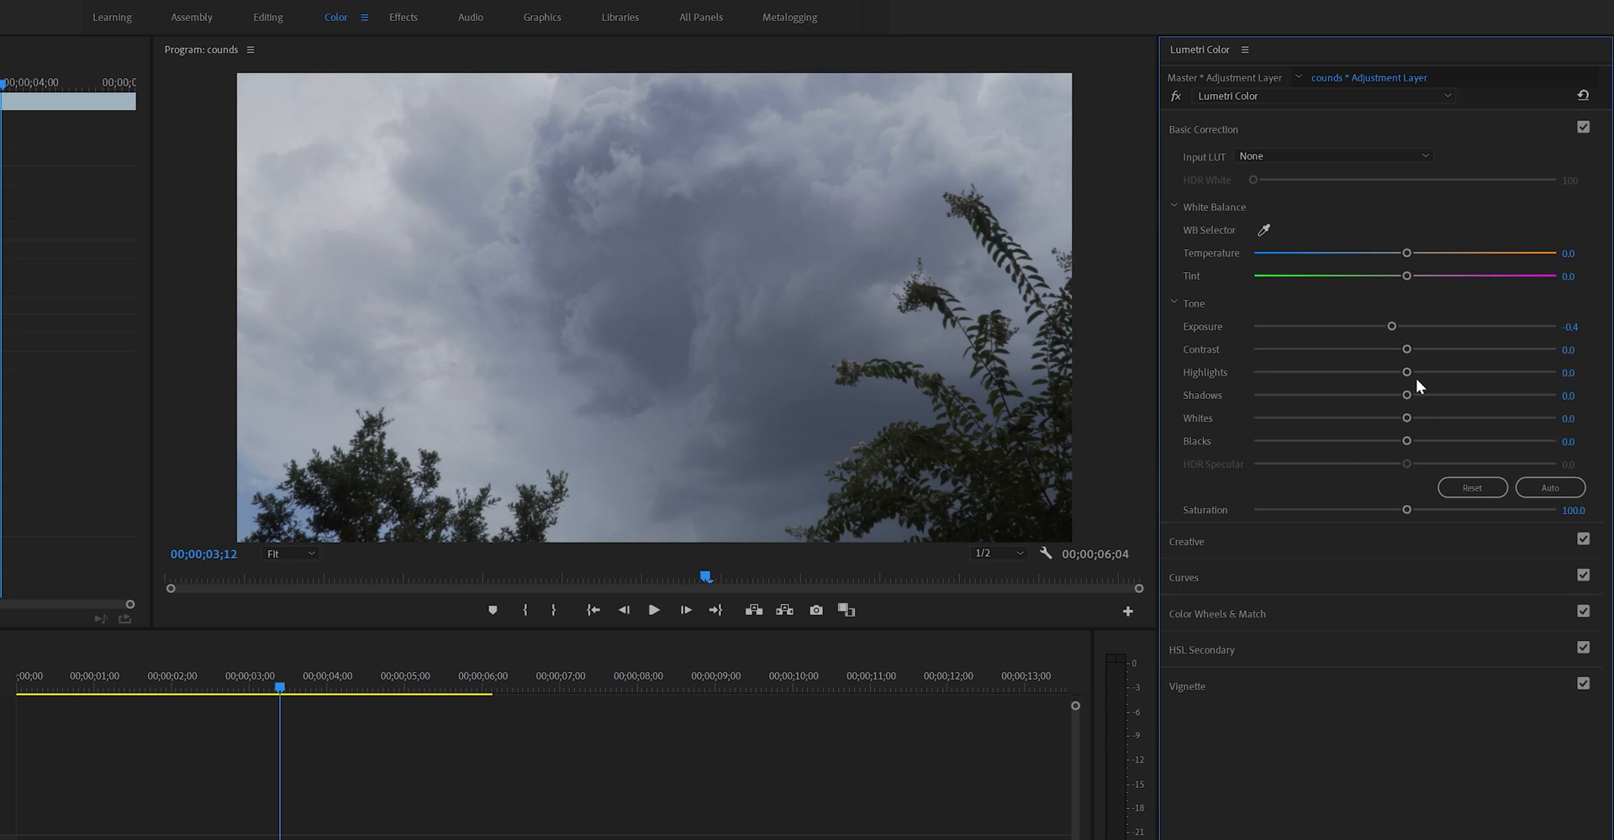
{"action": "mouse_move", "coordinate": [1413, 394]}
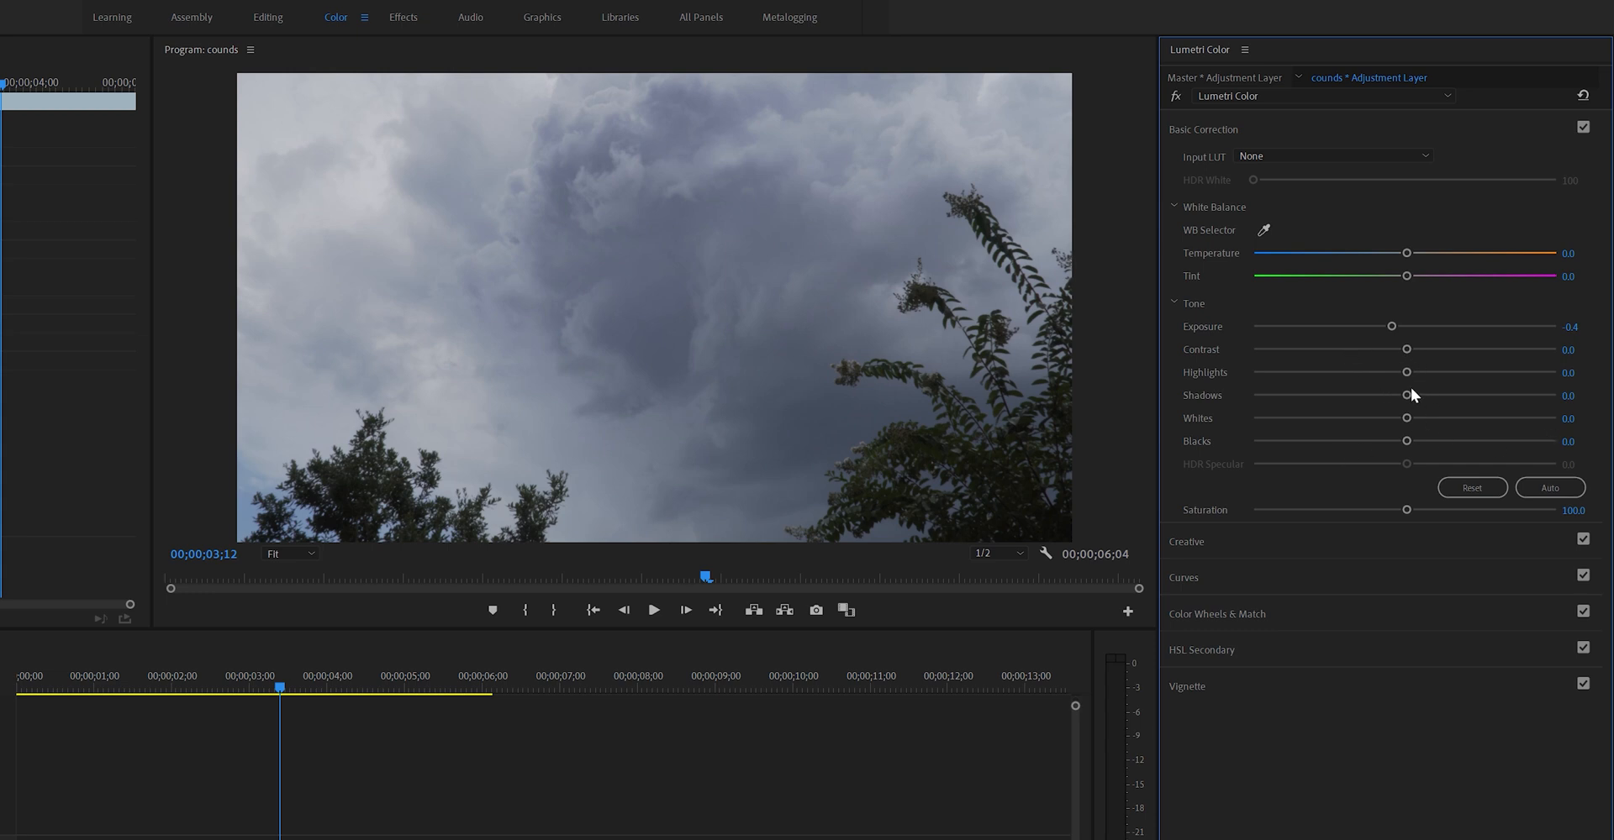
{"action": "mouse_move", "coordinate": [1457, 413]}
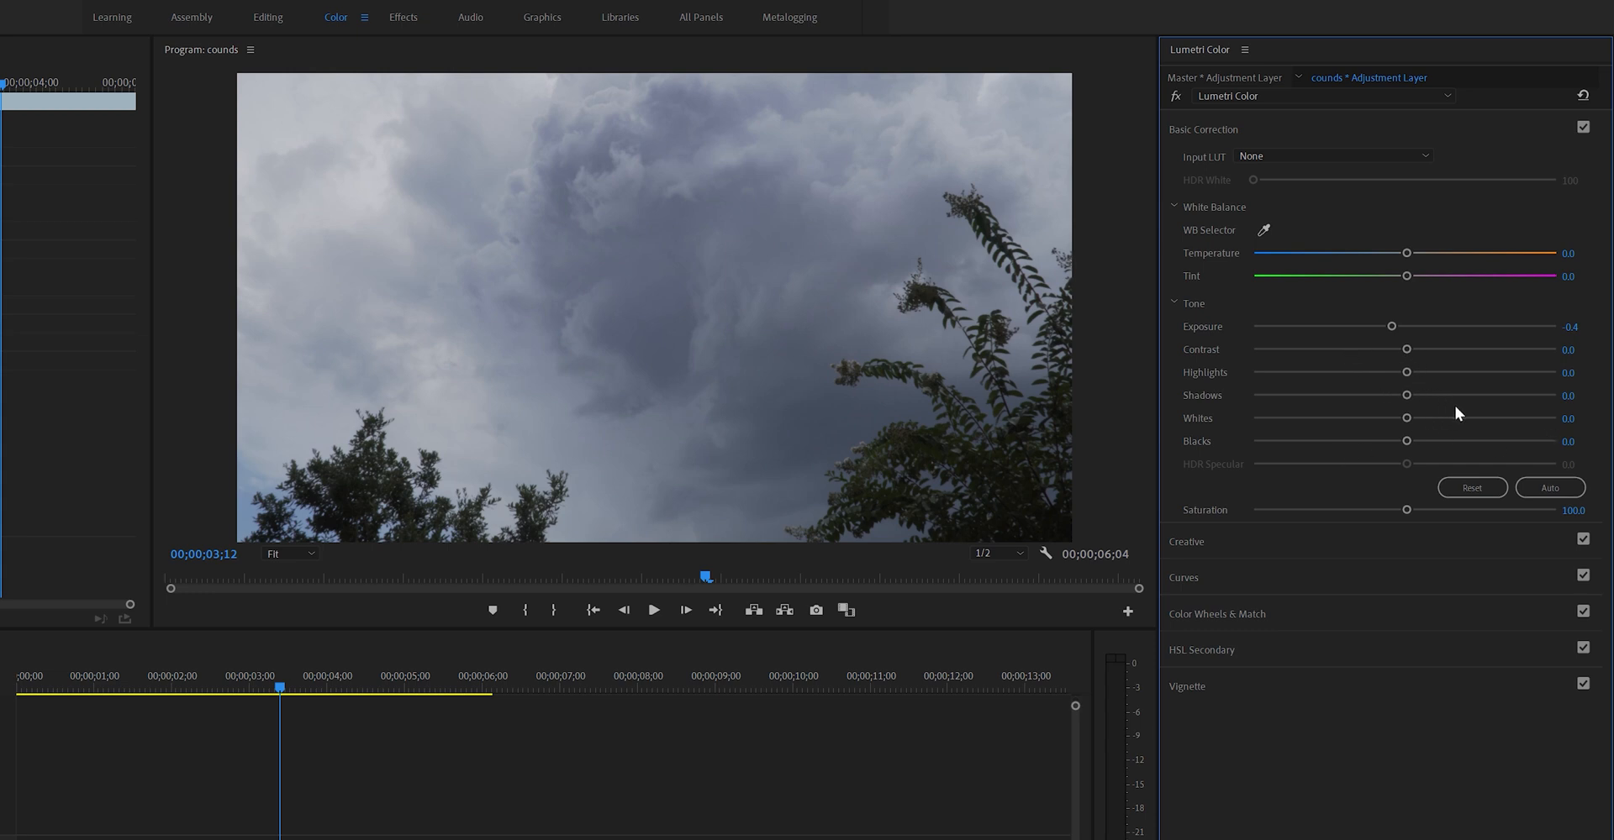
Raise Contrast to 75 and settle Highlights at about -18.
{"action": "left_click_drag", "start_coordinate": [1406, 349], "coordinate": [1408, 349]}
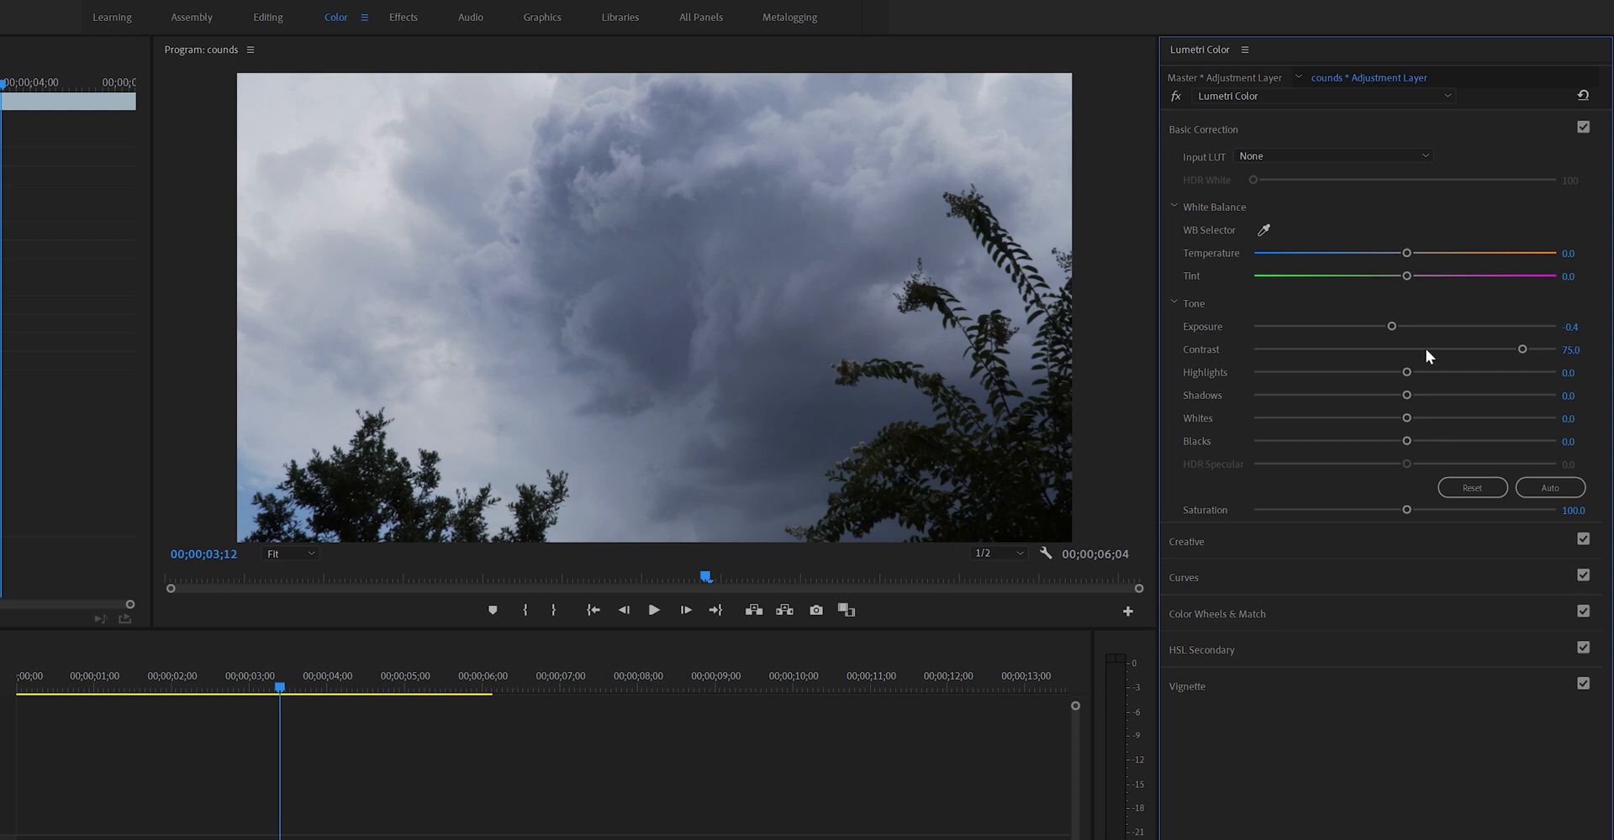
{"action": "mouse_move", "coordinate": [1344, 322]}
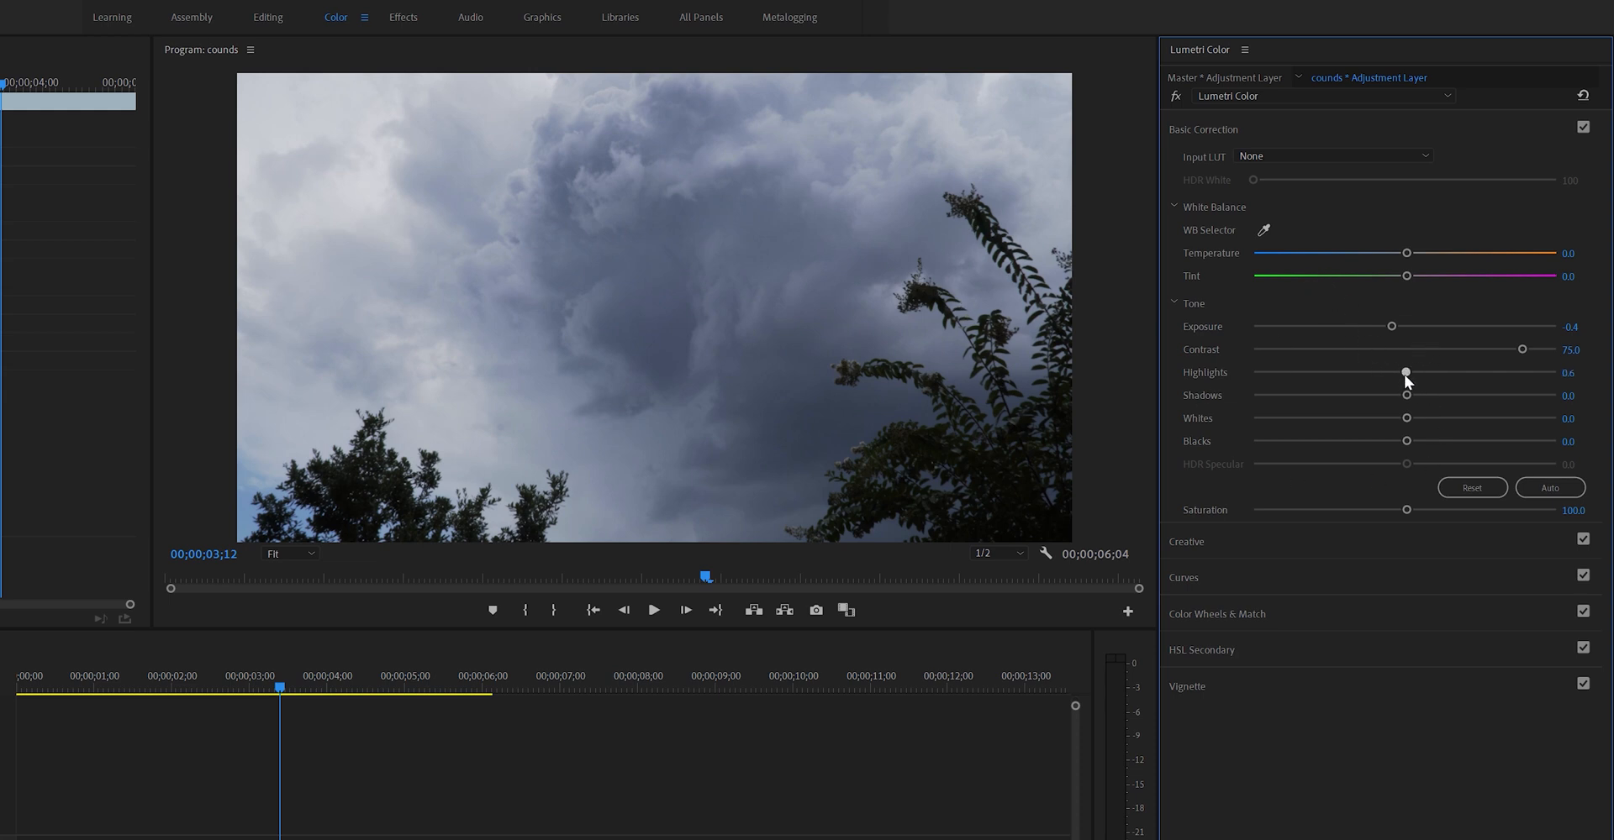
{"action": "left_click_drag", "start_coordinate": [1406, 372], "coordinate": [1382, 373]}
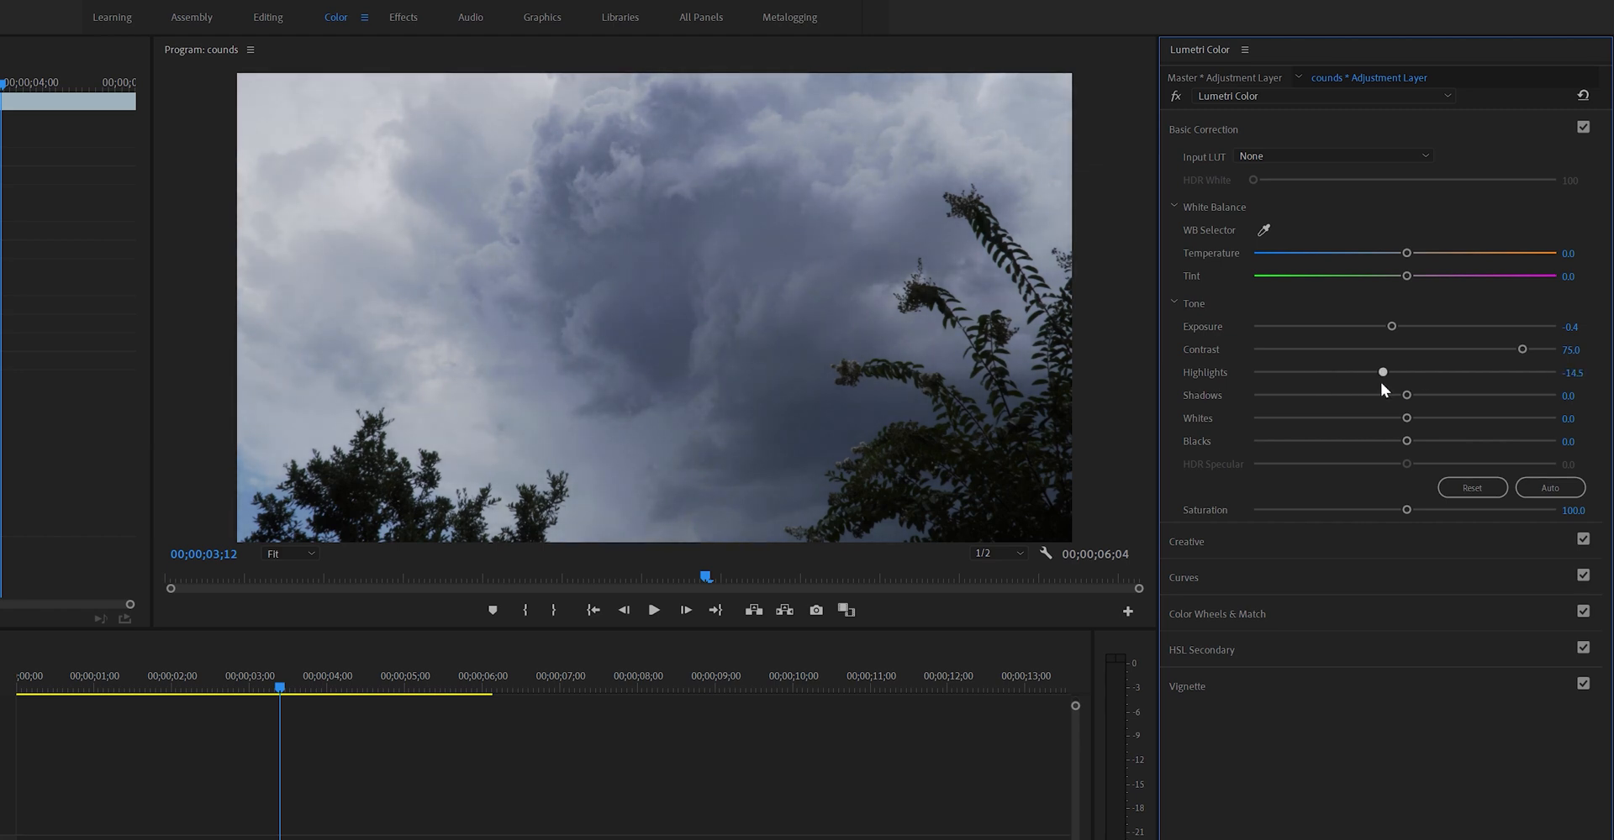
{"action": "left_click_drag", "start_coordinate": [1380, 371], "coordinate": [1342, 372]}
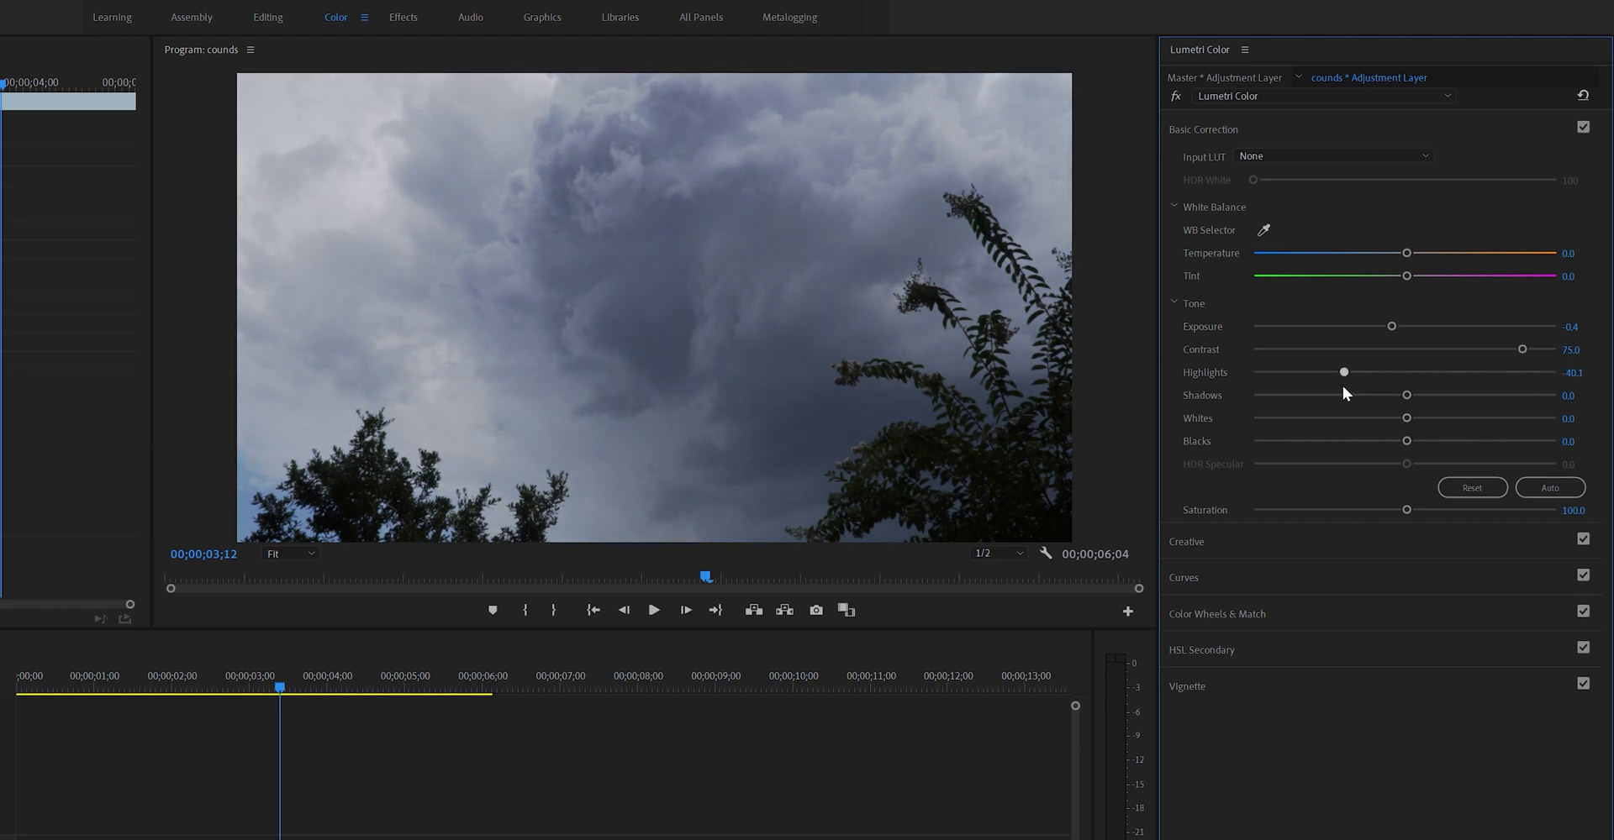
{"action": "left_click_drag", "start_coordinate": [1342, 372], "coordinate": [1310, 372]}
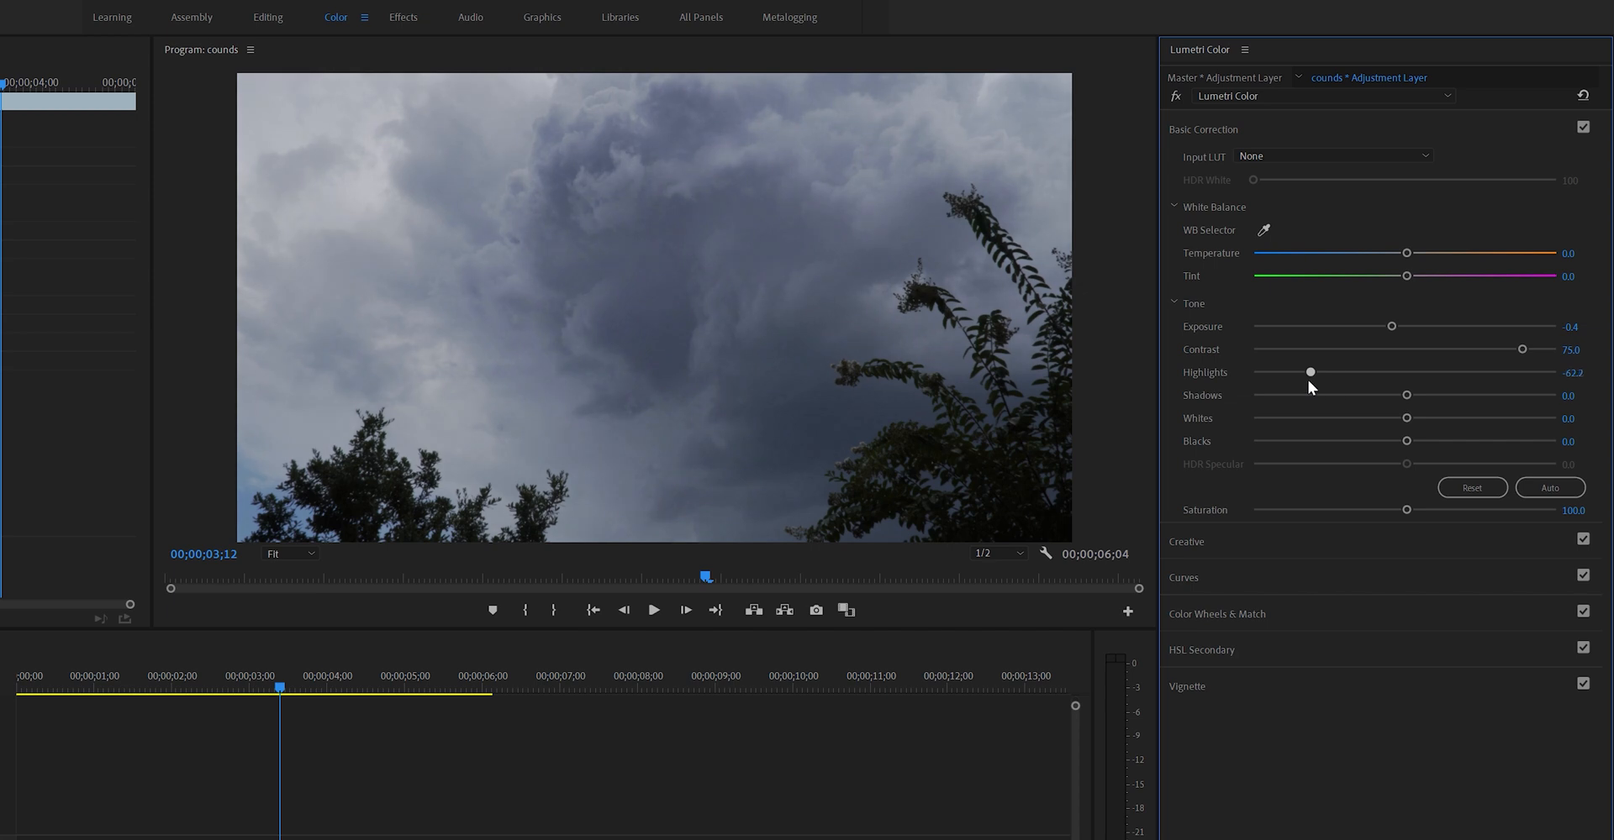
{"action": "left_click_drag", "start_coordinate": [1310, 372], "coordinate": [1348, 372]}
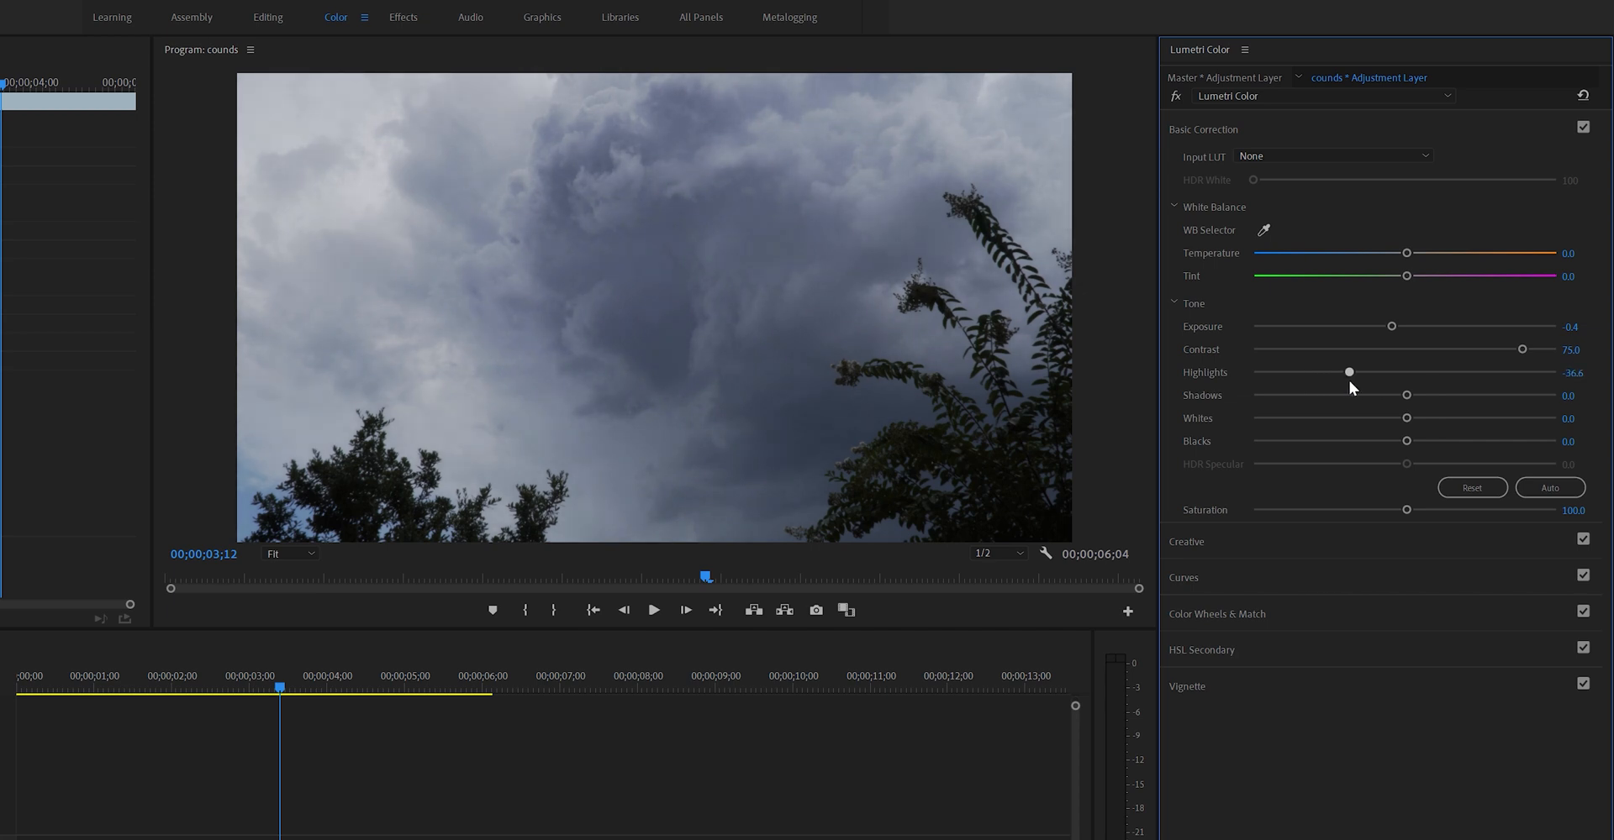
{"action": "left_click_drag", "start_coordinate": [1348, 372], "coordinate": [1253, 372]}
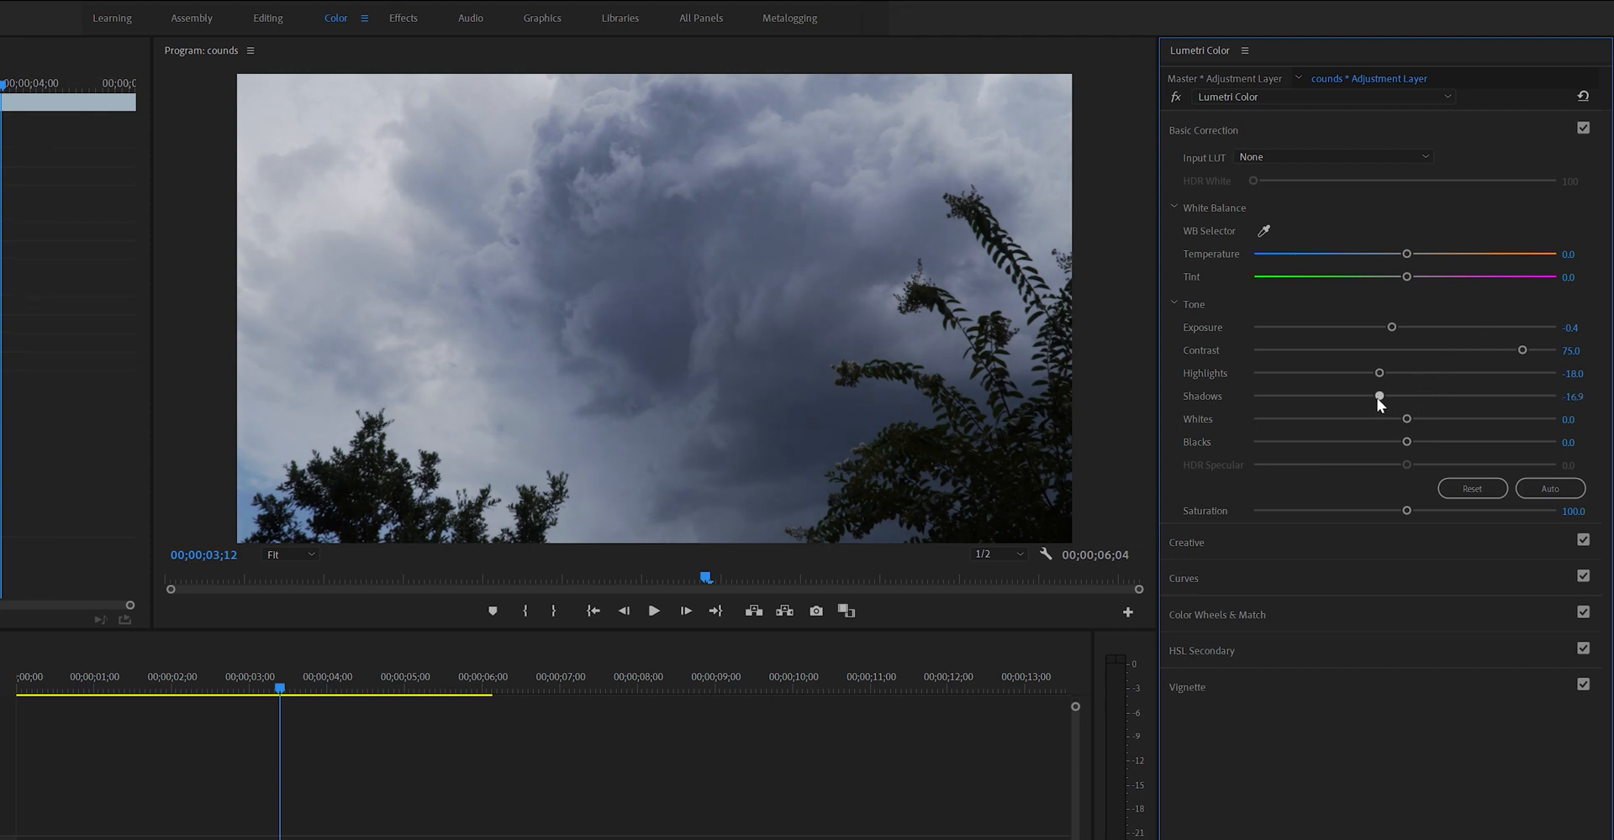
Pull the Shadows slider down to about -70 to darken the storm clouds.
{"action": "left_click_drag", "start_coordinate": [1379, 396], "coordinate": [1287, 396]}
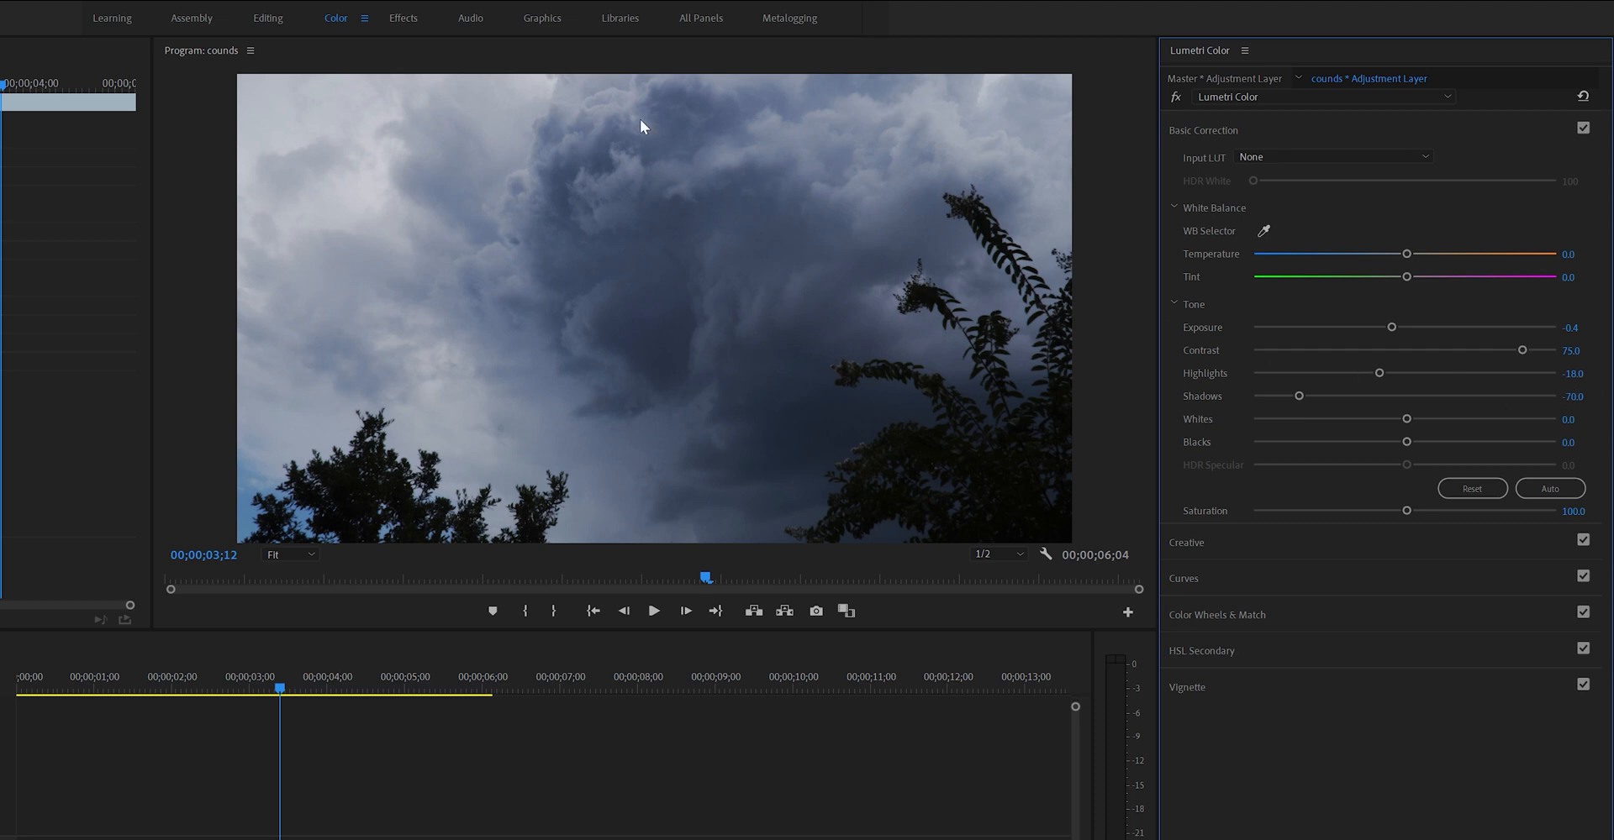
{"action": "mouse_move", "coordinate": [1151, 392]}
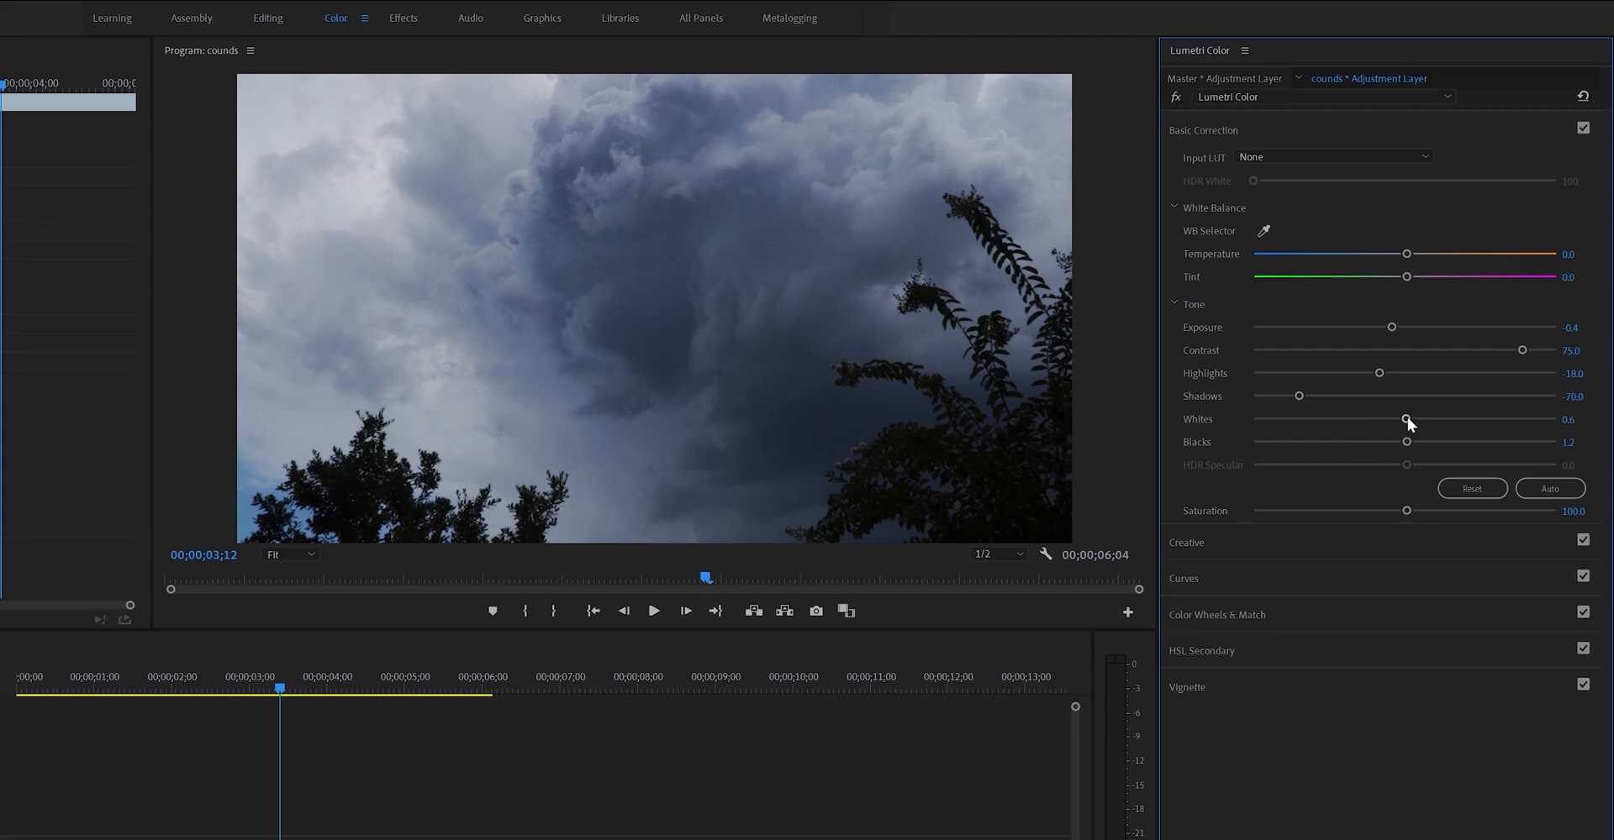
{"action": "mouse_move", "coordinate": [1406, 444]}
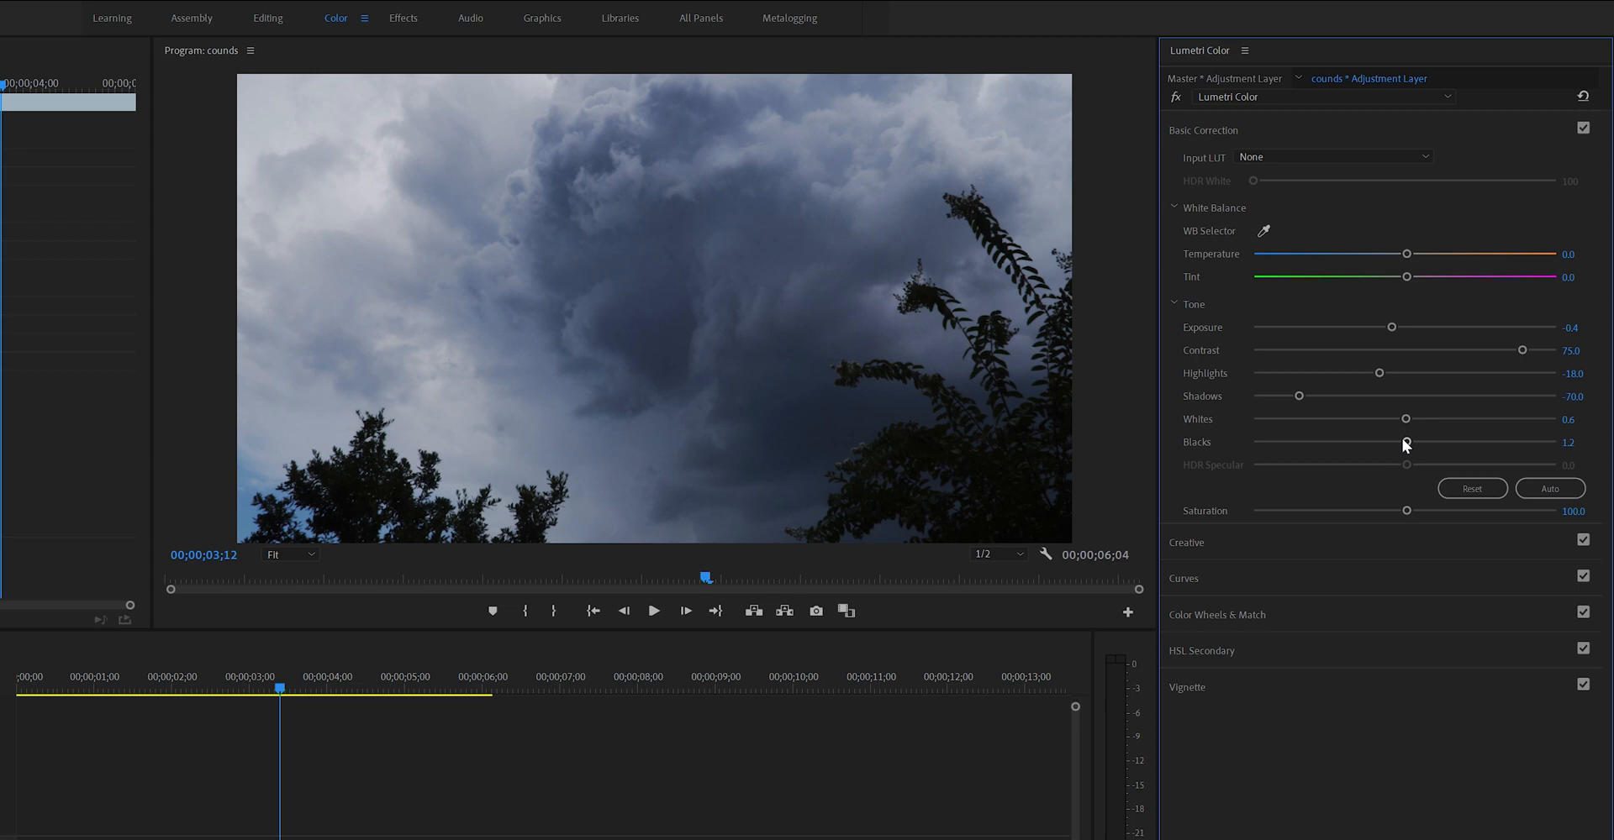
{"action": "mouse_move", "coordinate": [1407, 433]}
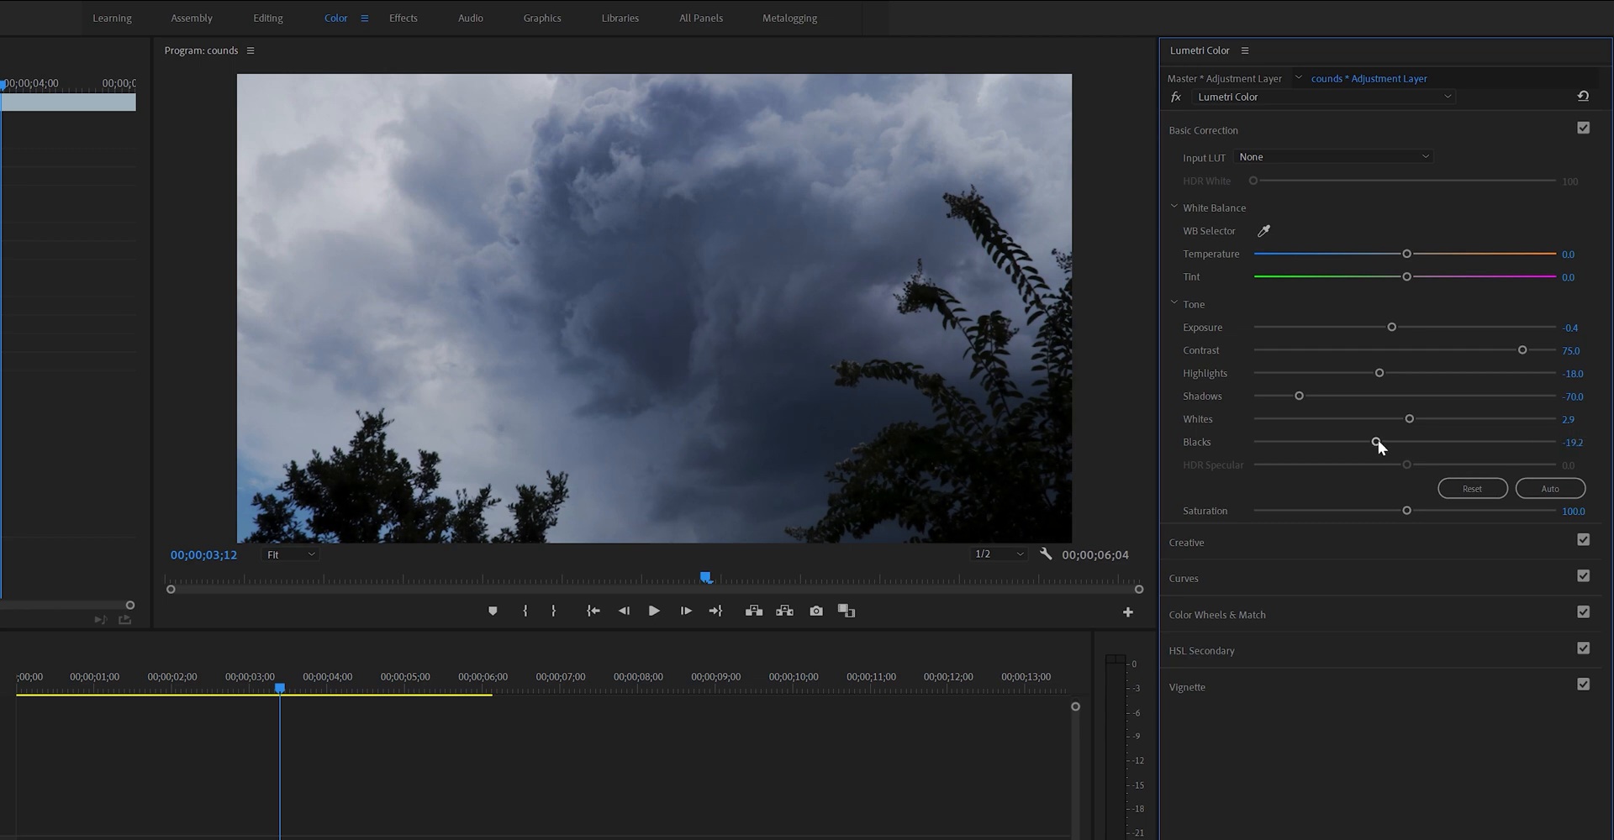
{"action": "mouse_move", "coordinate": [1386, 446]}
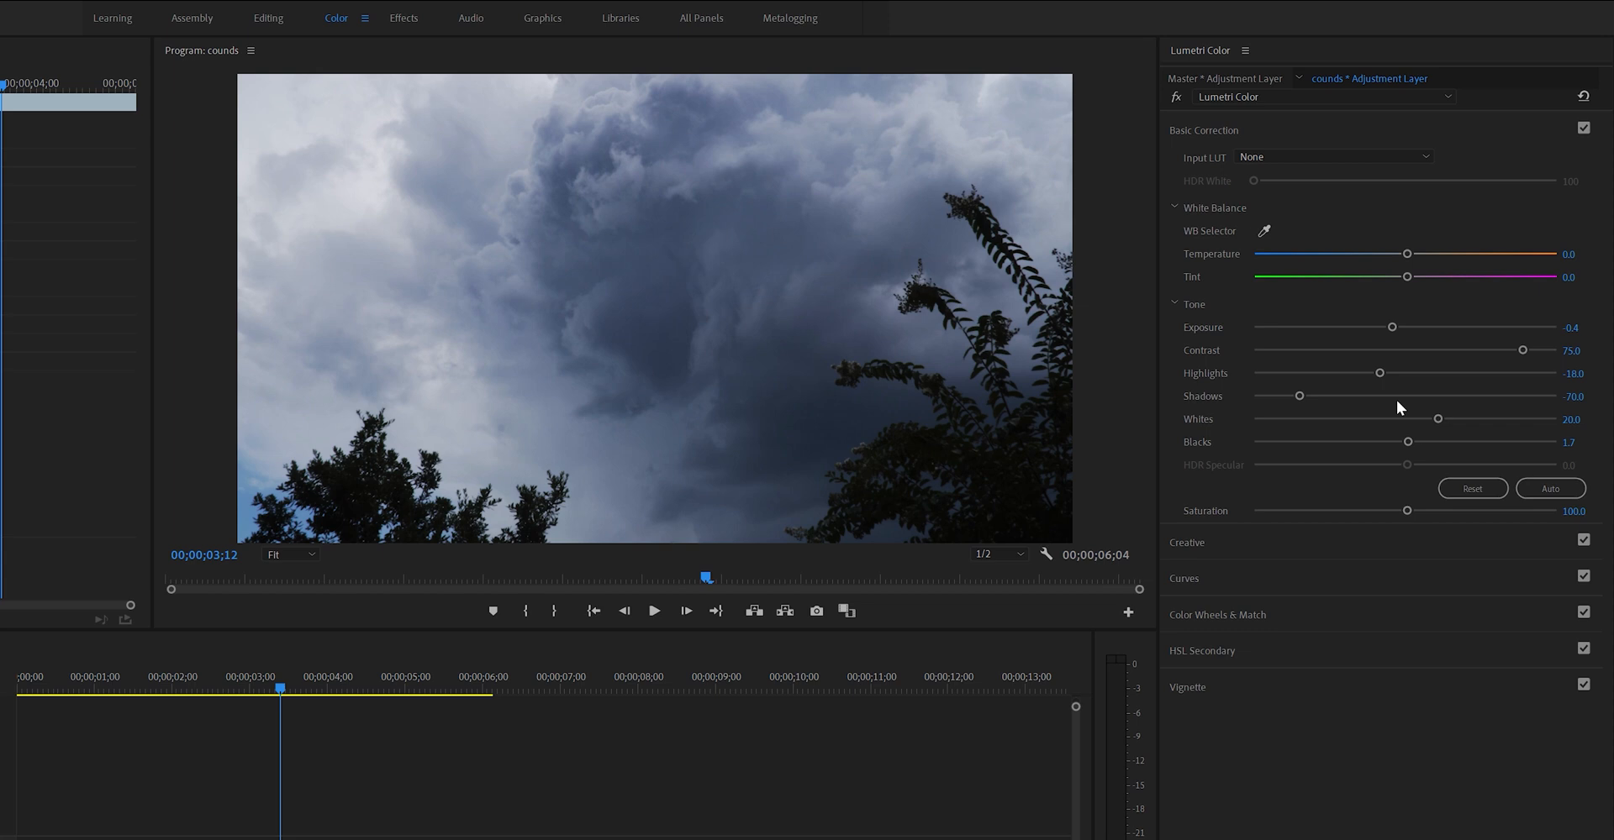
{"action": "mouse_move", "coordinate": [1578, 415]}
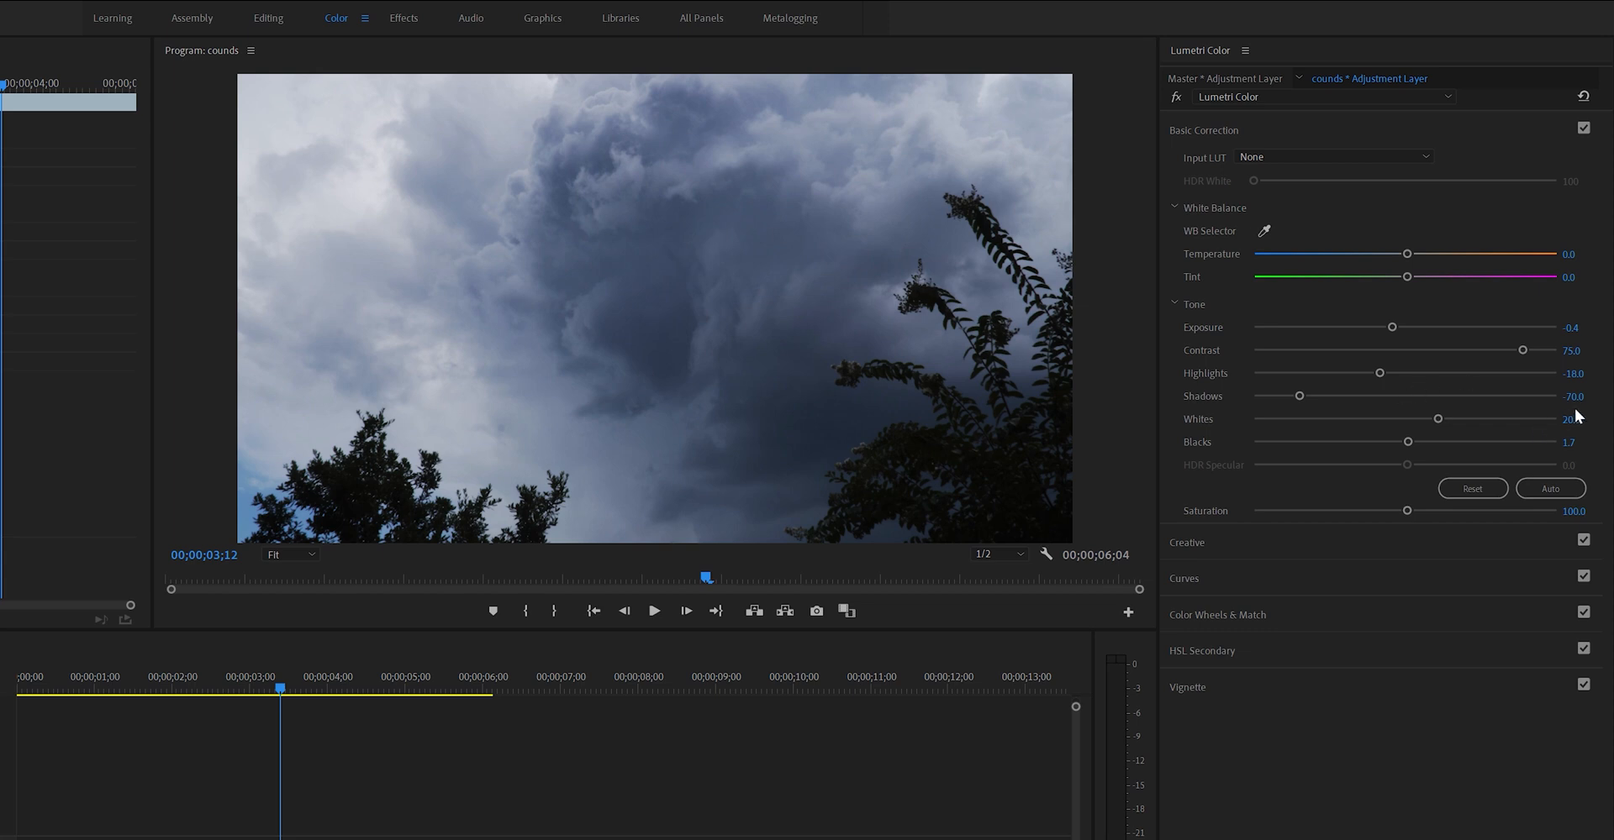
{"action": "mouse_move", "coordinate": [1440, 423]}
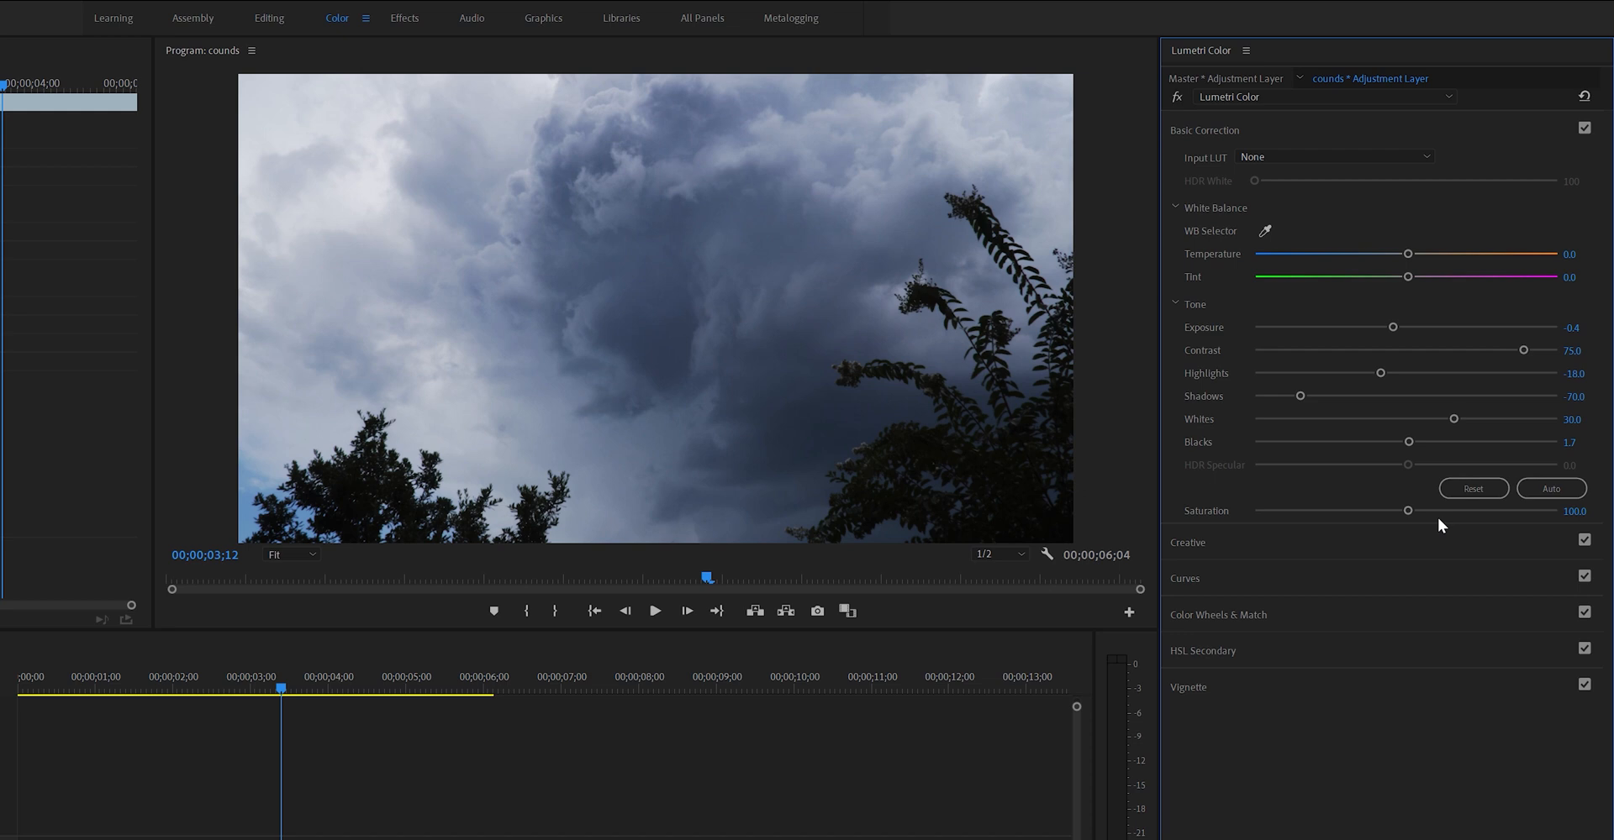
{"action": "mouse_move", "coordinate": [1503, 527]}
{"action": "type", "text": "125"}
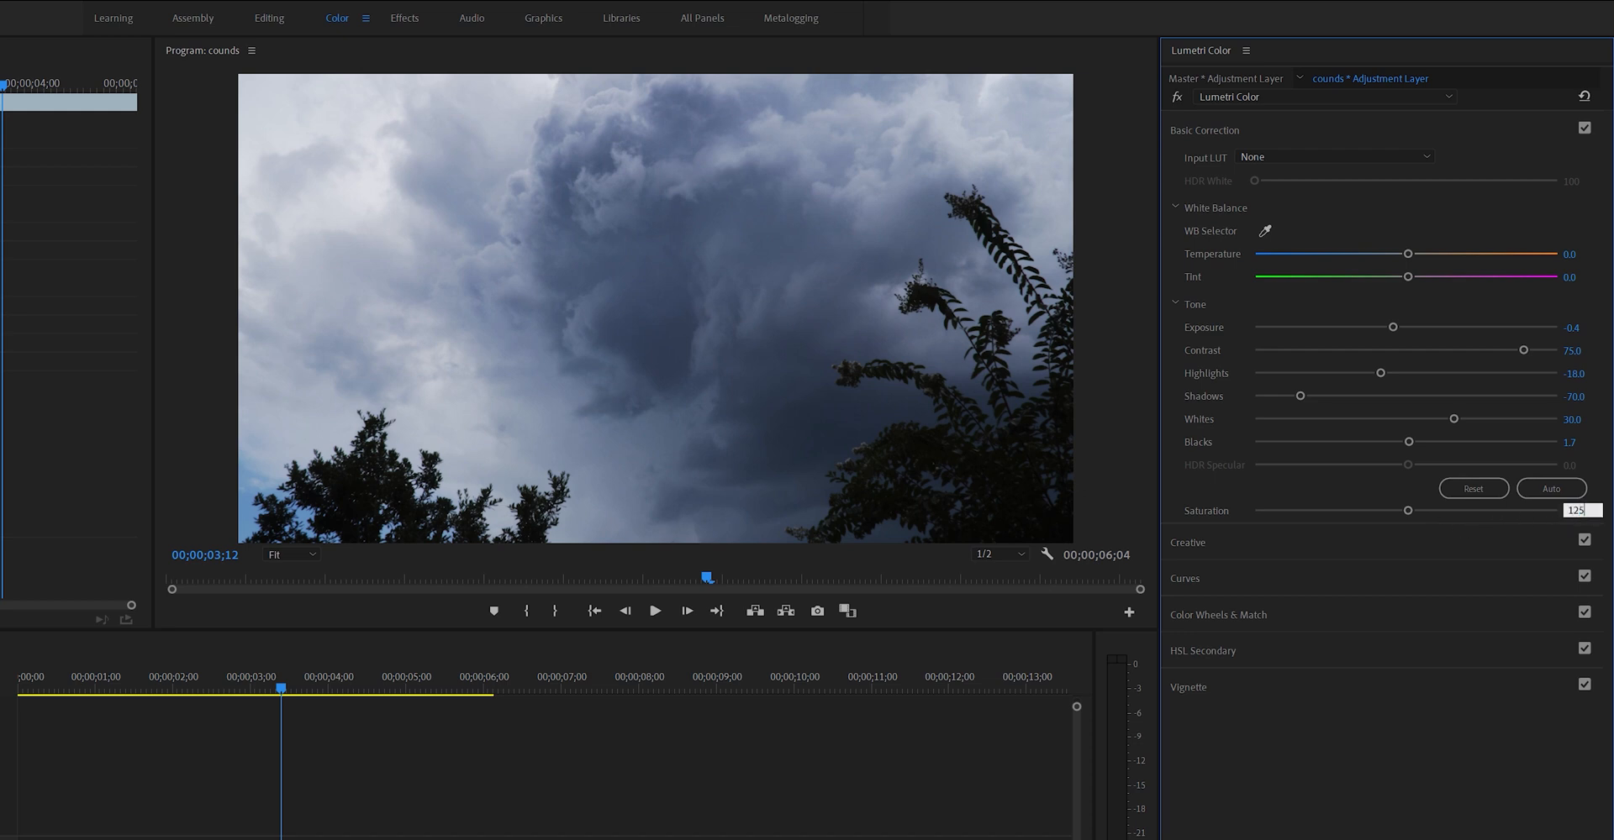
Set Saturation to 125 to make the storm clouds more vivid.
{"action": "left_click_drag", "start_coordinate": [1392, 511], "coordinate": [1445, 511]}
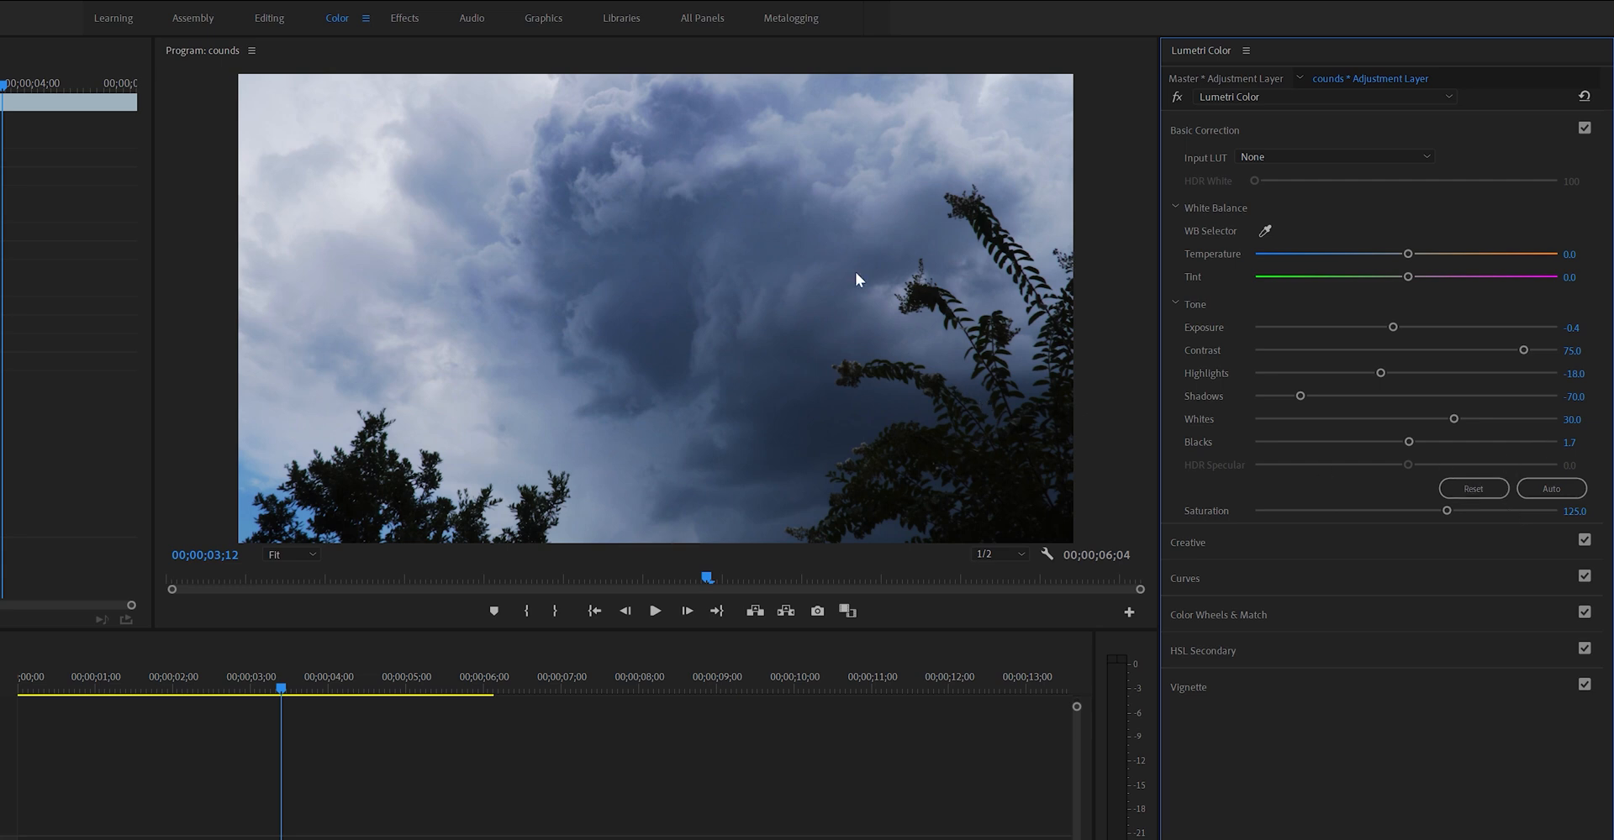
{"action": "mouse_move", "coordinate": [976, 401]}
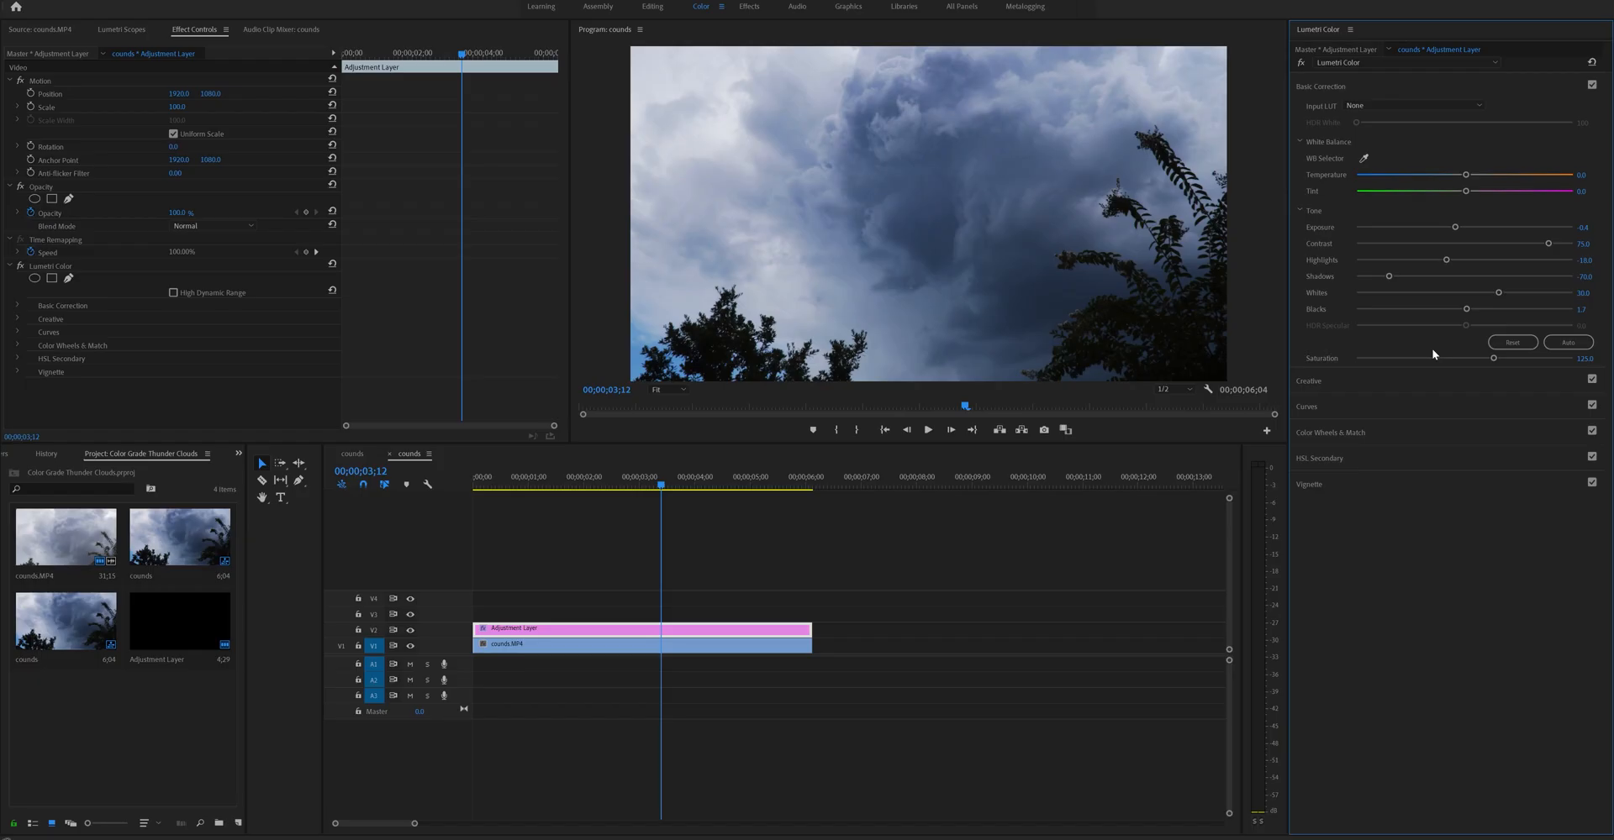
{"action": "mouse_move", "coordinate": [1434, 354]}
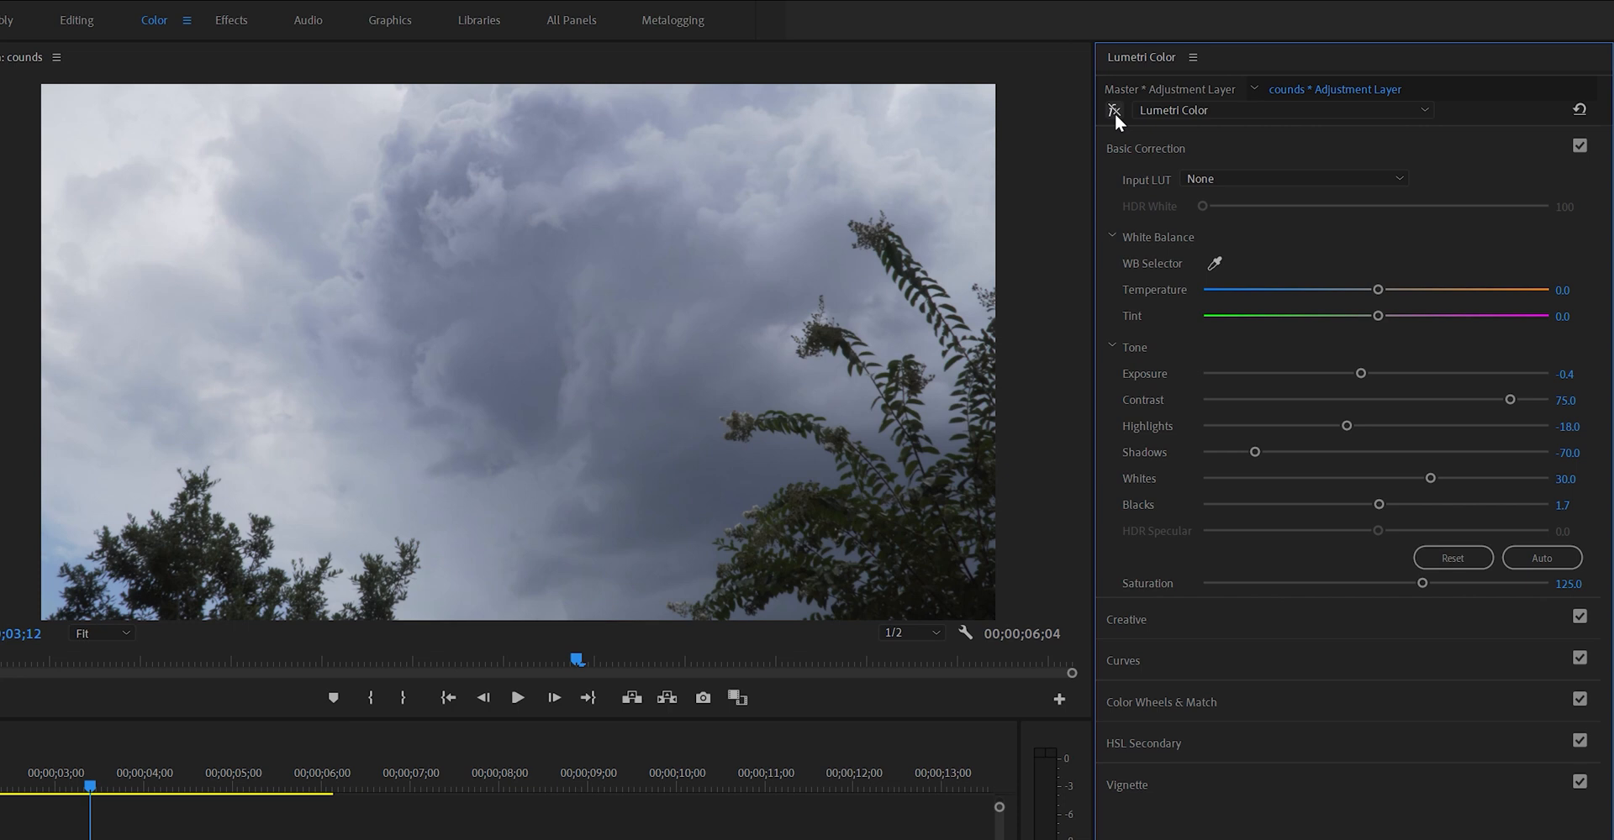
{"action": "left_click", "coordinate": [1114, 110]}
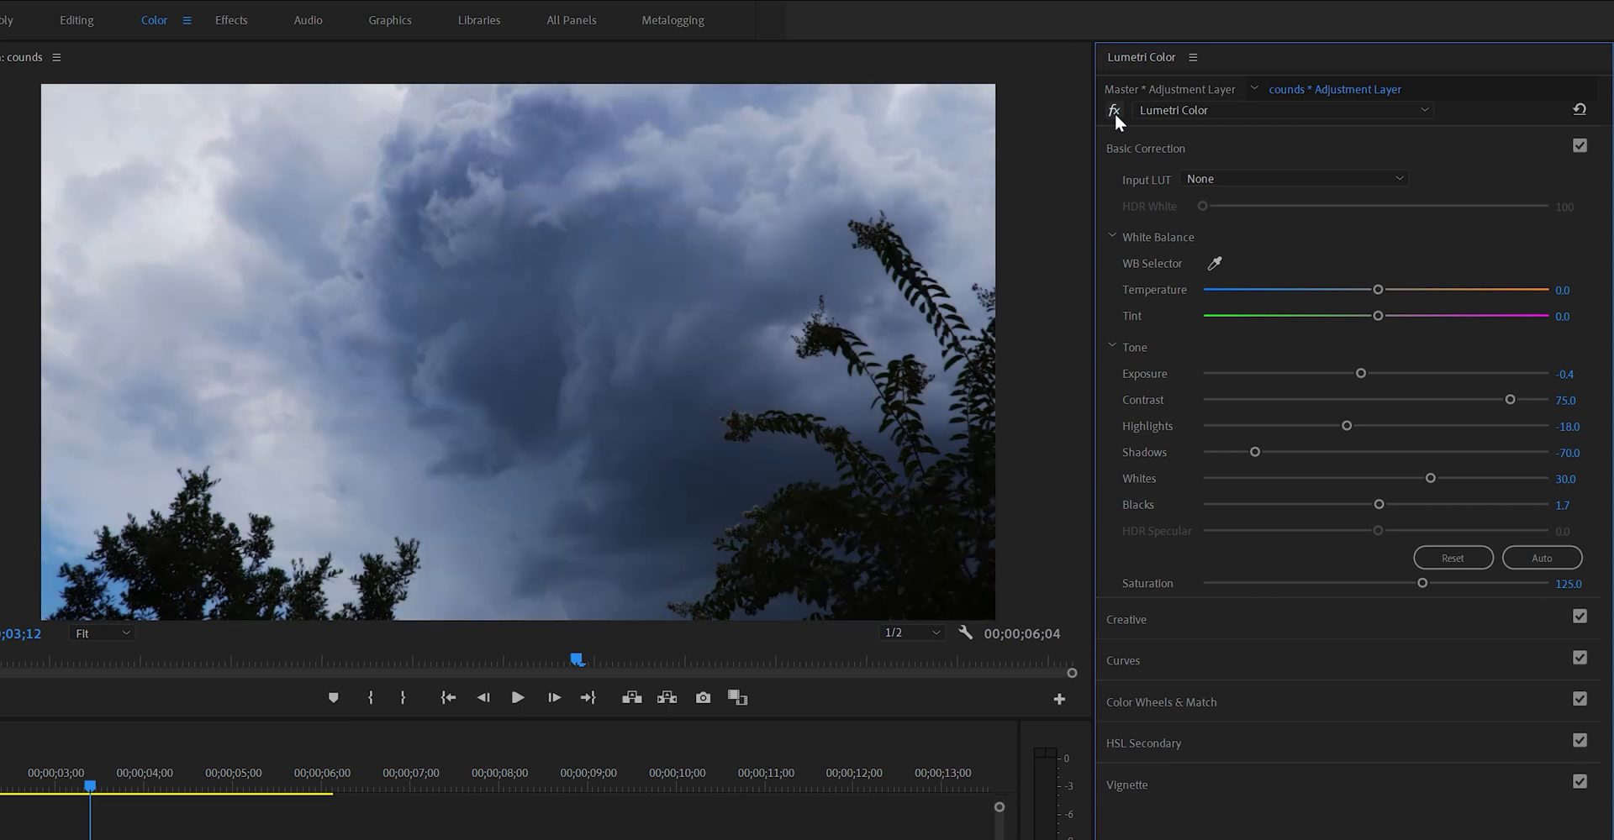
{"action": "left_click", "coordinate": [1113, 110]}
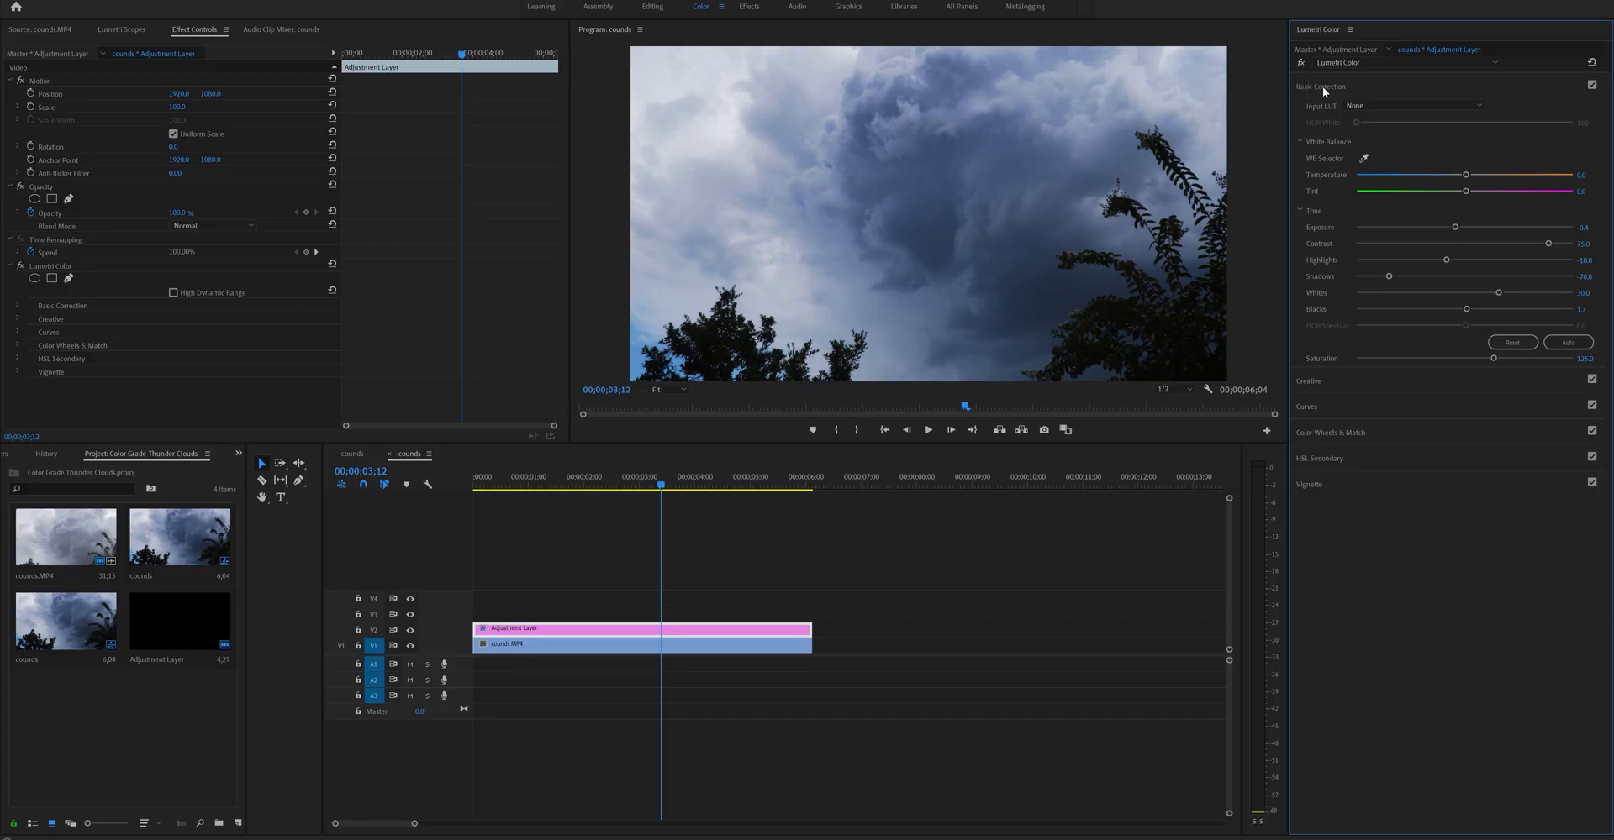
{"action": "mouse_move", "coordinate": [1348, 138]}
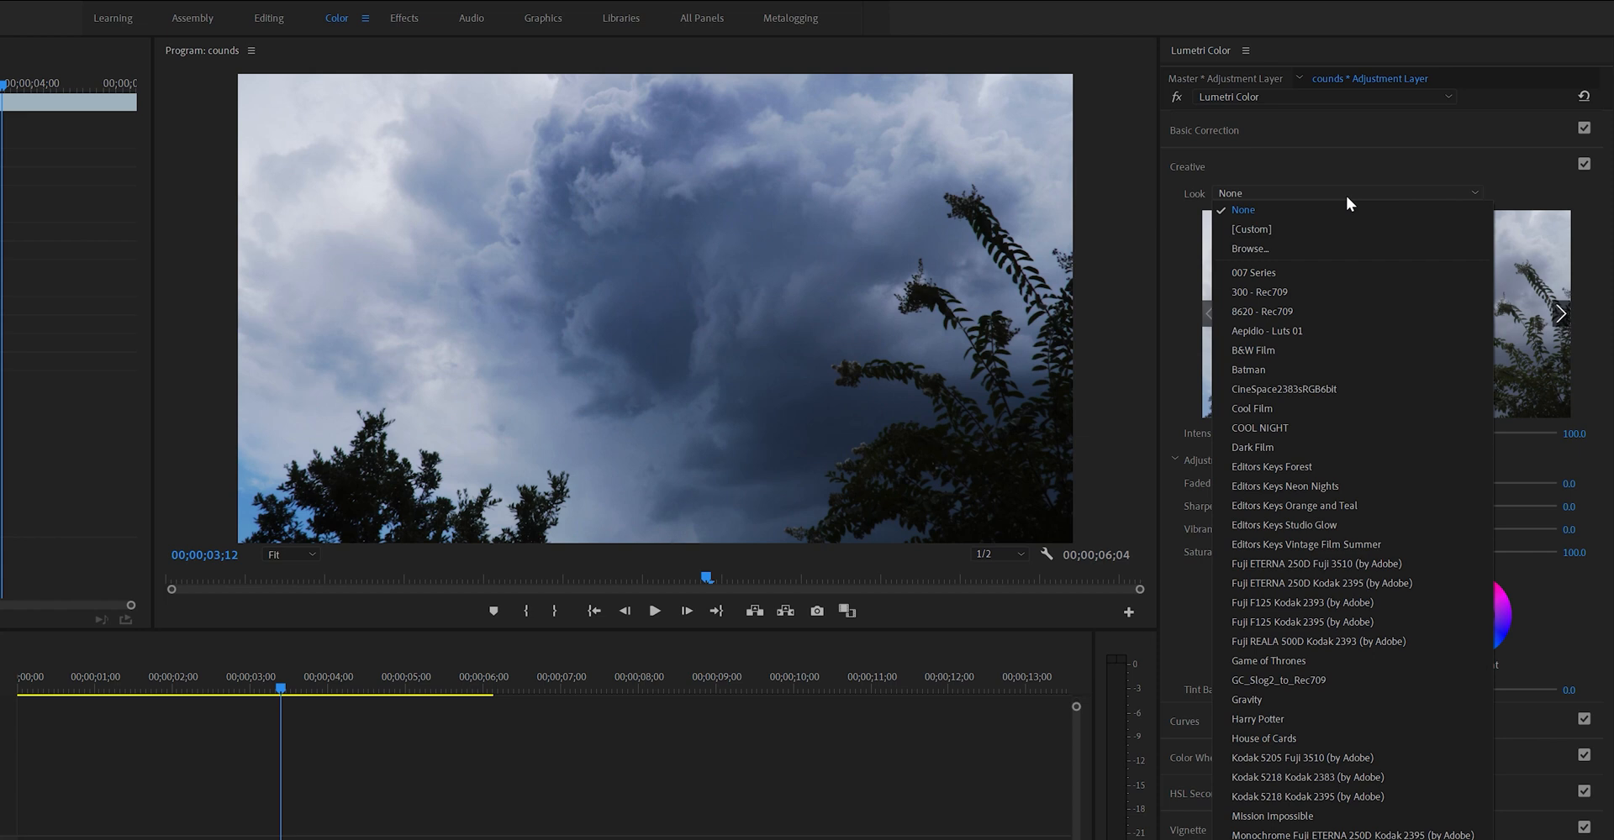
{"action": "mouse_move", "coordinate": [1361, 276]}
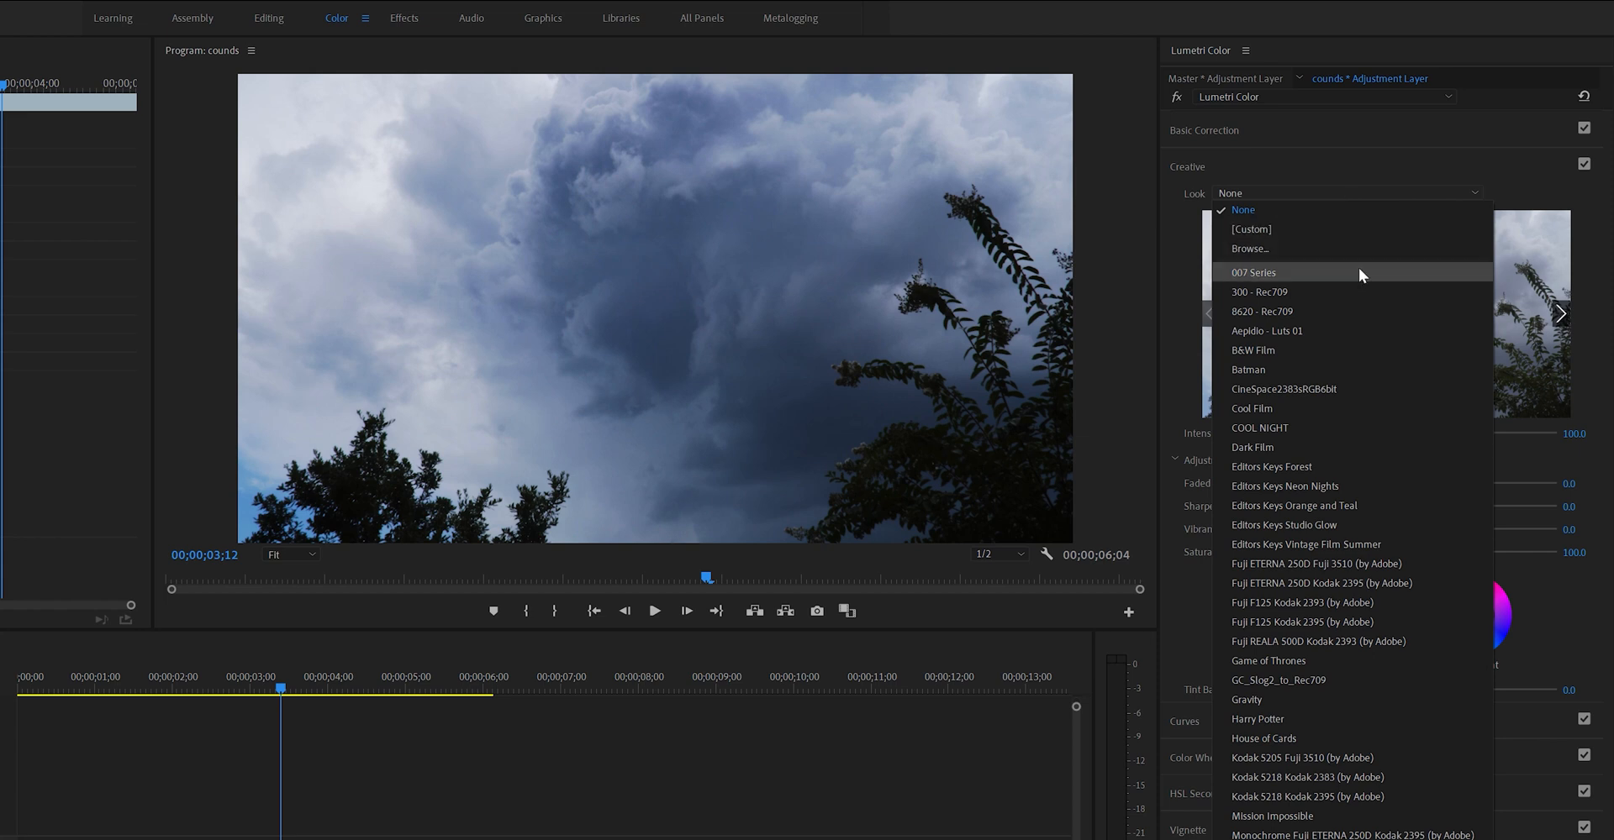
{"action": "mouse_move", "coordinate": [1362, 283]}
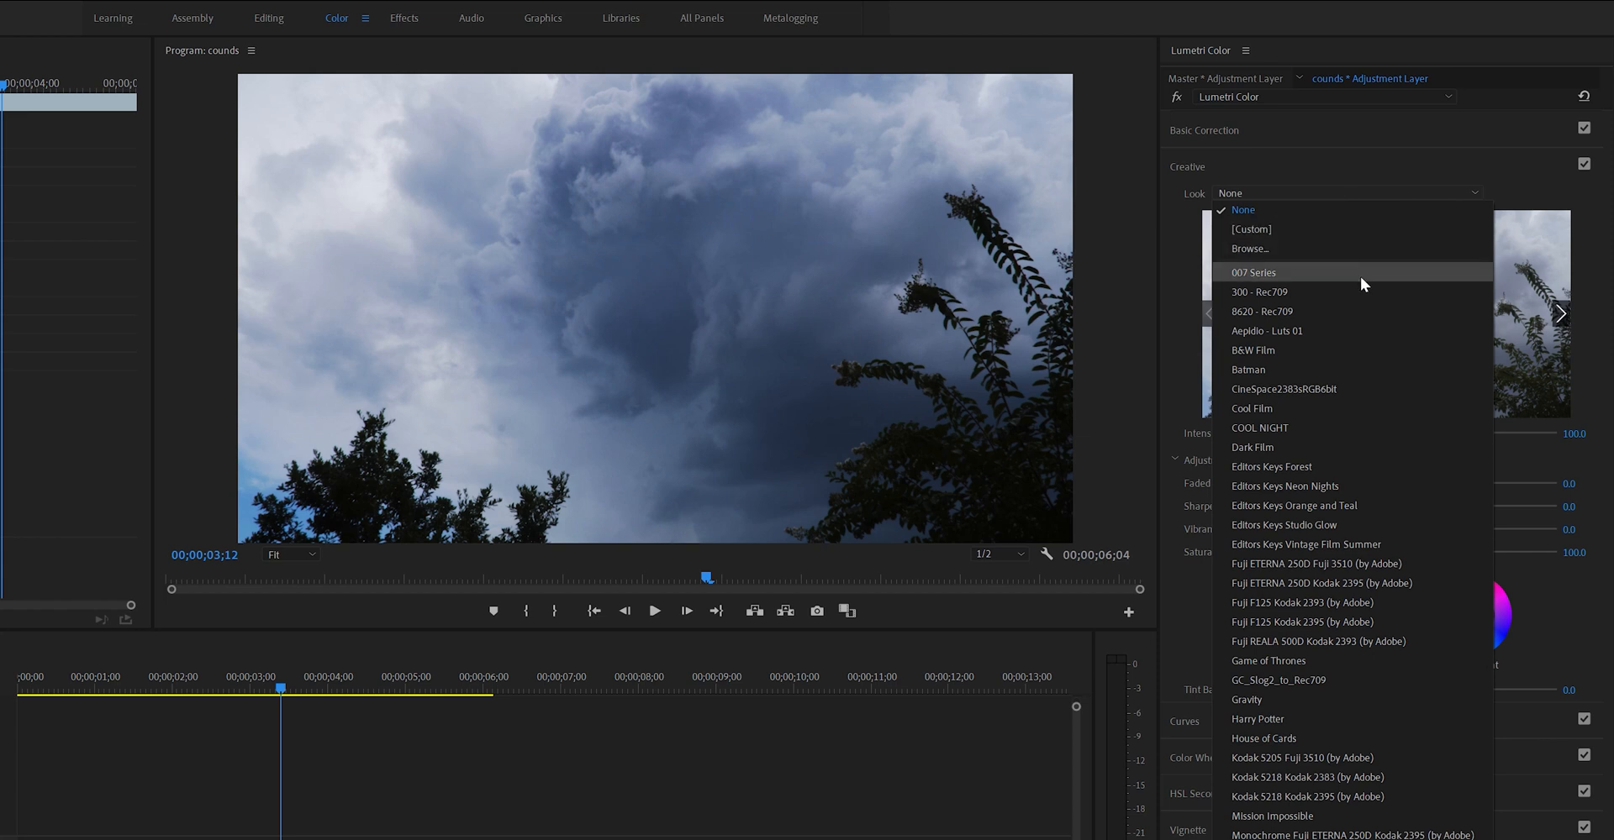
Preview several creative looks, then apply Editors Keys Orange and Teal.
{"action": "left_click", "coordinate": [1315, 641]}
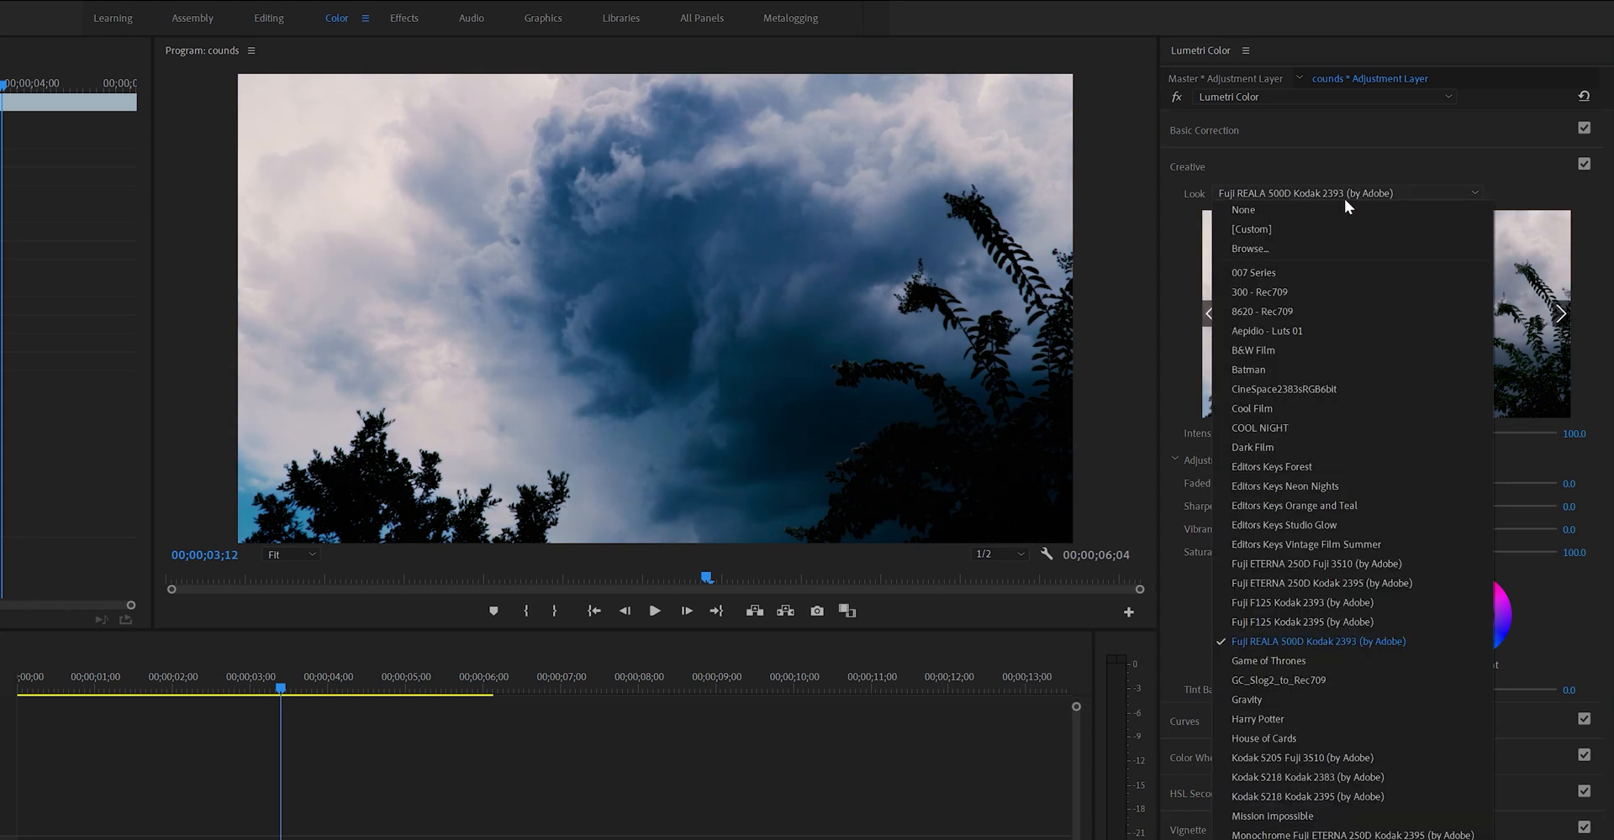
{"action": "left_click", "coordinate": [1260, 290]}
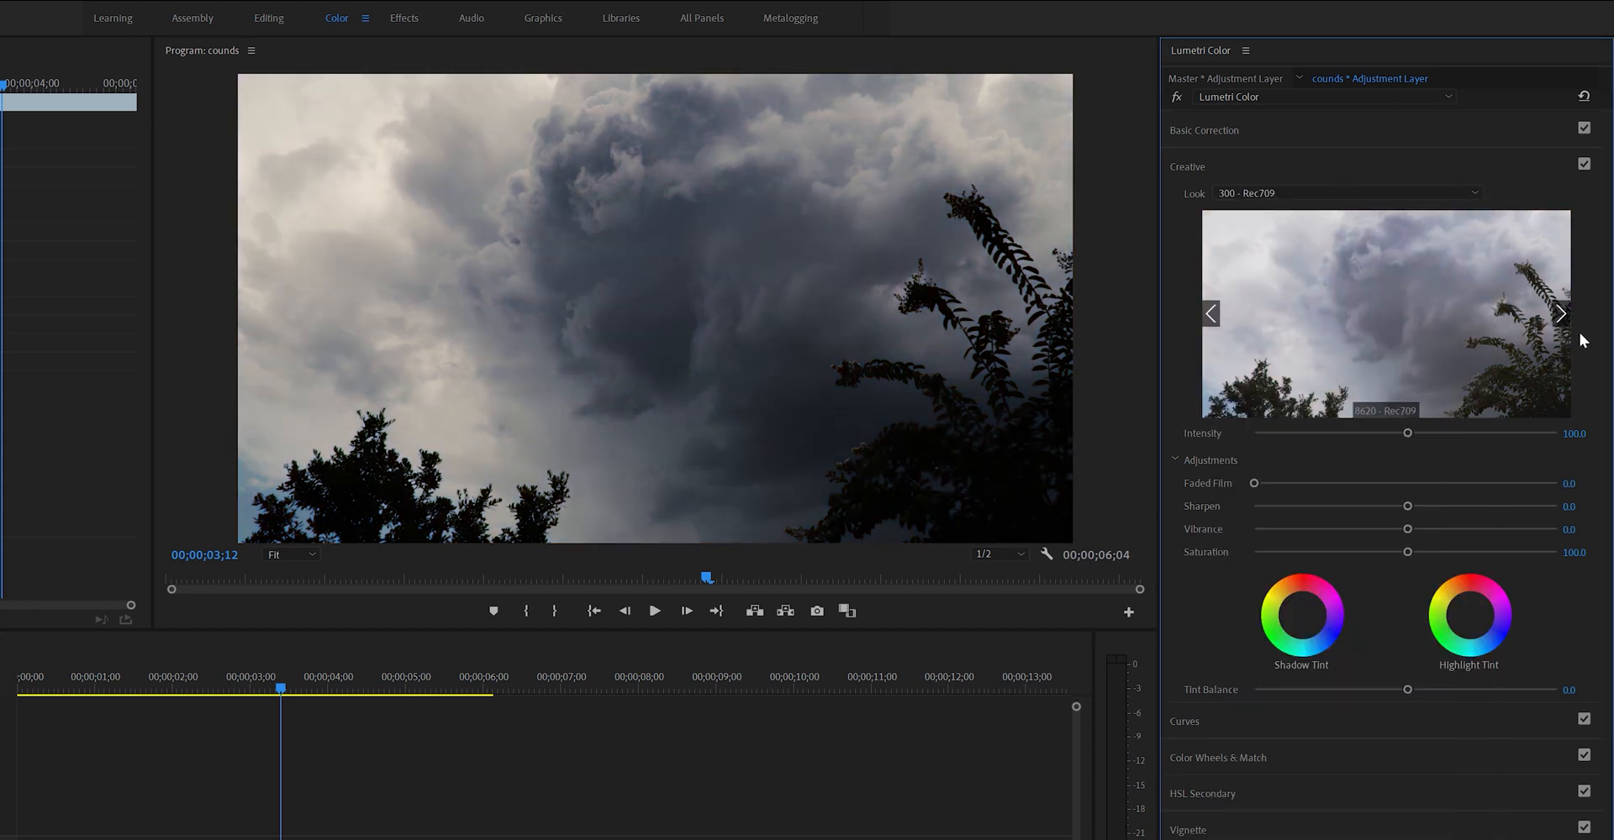
{"action": "left_click", "coordinate": [1560, 314]}
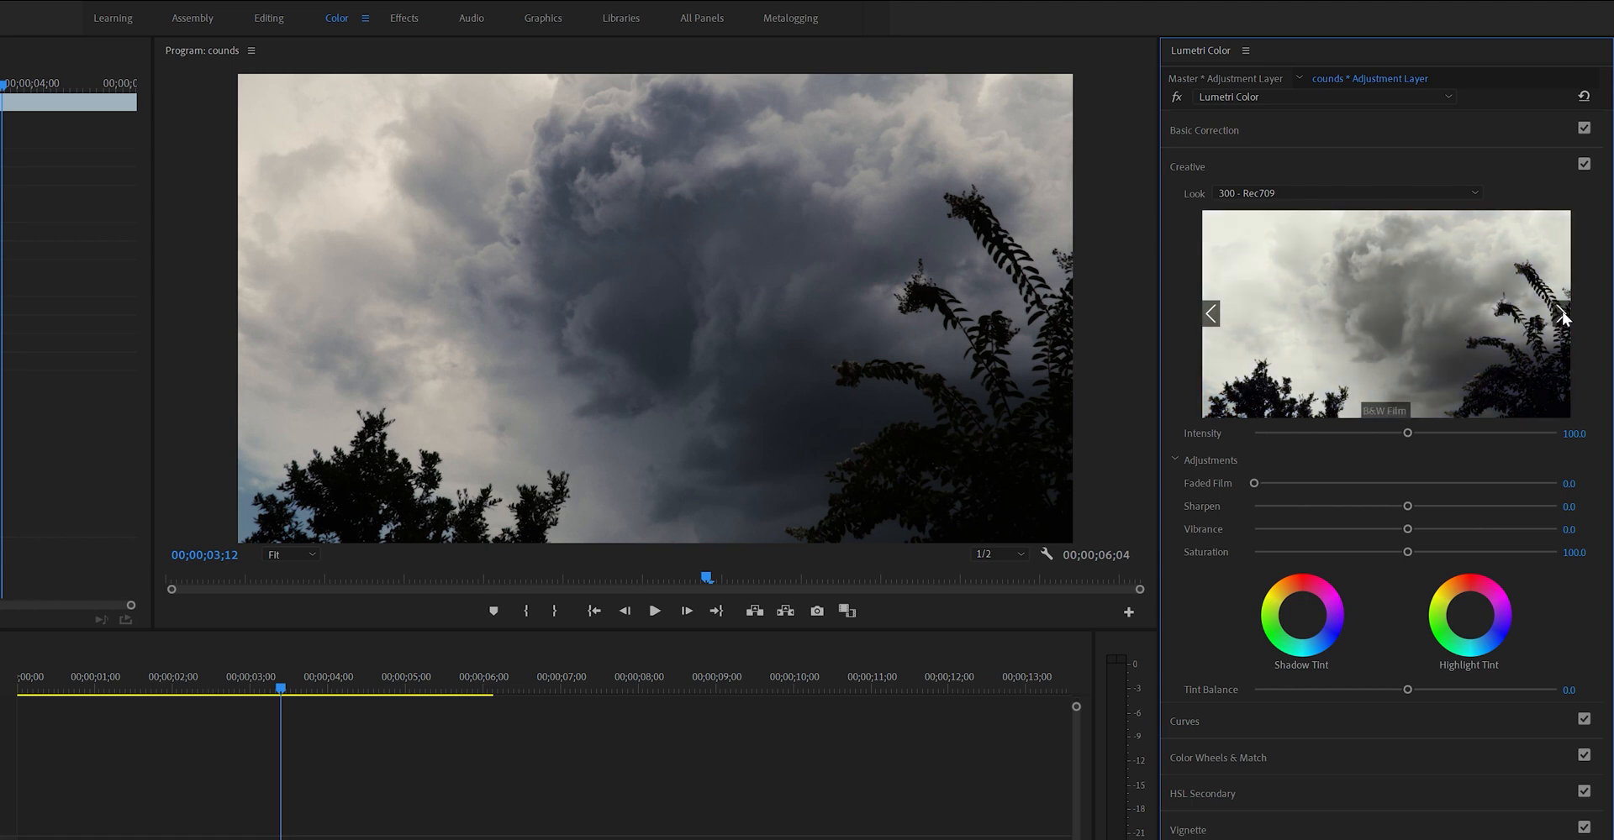
{"action": "left_click", "coordinate": [1558, 313]}
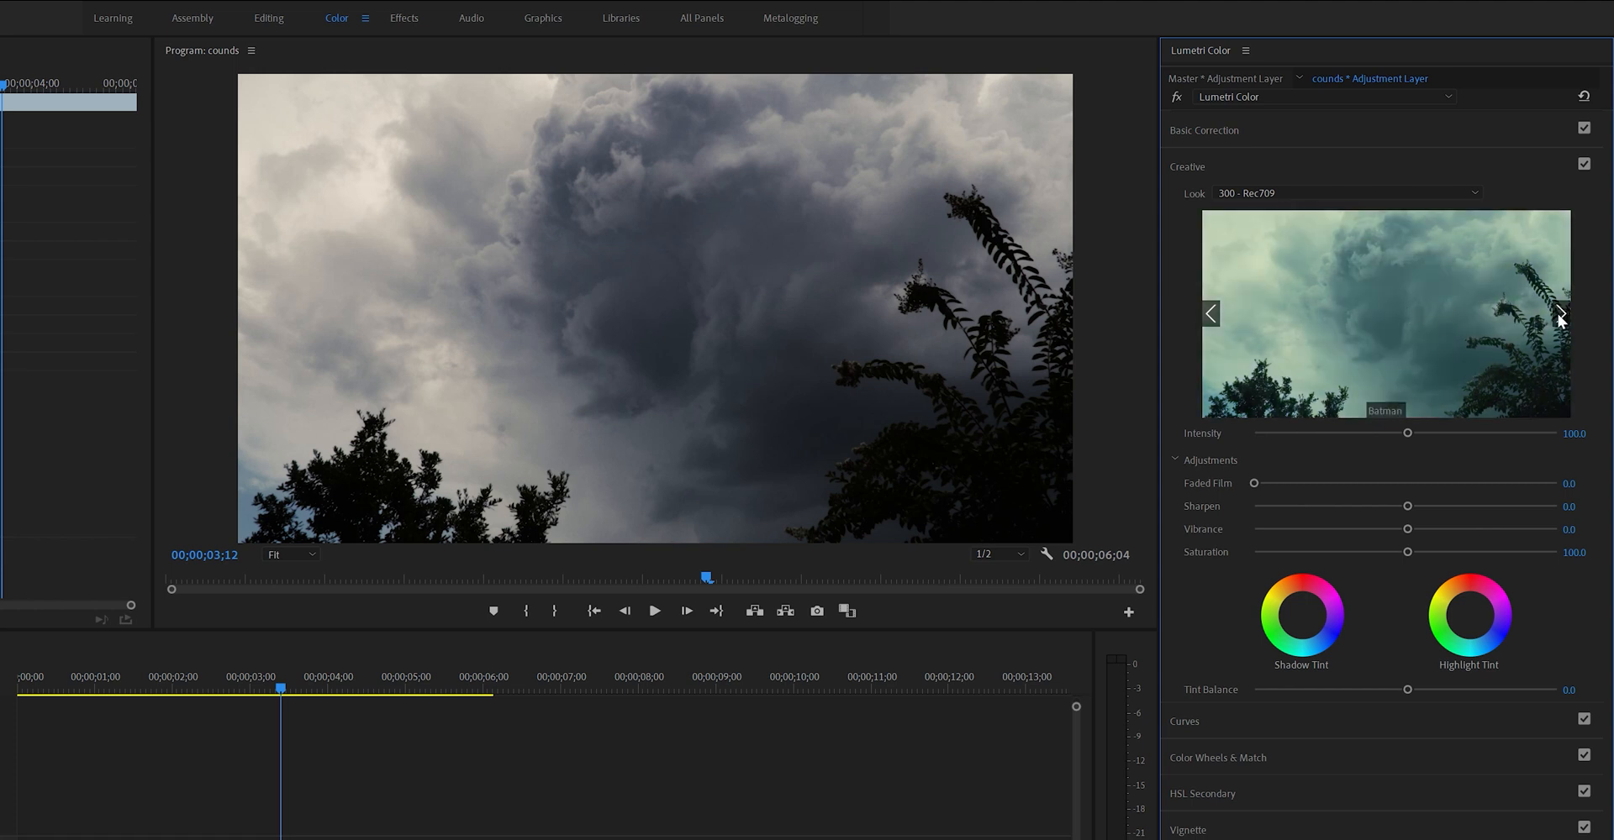
{"action": "left_click", "coordinate": [1560, 313]}
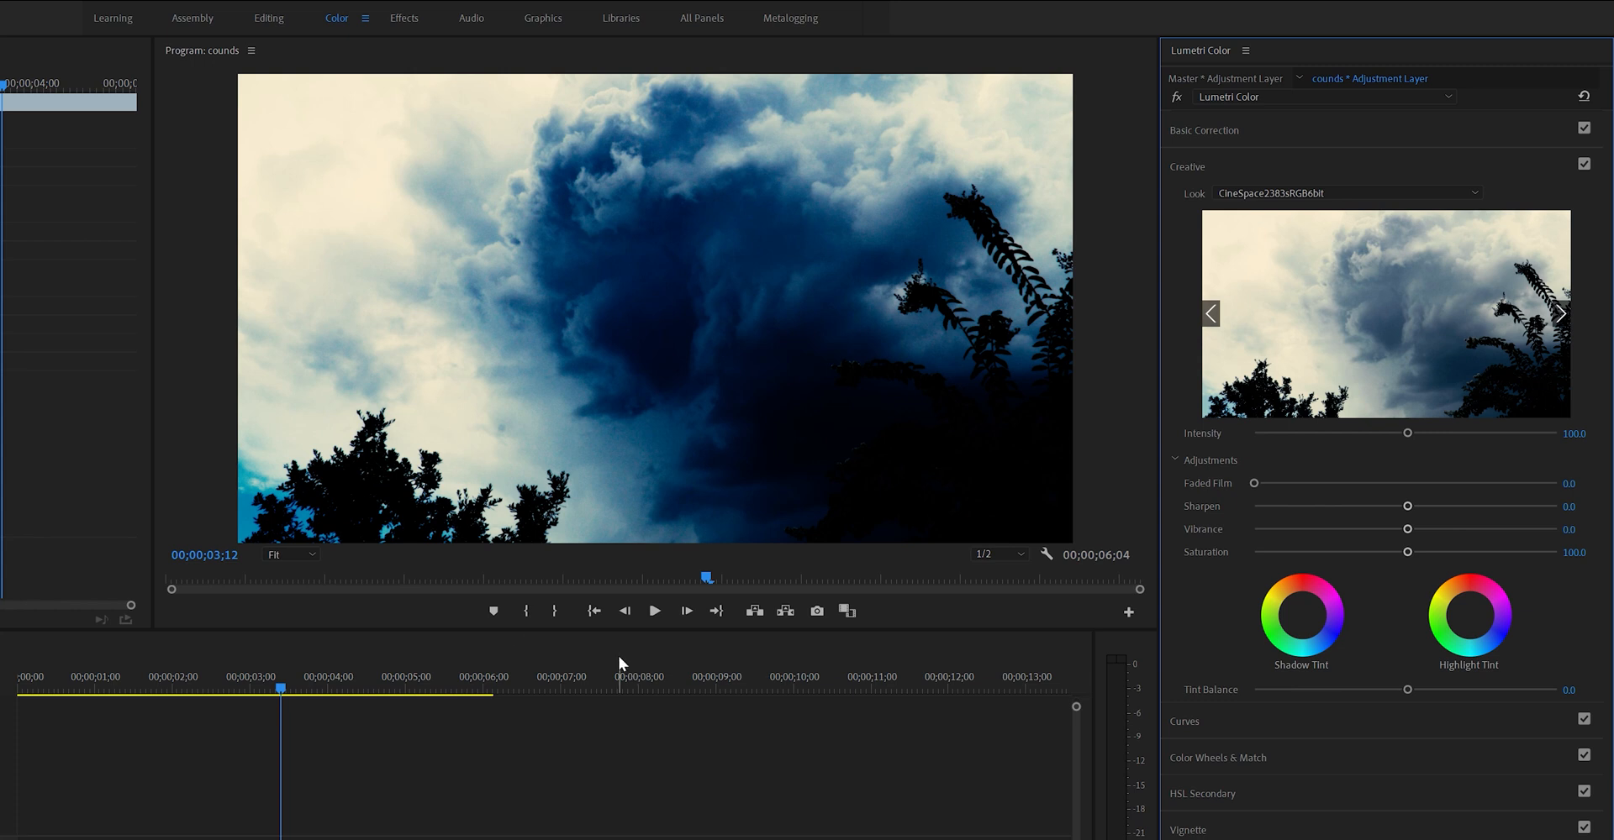
{"action": "left_click", "coordinate": [1473, 193]}
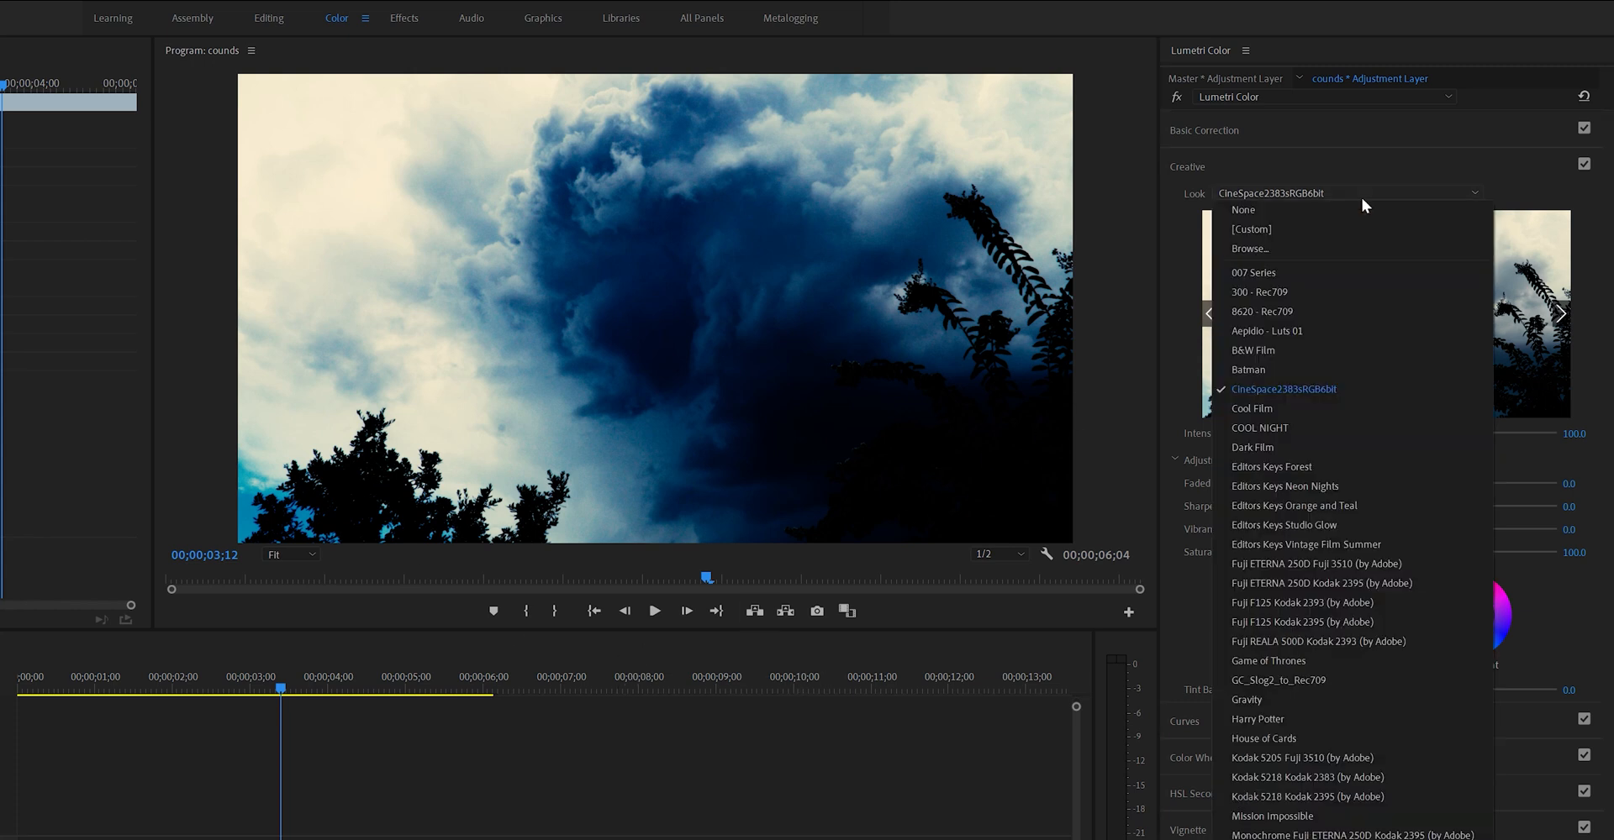
{"action": "left_click", "coordinate": [1283, 389]}
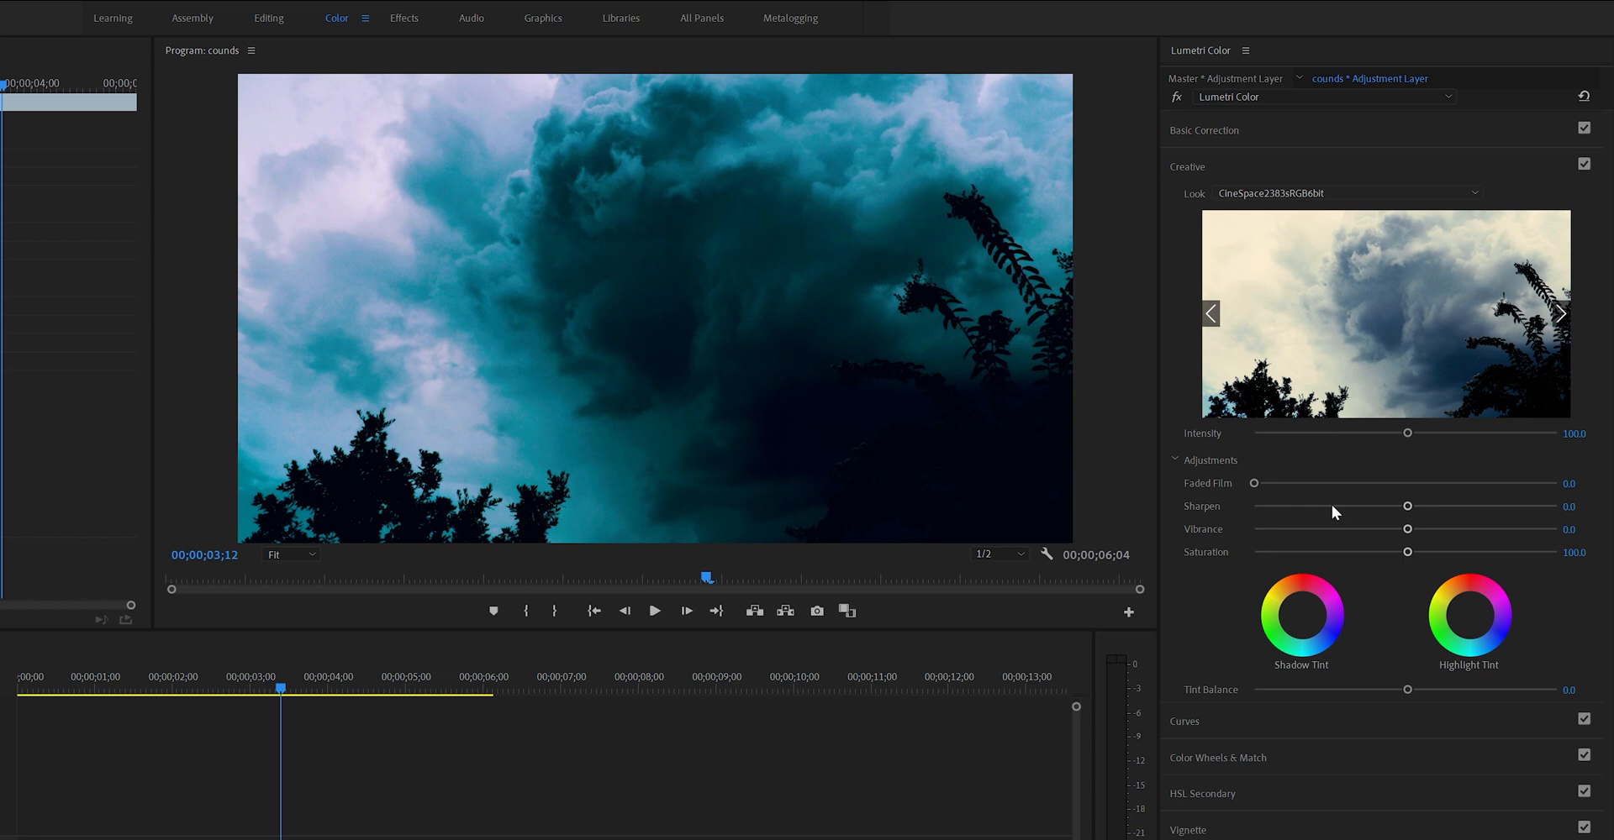
{"action": "left_click", "coordinate": [1560, 313]}
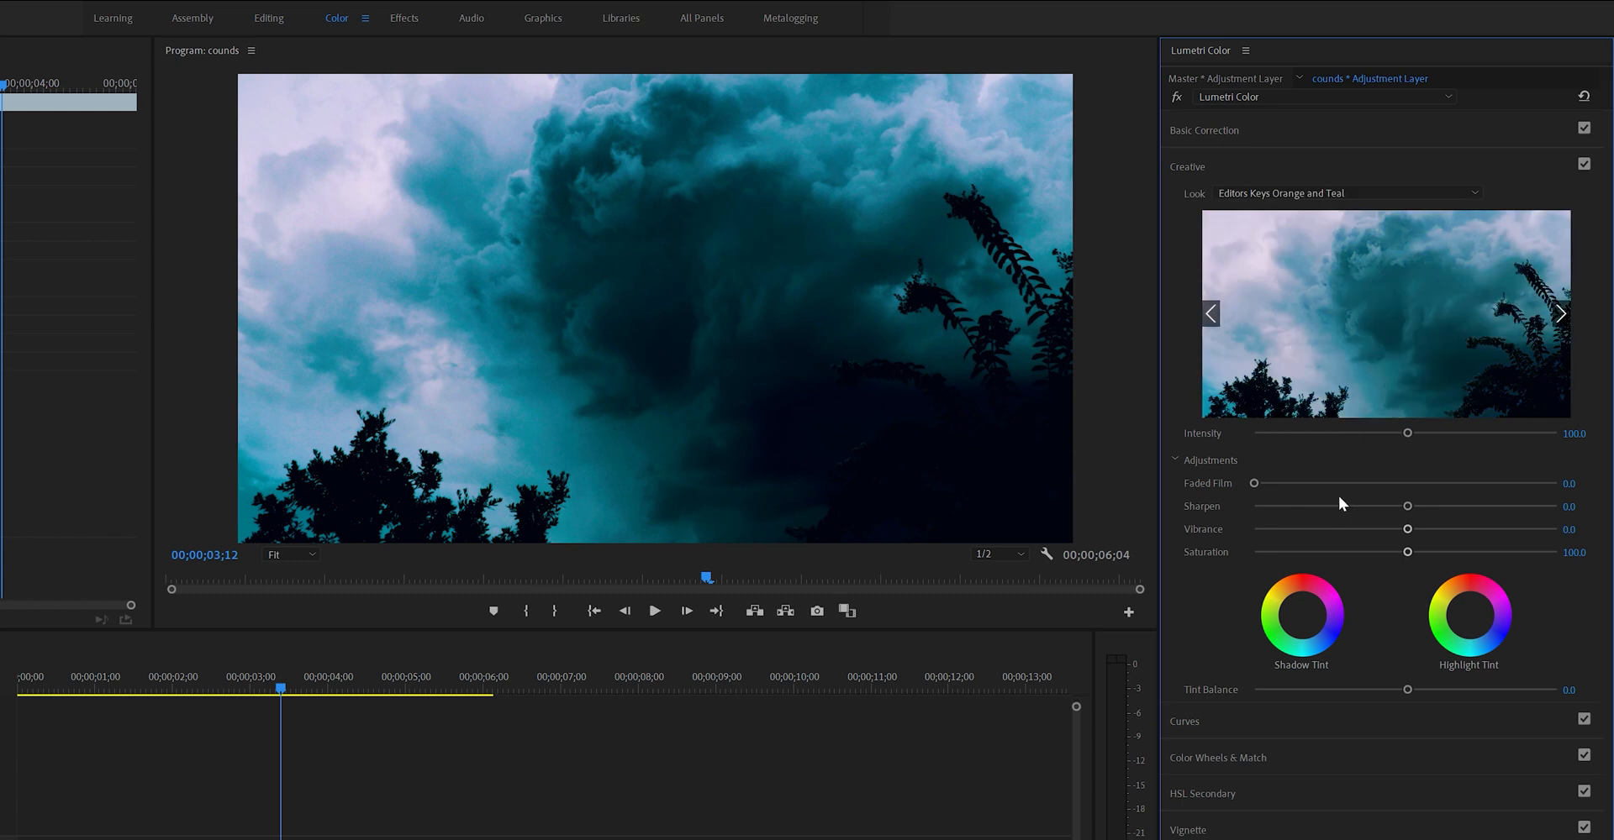
{"action": "mouse_move", "coordinate": [1341, 497]}
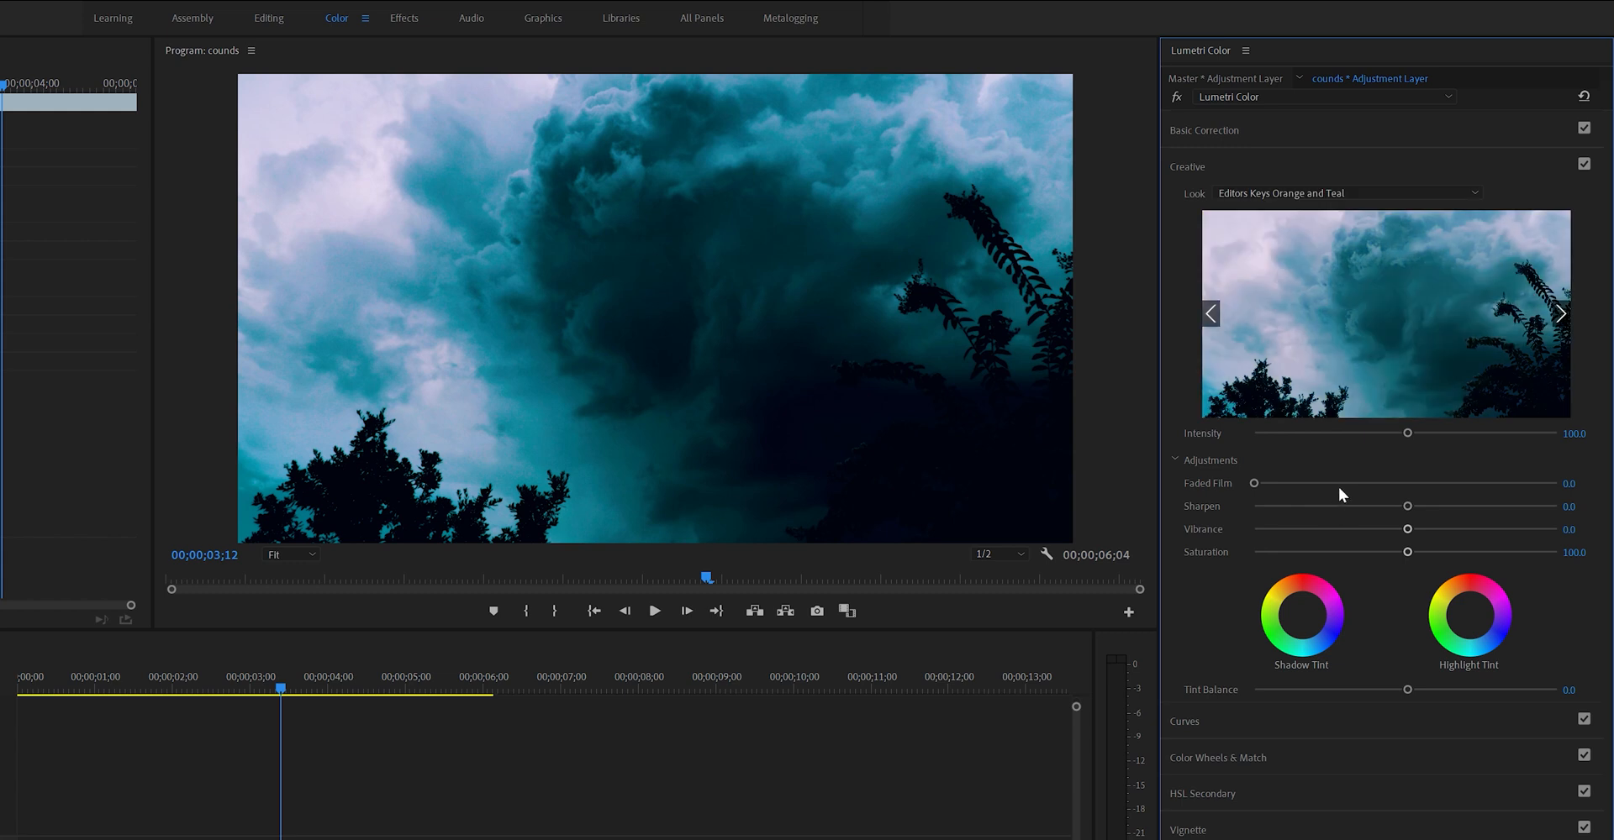
{"action": "mouse_move", "coordinate": [1348, 469]}
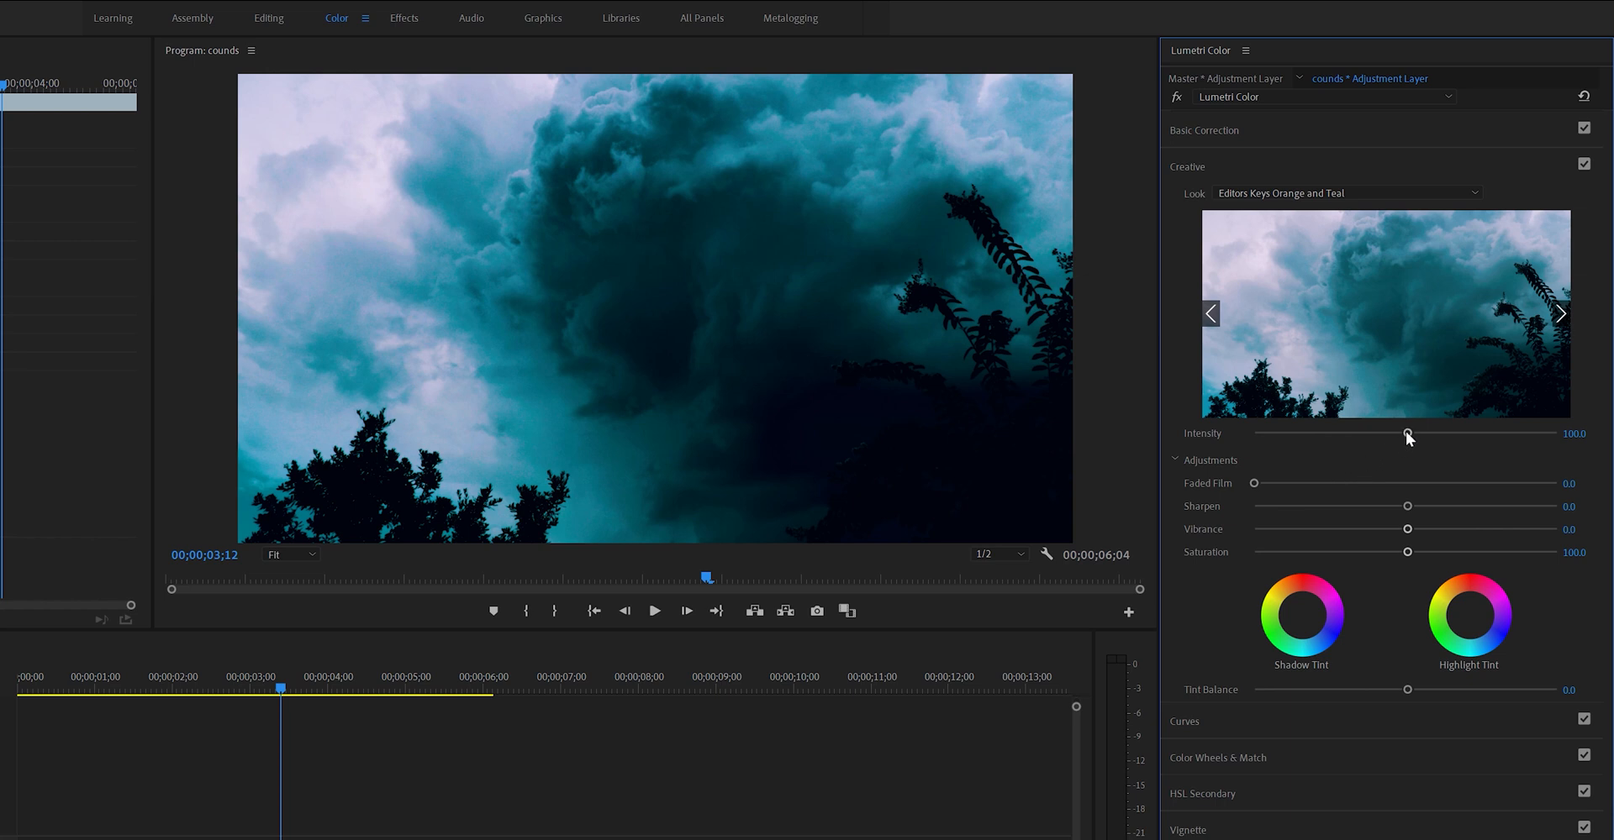
Lower the look's intensity to 50 and toggle the Creative section to compare.
{"action": "left_click_drag", "start_coordinate": [1407, 432], "coordinate": [1365, 433]}
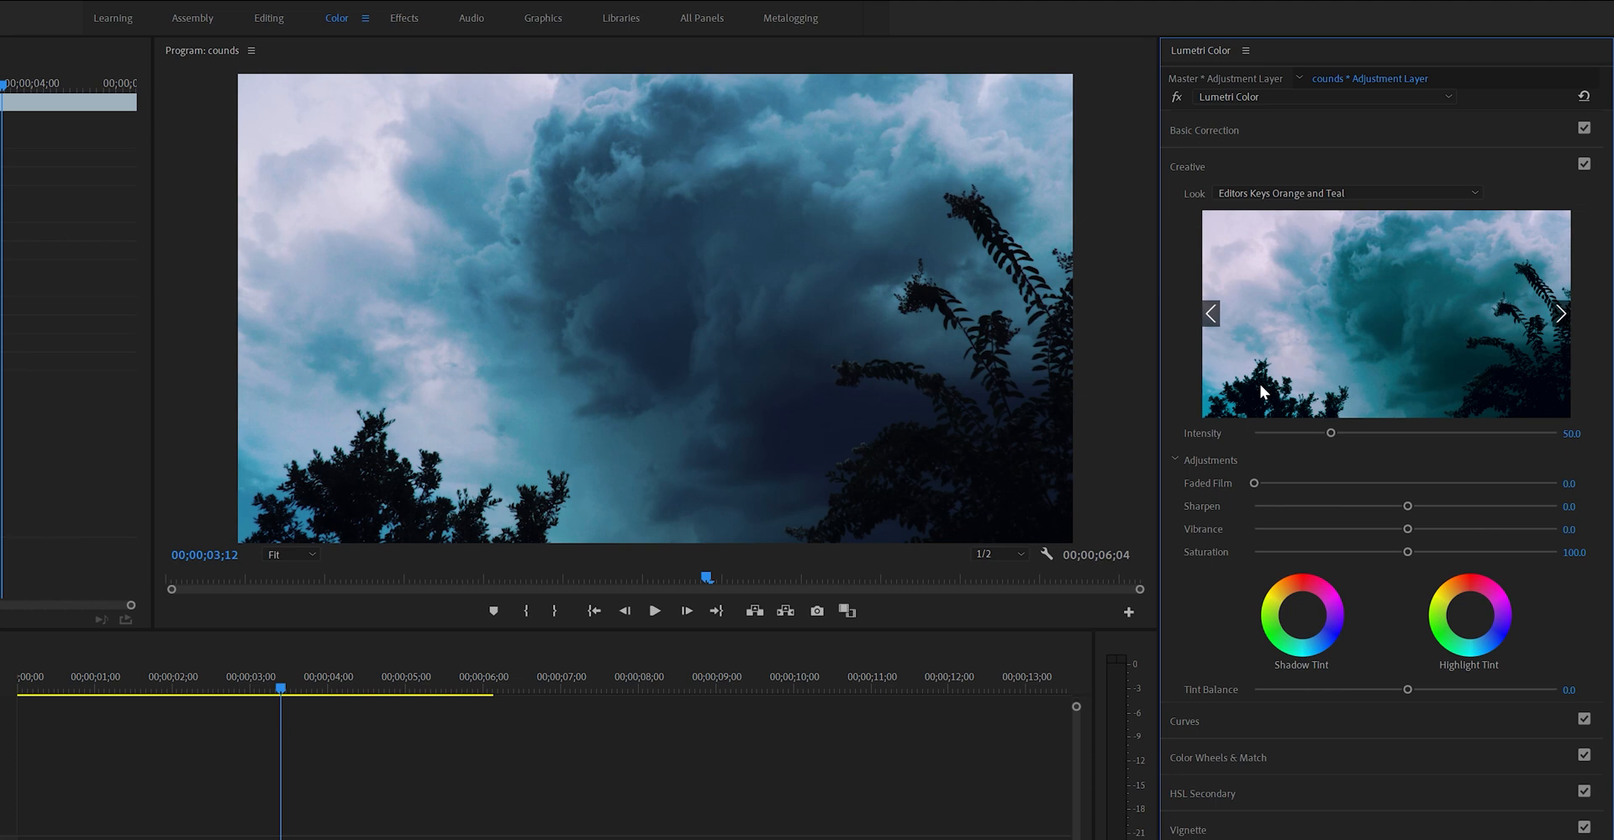
{"action": "mouse_move", "coordinate": [1341, 444]}
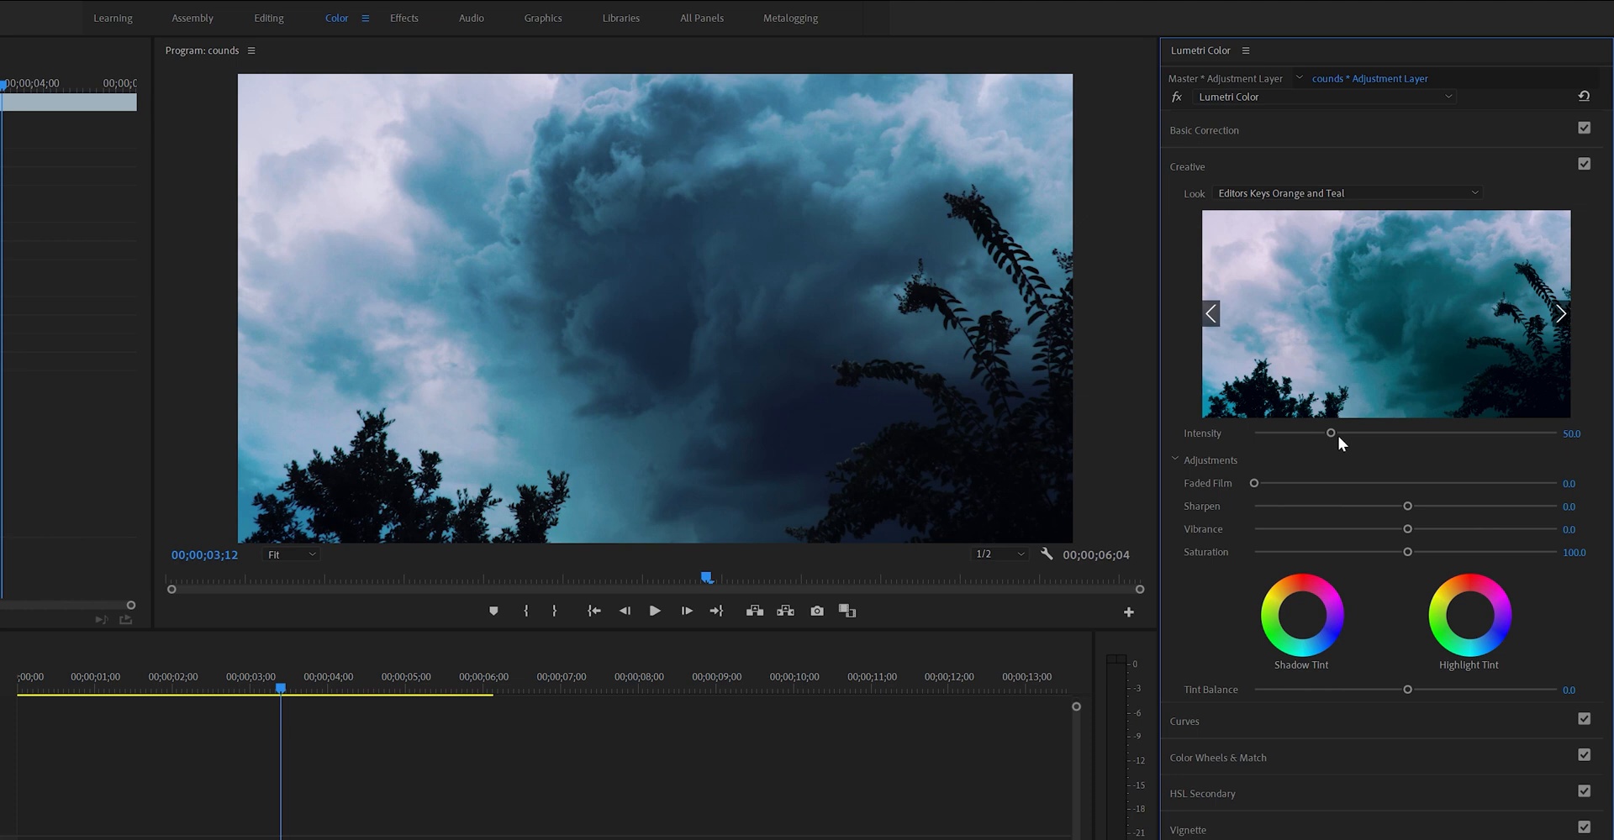
{"action": "mouse_move", "coordinate": [1588, 155]}
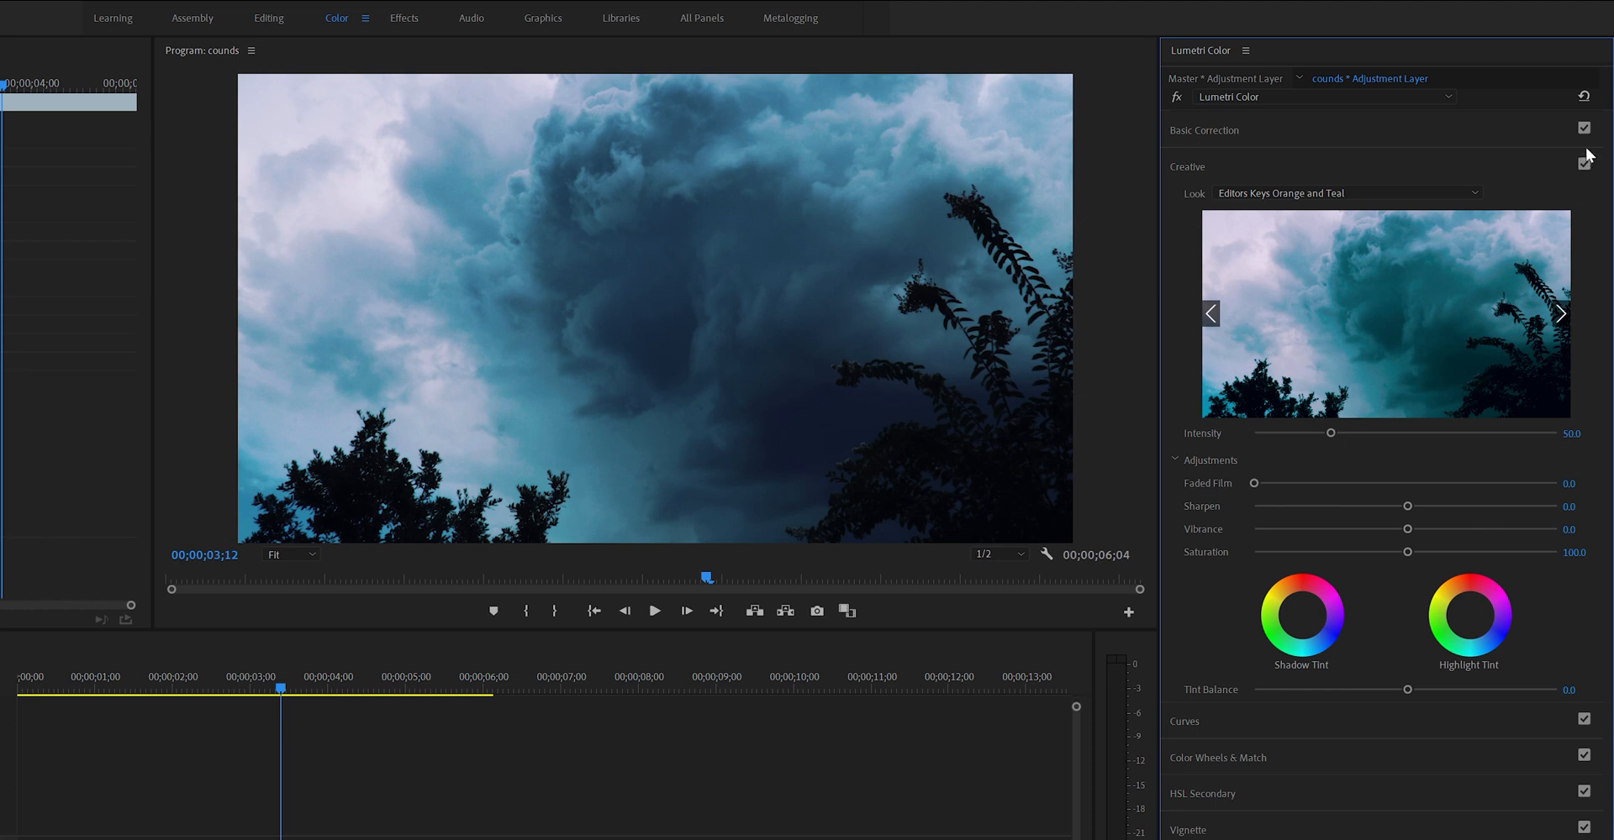
{"action": "left_click", "coordinate": [1585, 164]}
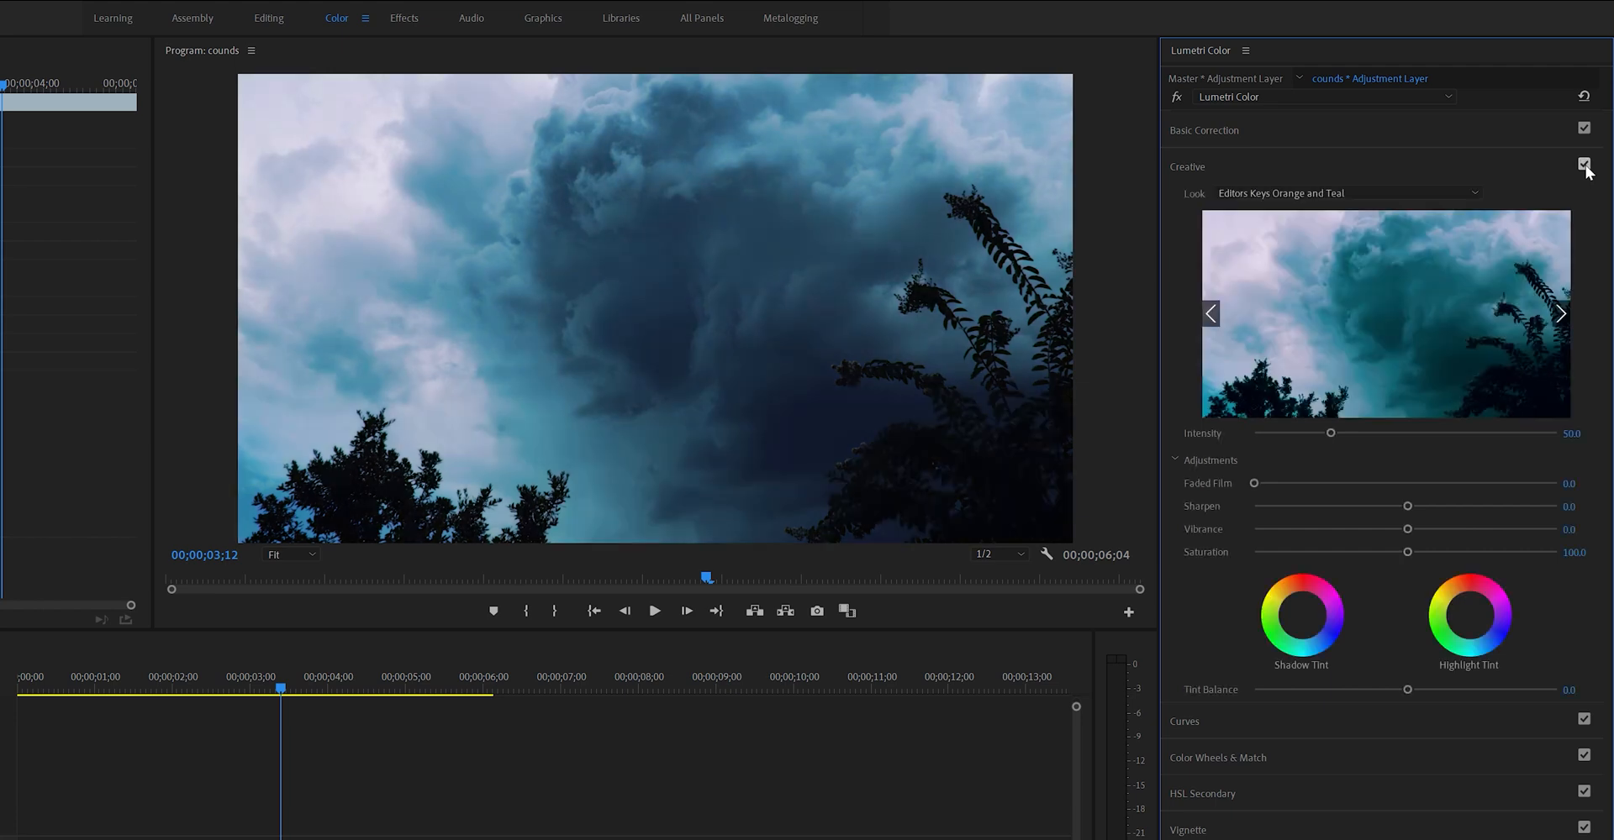
{"action": "left_click", "coordinate": [1583, 165]}
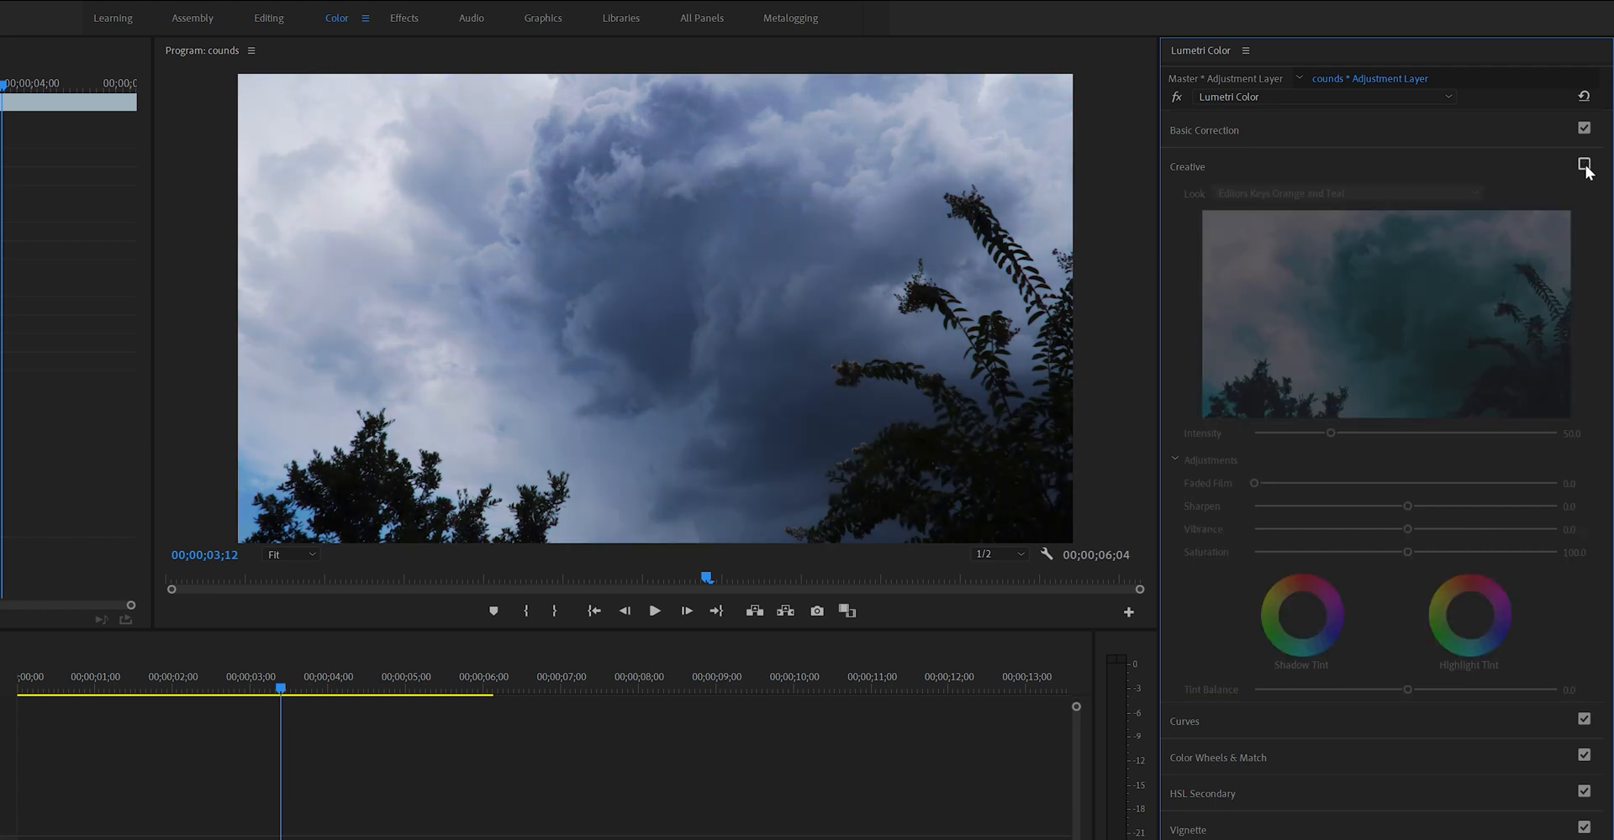
{"action": "left_click", "coordinate": [1585, 166]}
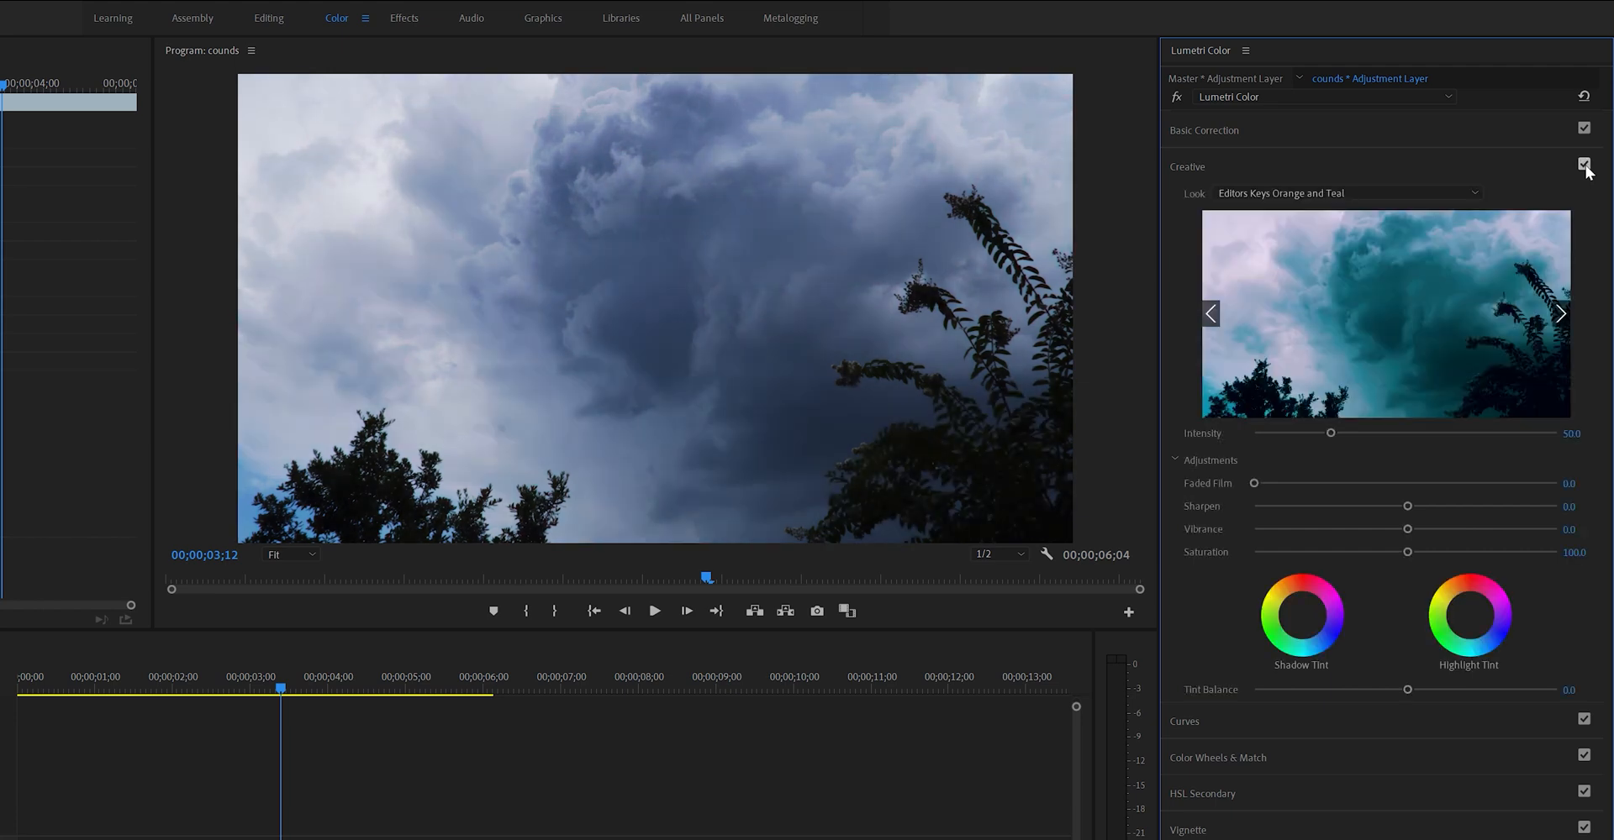
{"action": "left_click", "coordinate": [1583, 166]}
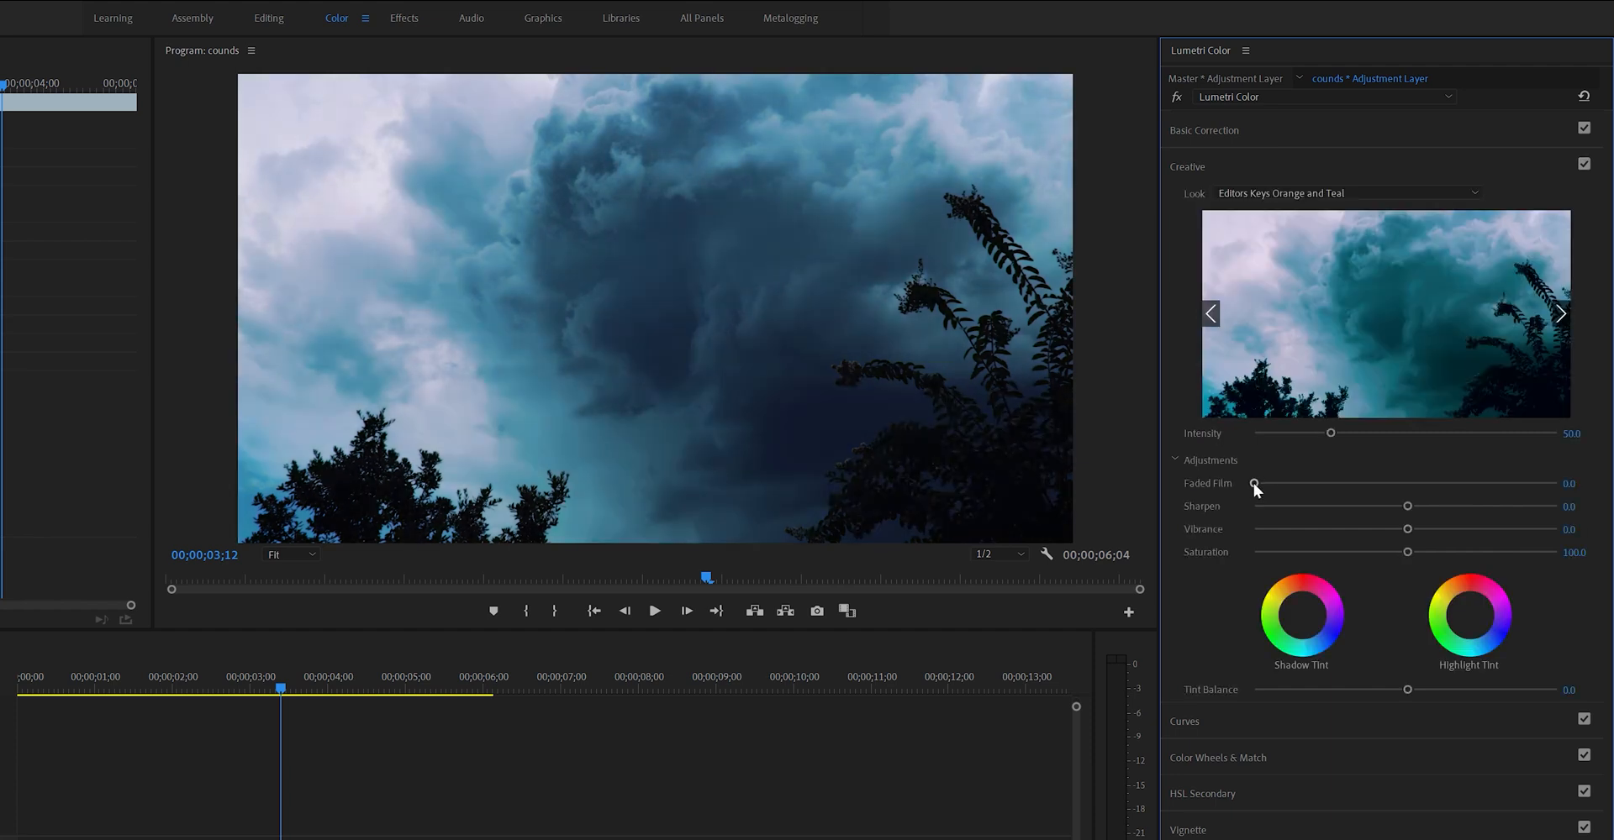
Briefly raise Faded Film to about 15.7, then return it to 0.
{"action": "left_click_drag", "start_coordinate": [1253, 483], "coordinate": [1302, 483]}
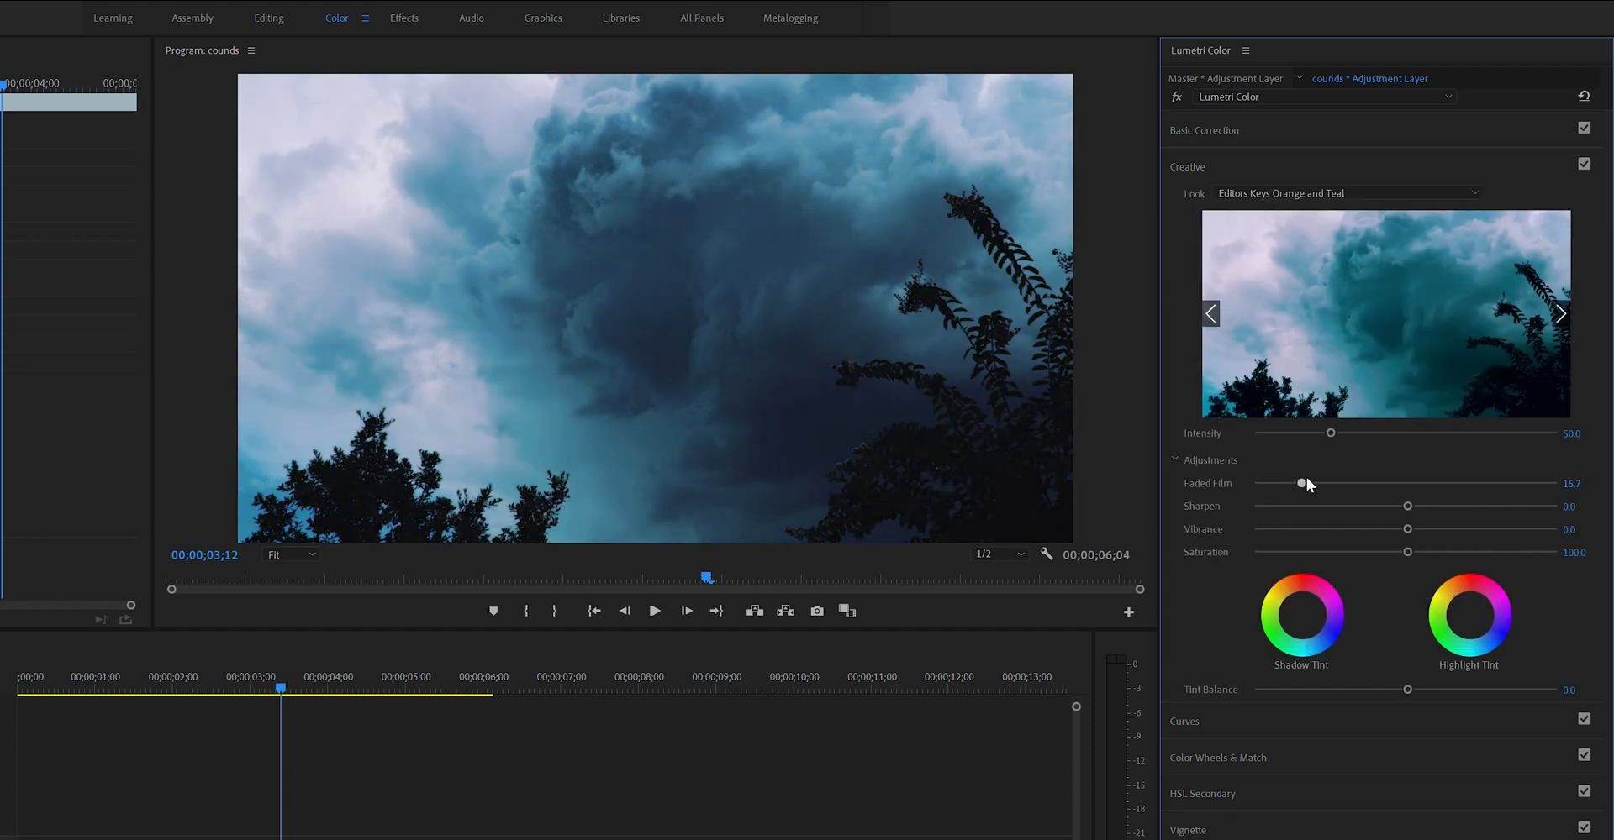
{"action": "left_click_drag", "start_coordinate": [1301, 484], "coordinate": [1252, 484]}
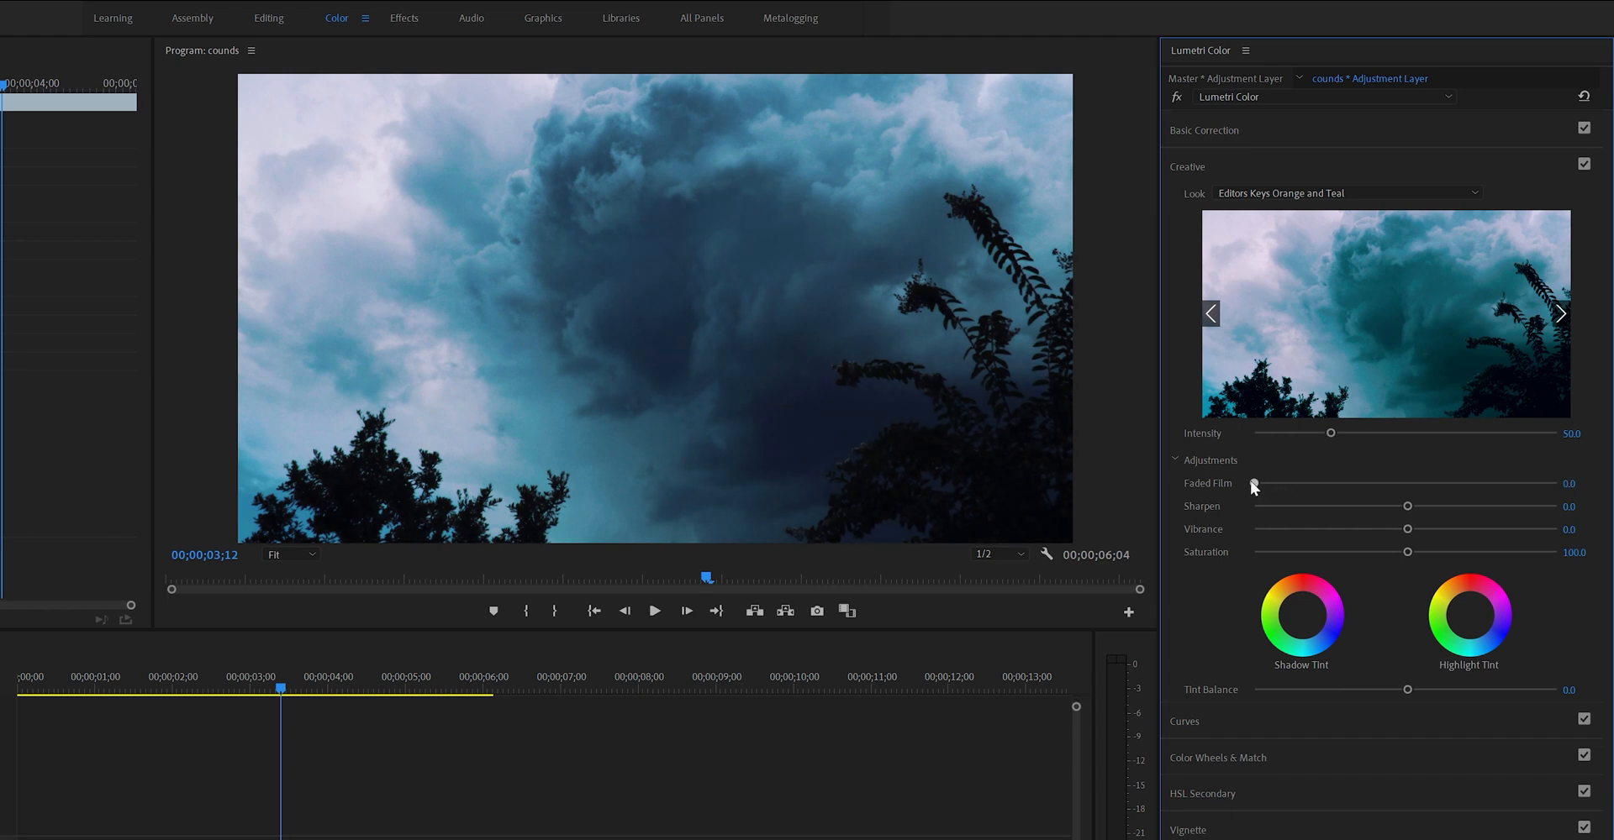
{"action": "mouse_move", "coordinate": [1246, 489]}
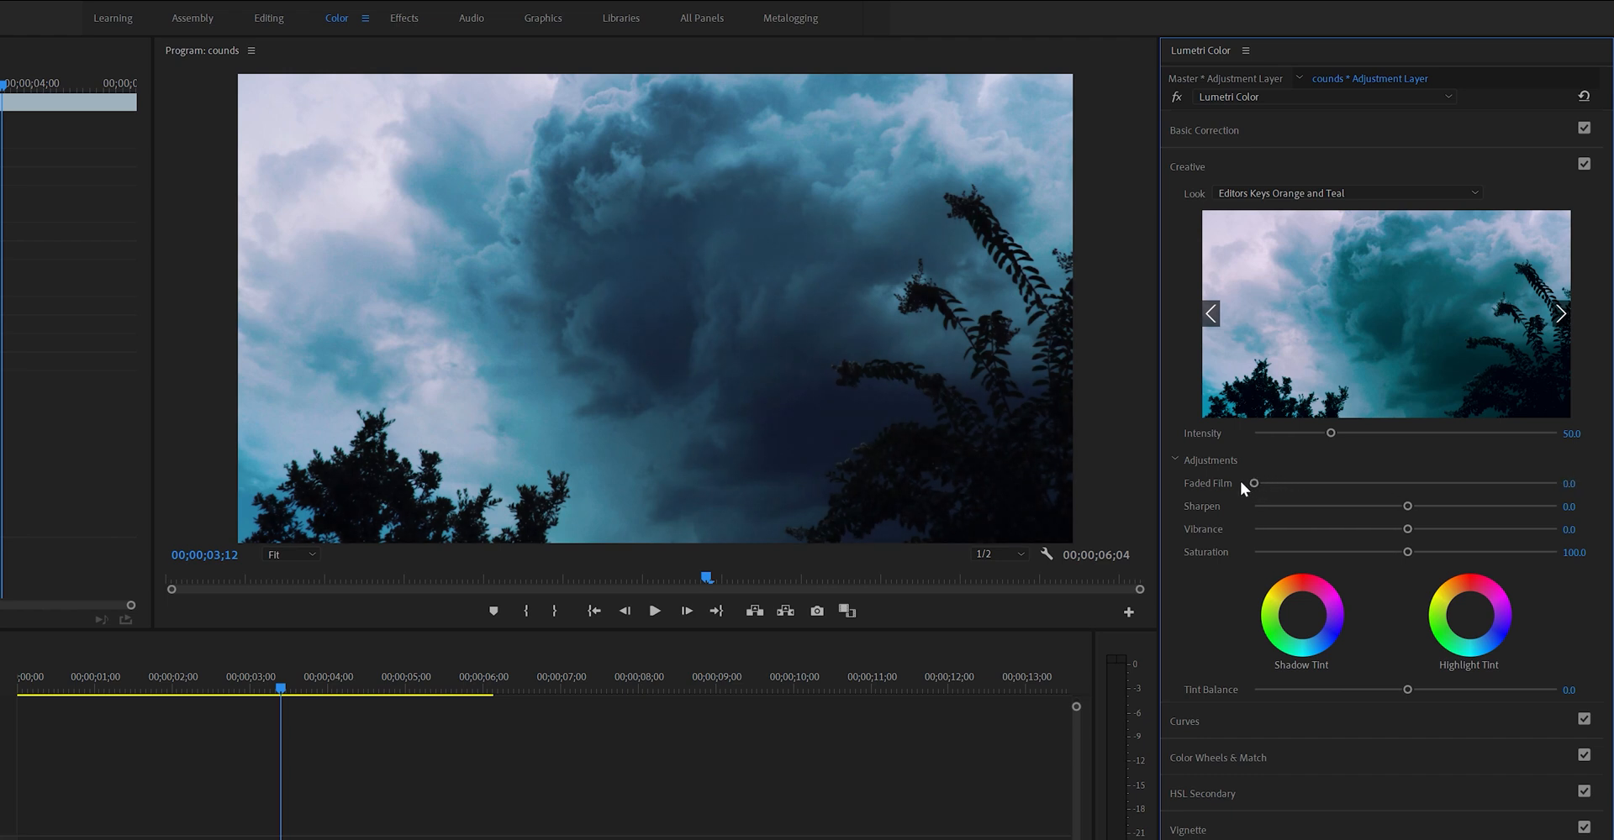
{"action": "mouse_move", "coordinate": [1430, 513]}
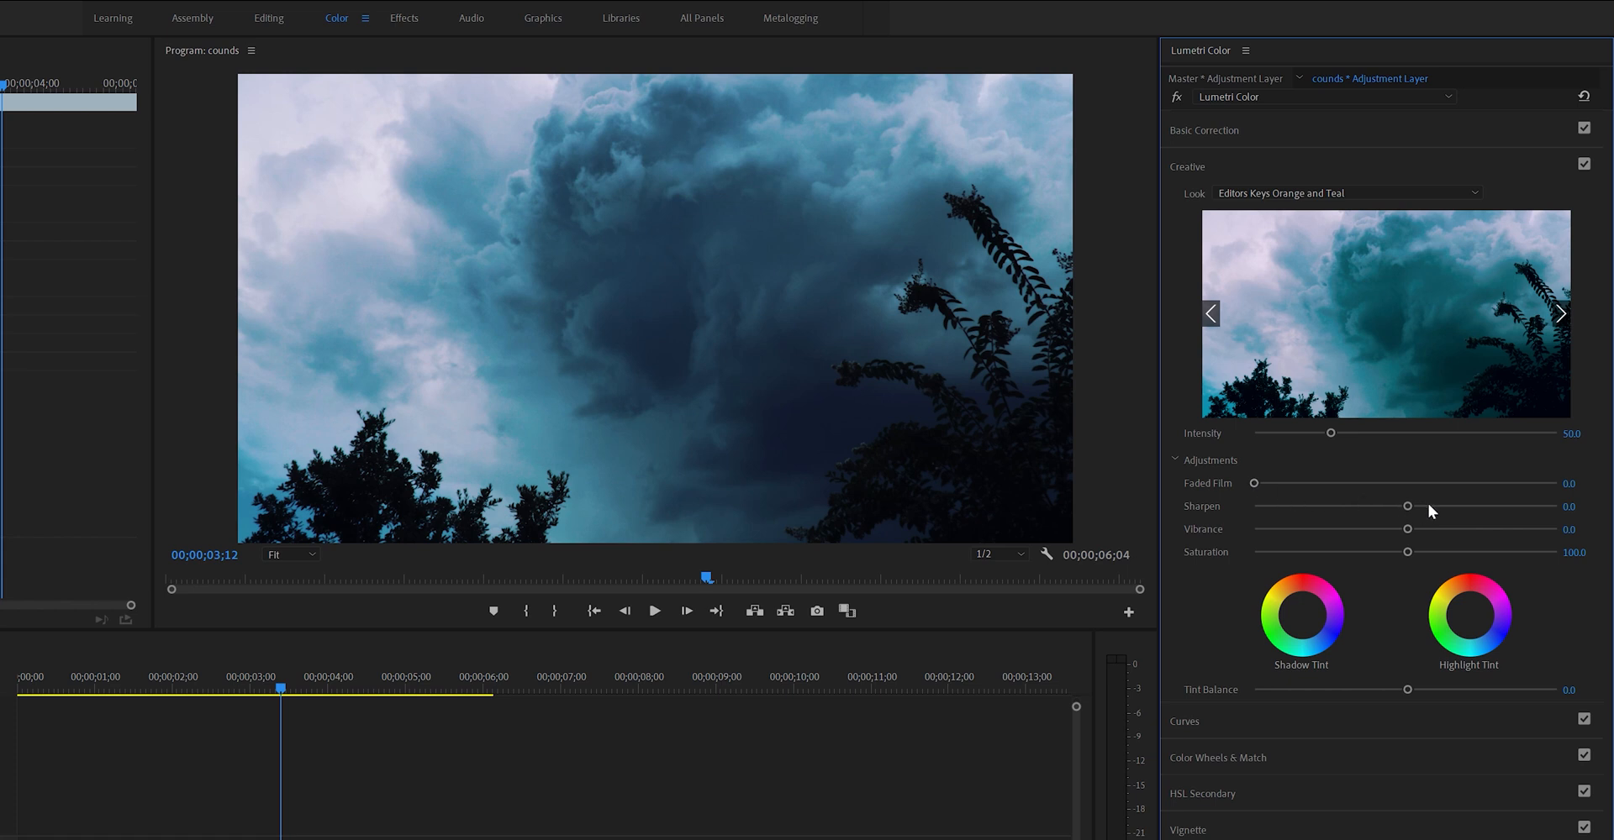
{"action": "mouse_move", "coordinate": [1437, 512]}
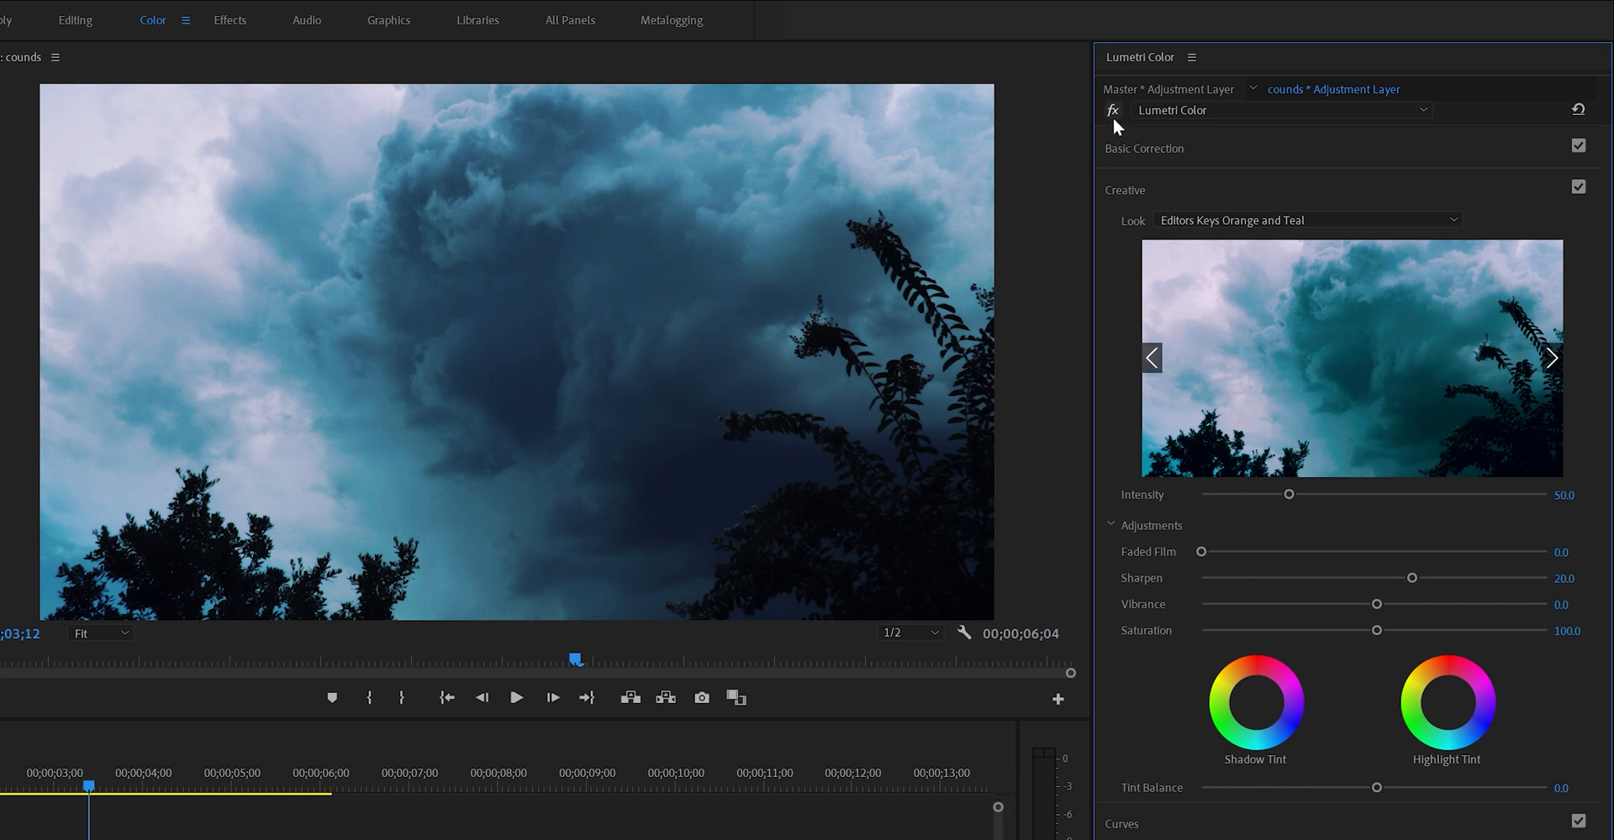
{"action": "left_click", "coordinate": [1111, 110]}
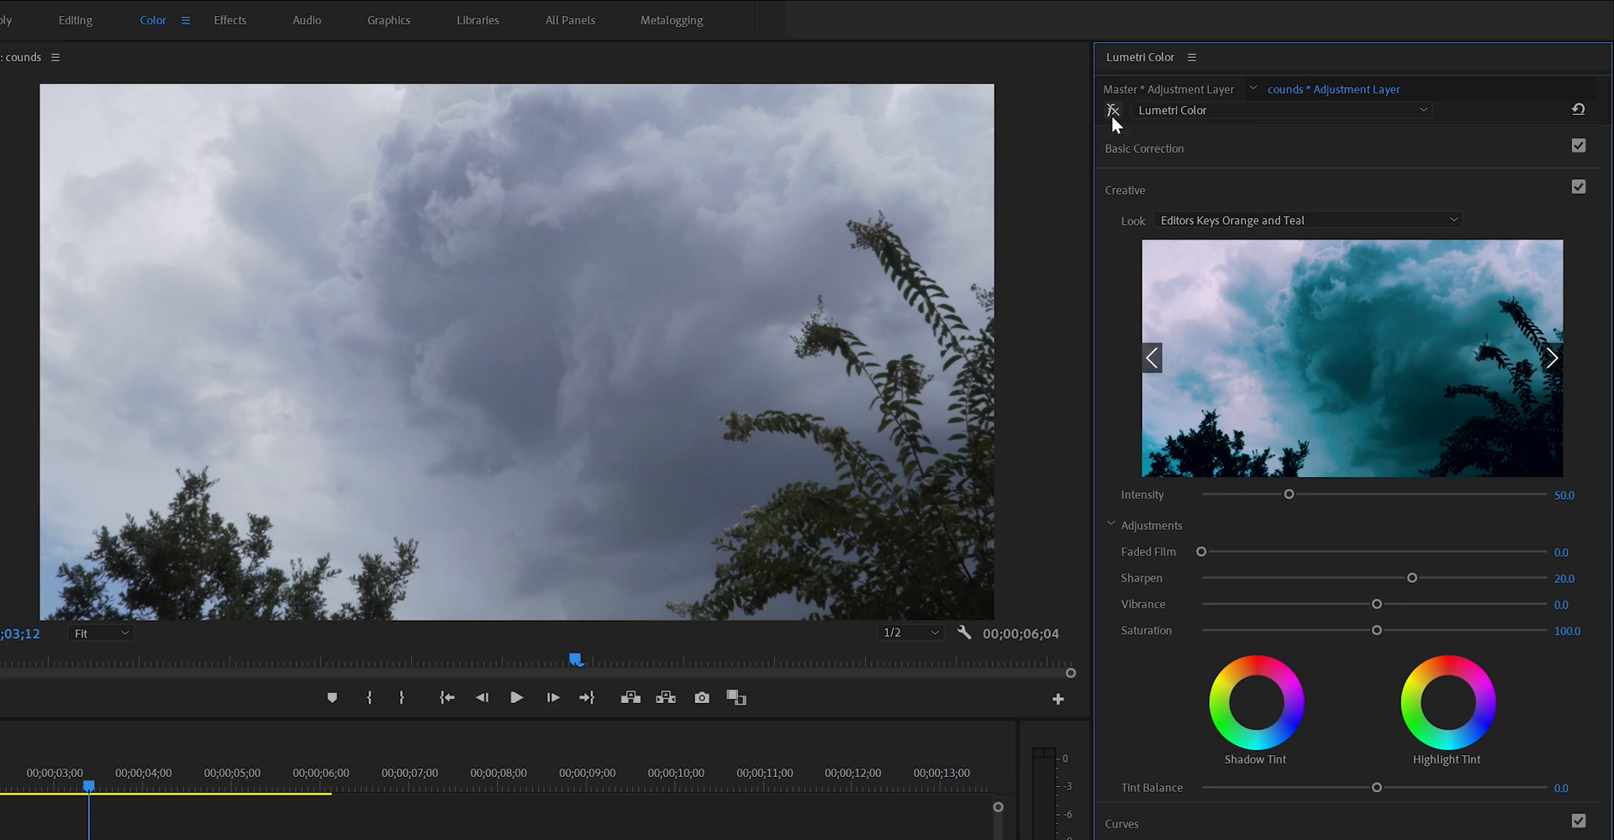
{"action": "left_click", "coordinate": [1113, 110]}
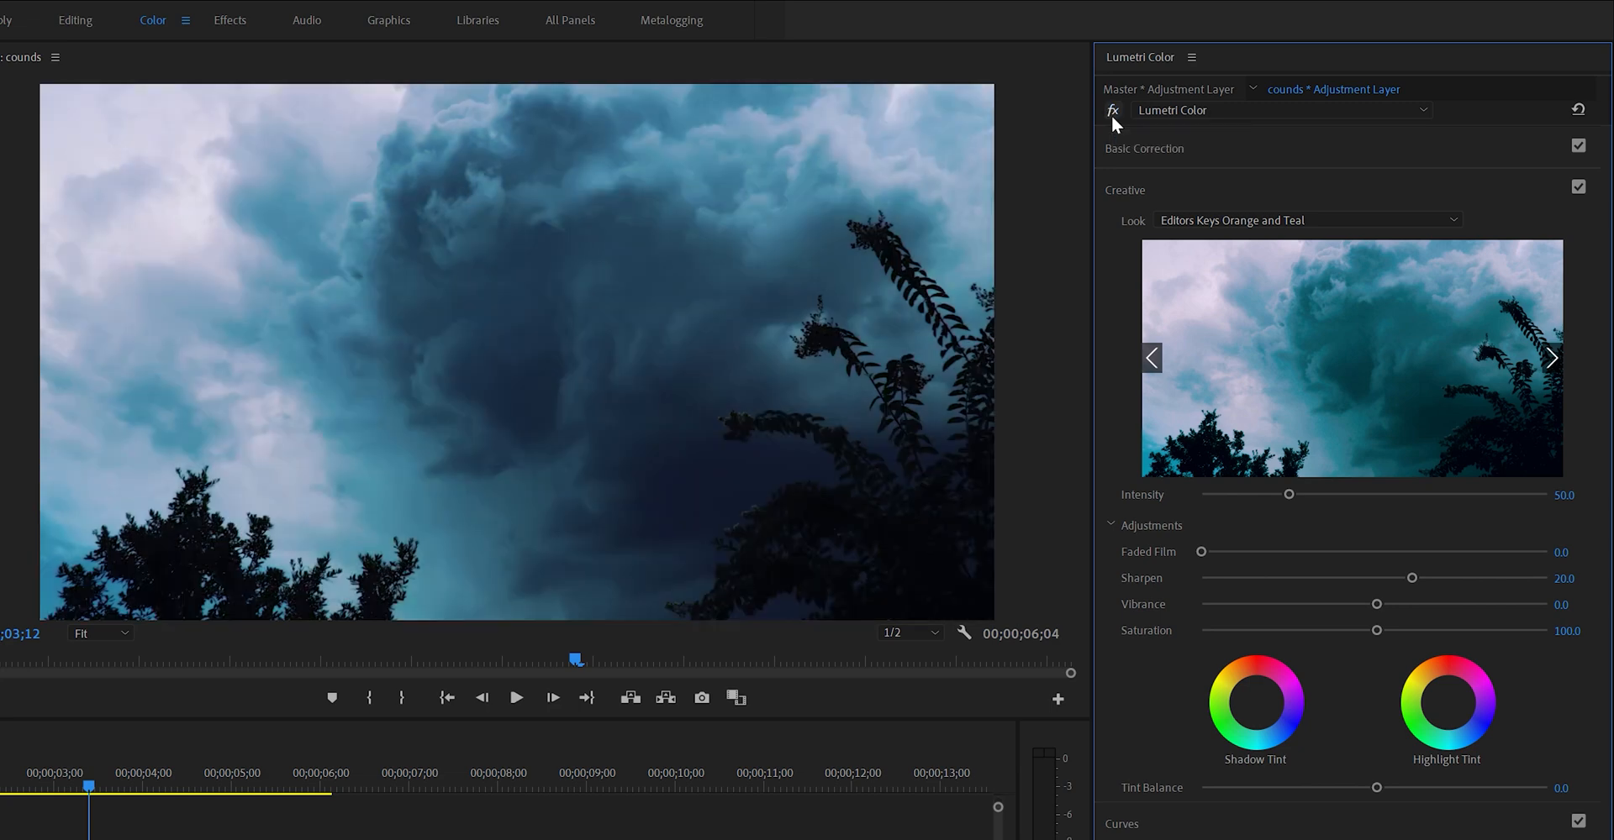